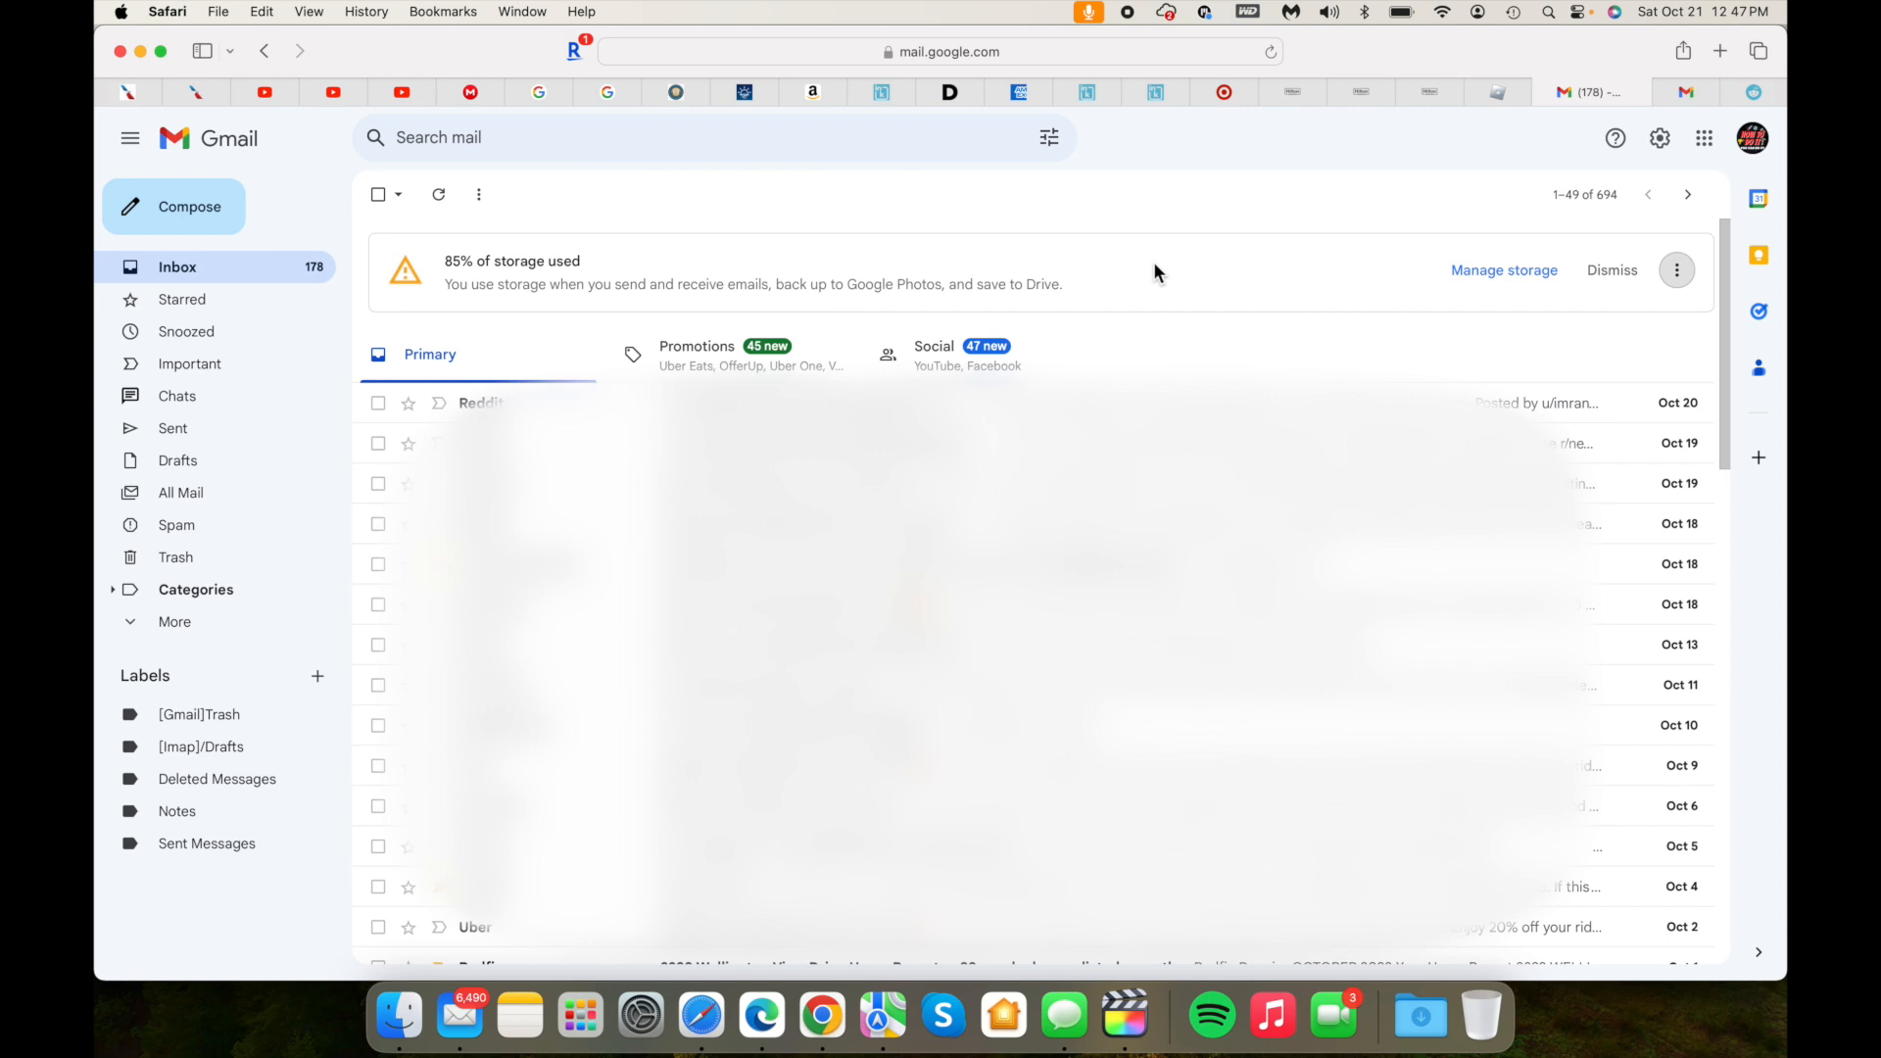
pyautogui.moveTo(300, 279)
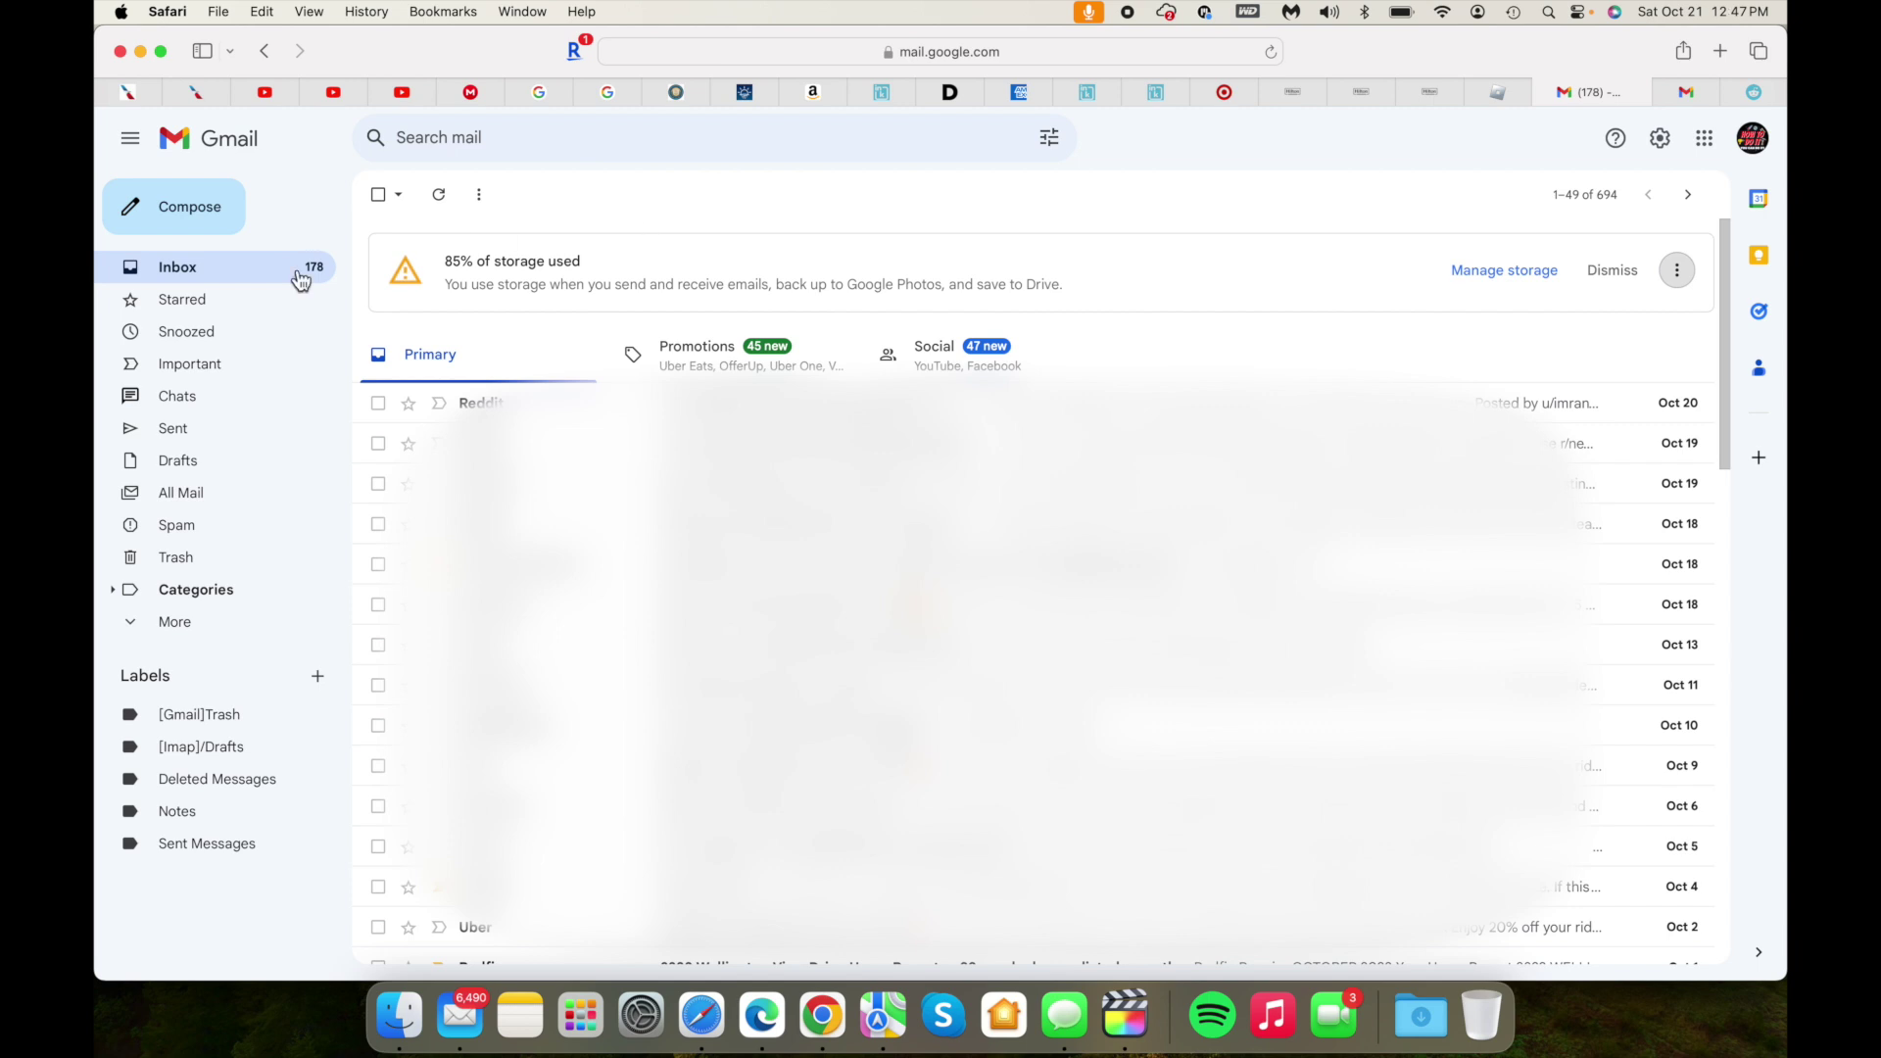
pyautogui.moveTo(298, 266)
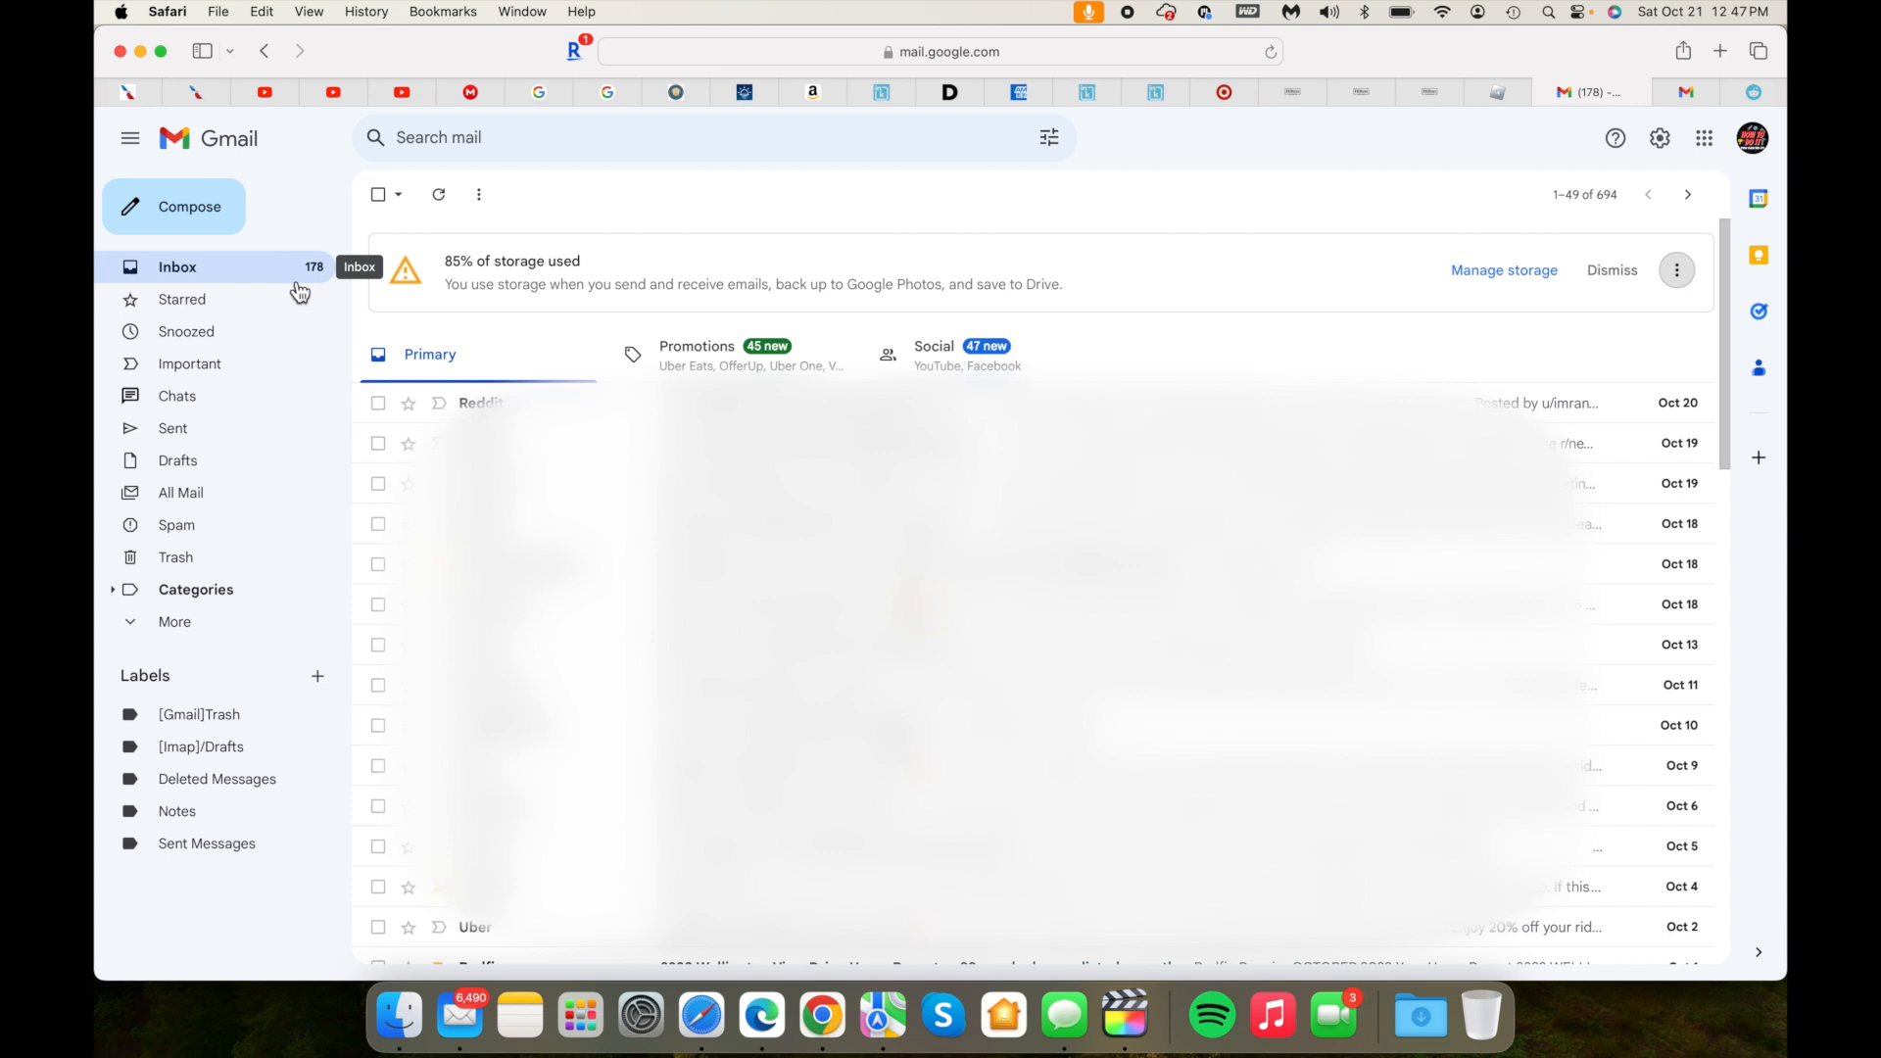
pyautogui.moveTo(1660, 138)
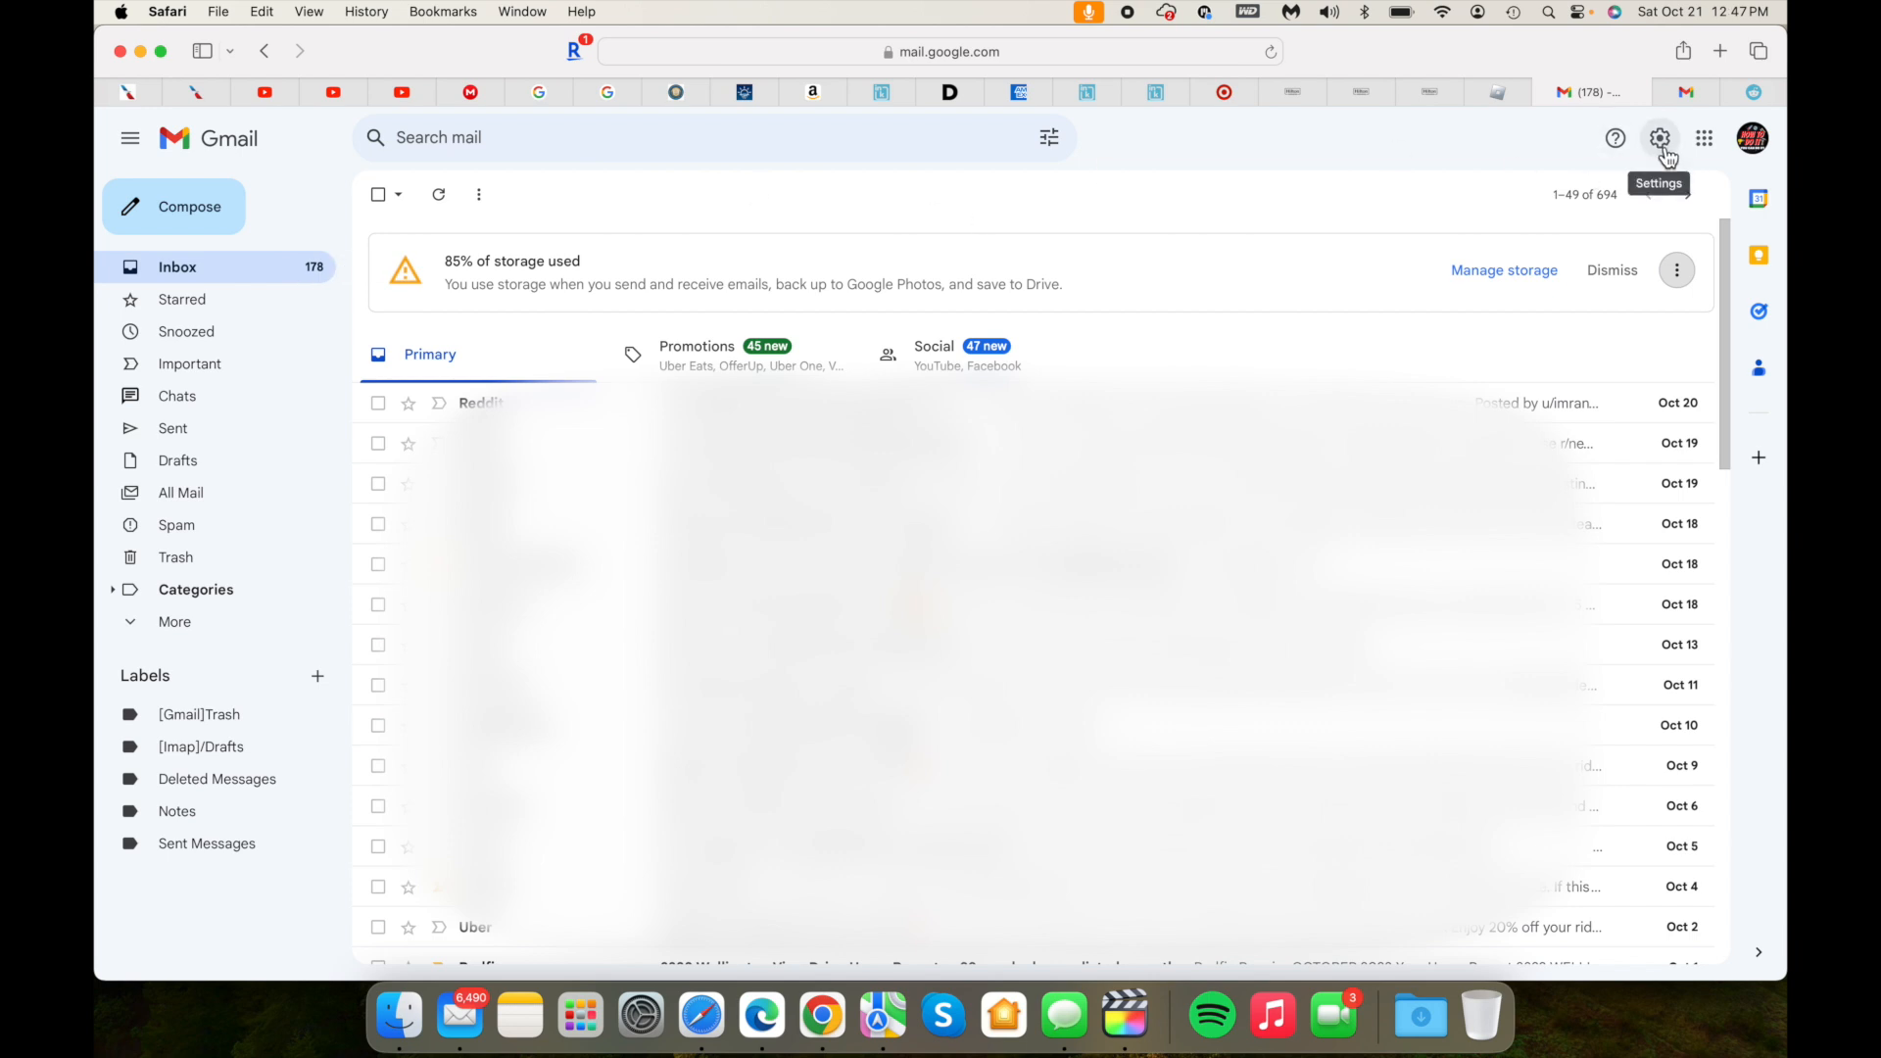
# Step: Enable Updates under inbox Categories in settings and save the changes
pyautogui.click(1659, 137)
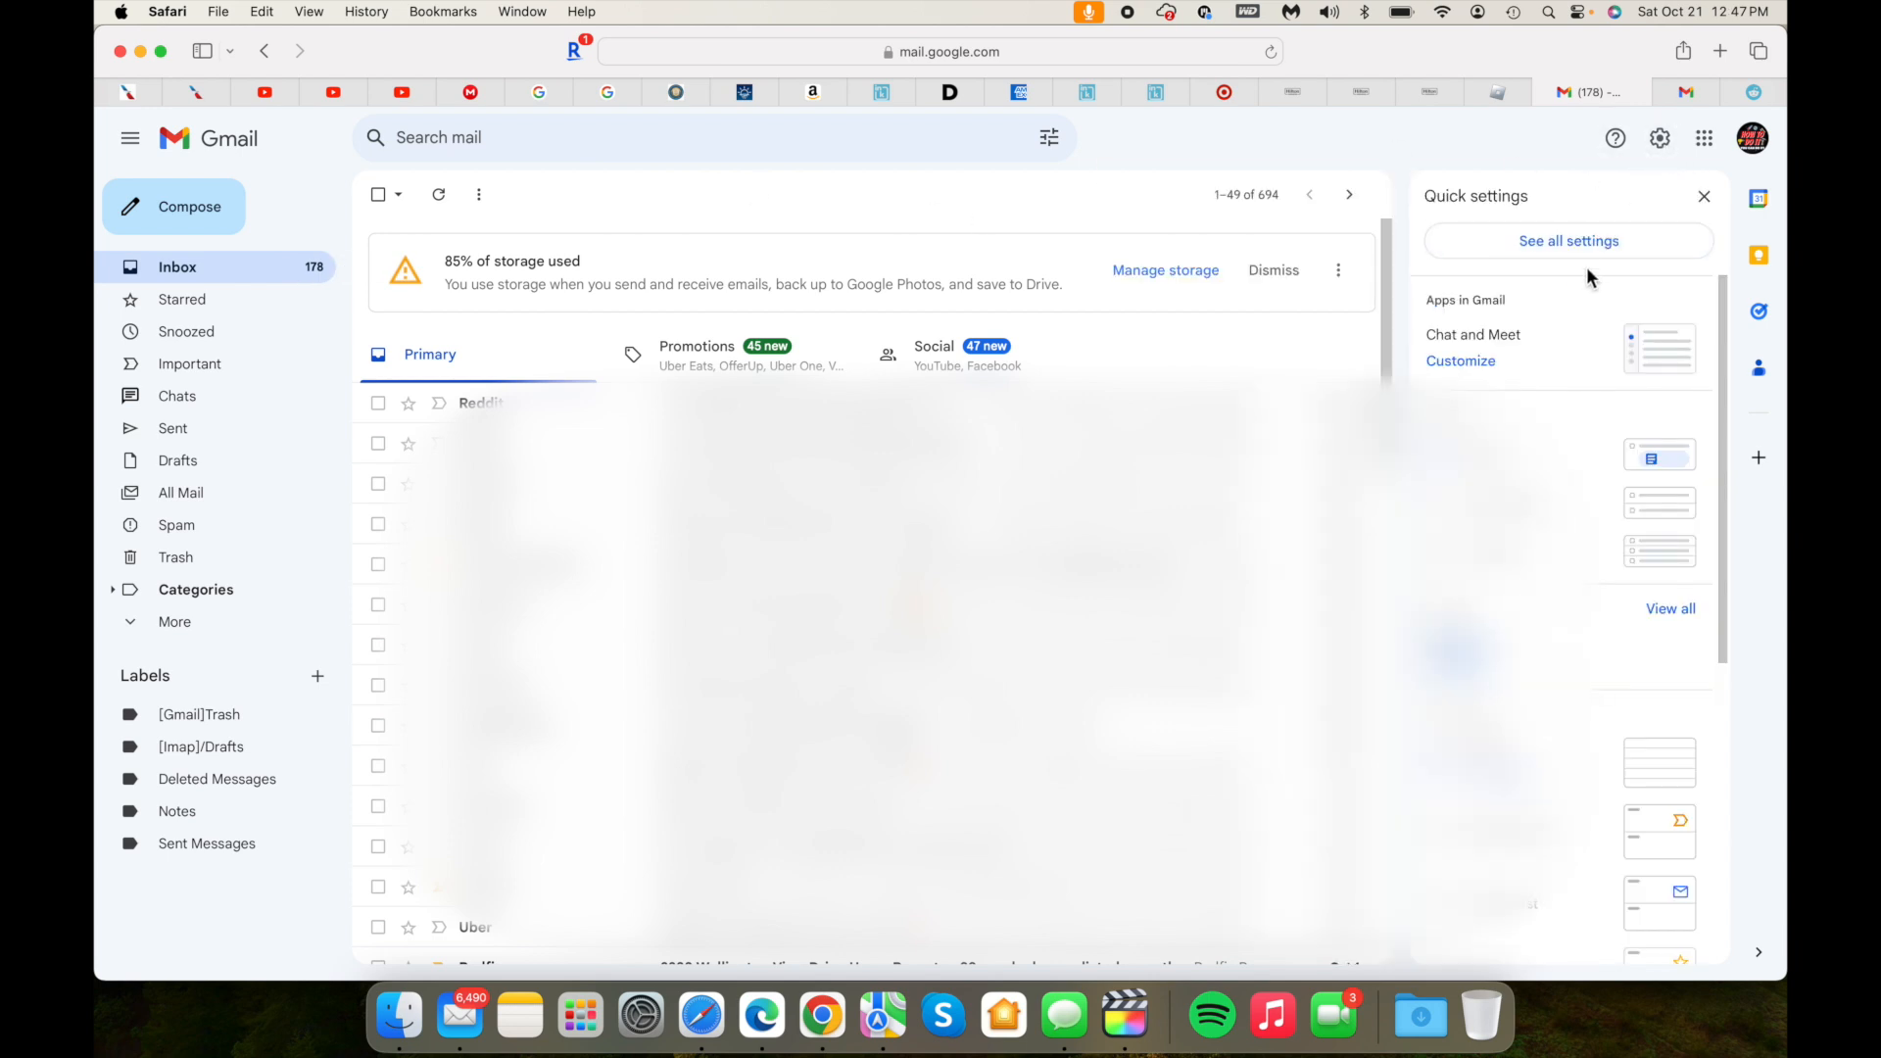
pyautogui.click(1567, 239)
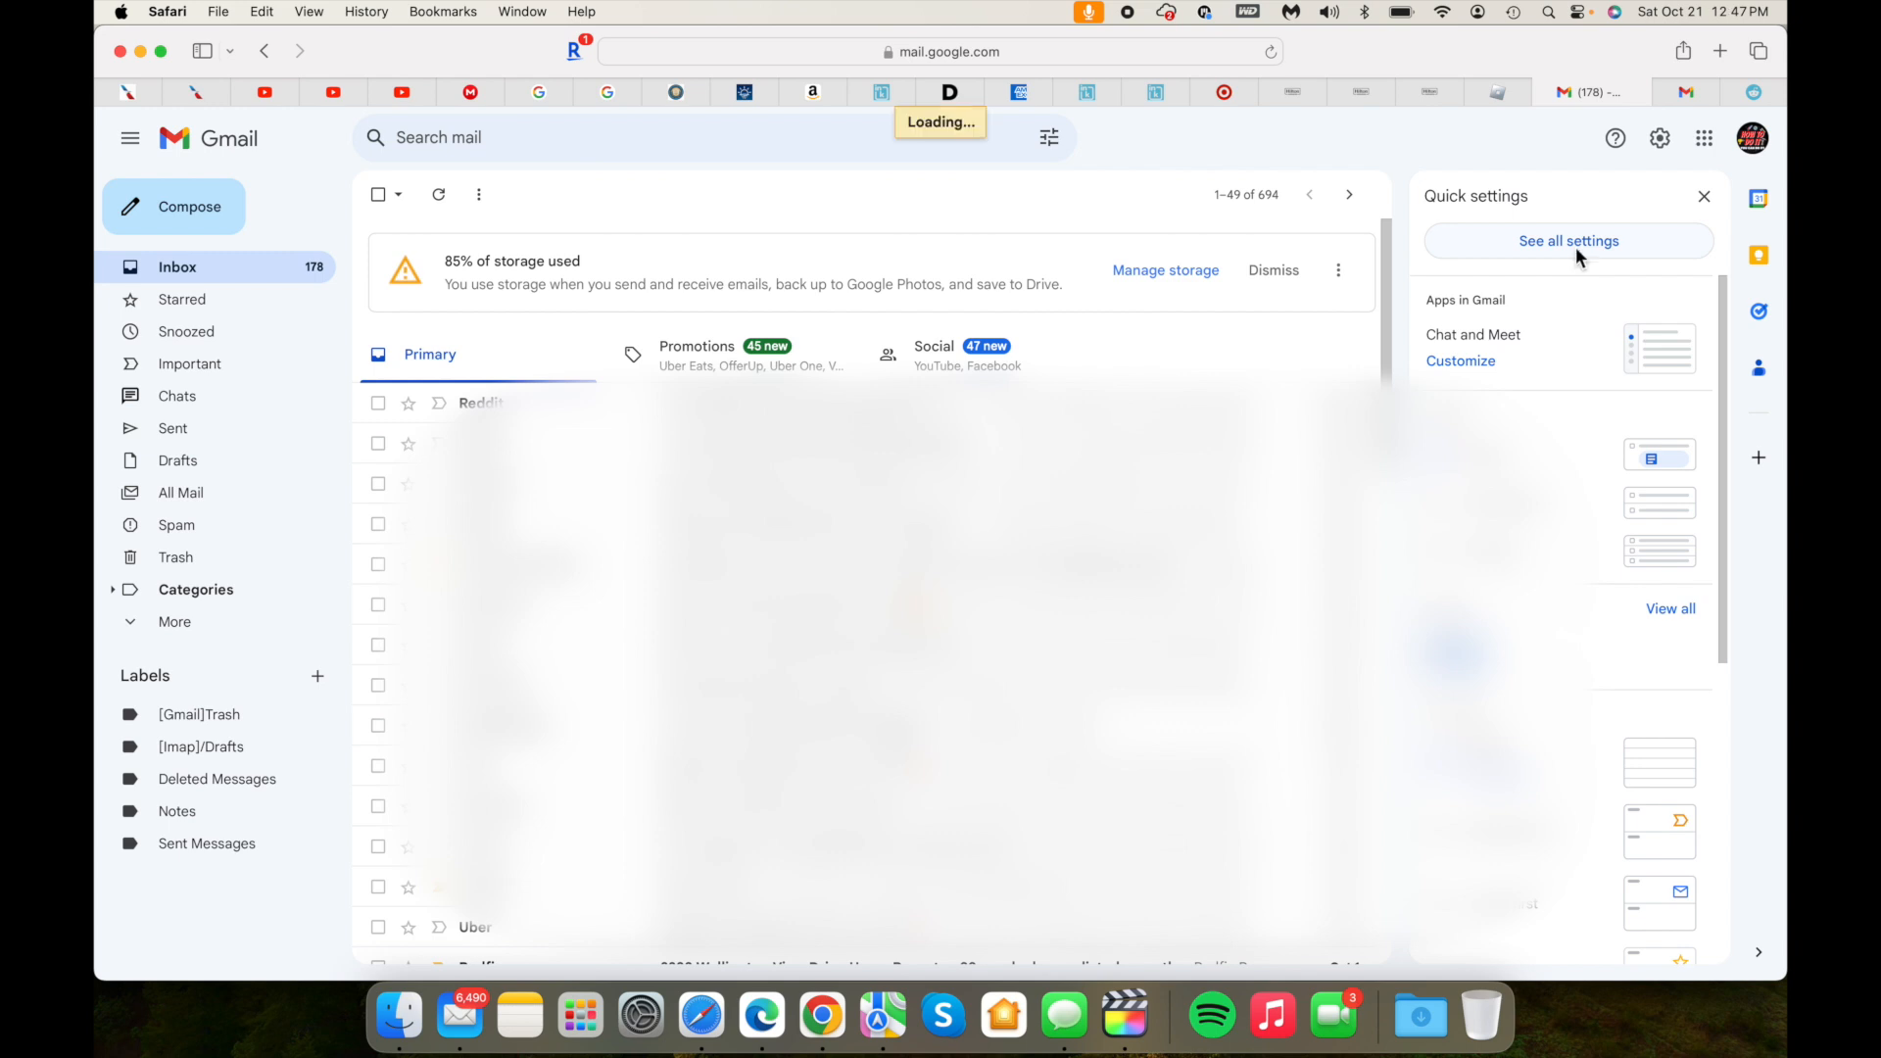
pyautogui.click(1567, 240)
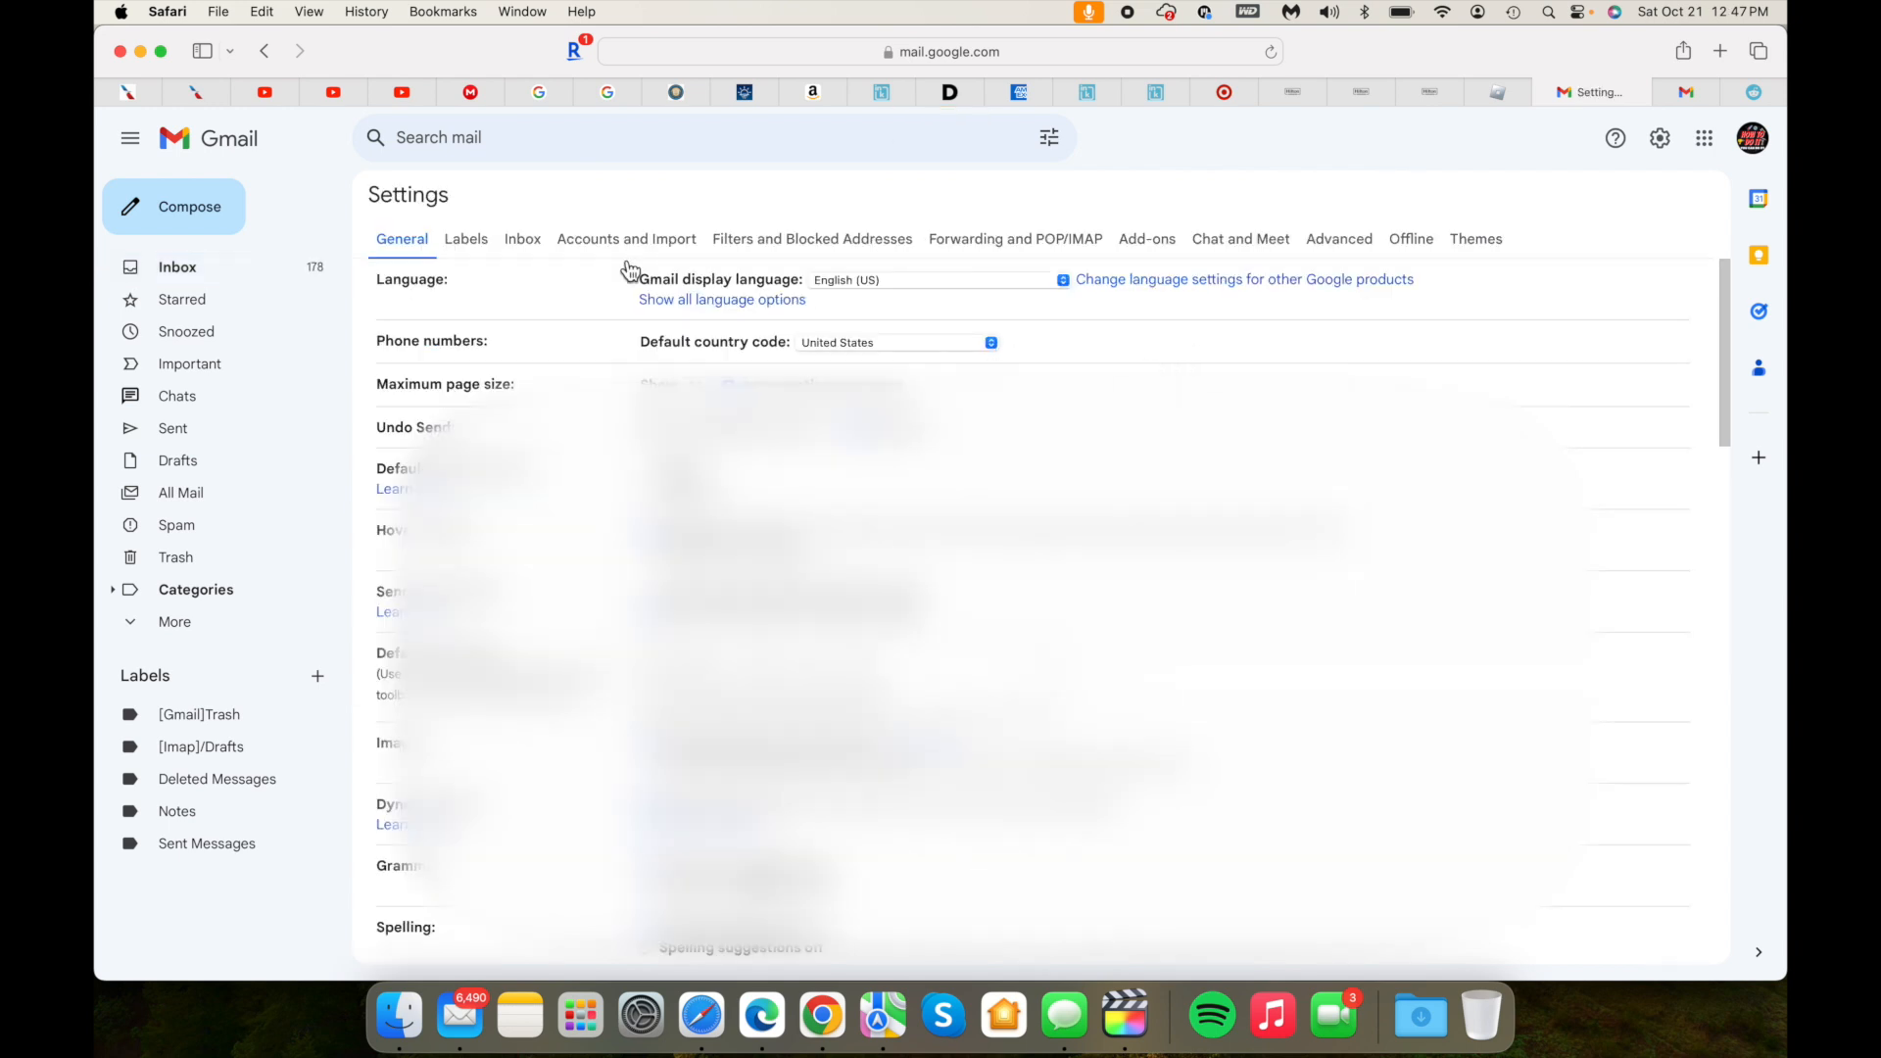
pyautogui.click(521, 239)
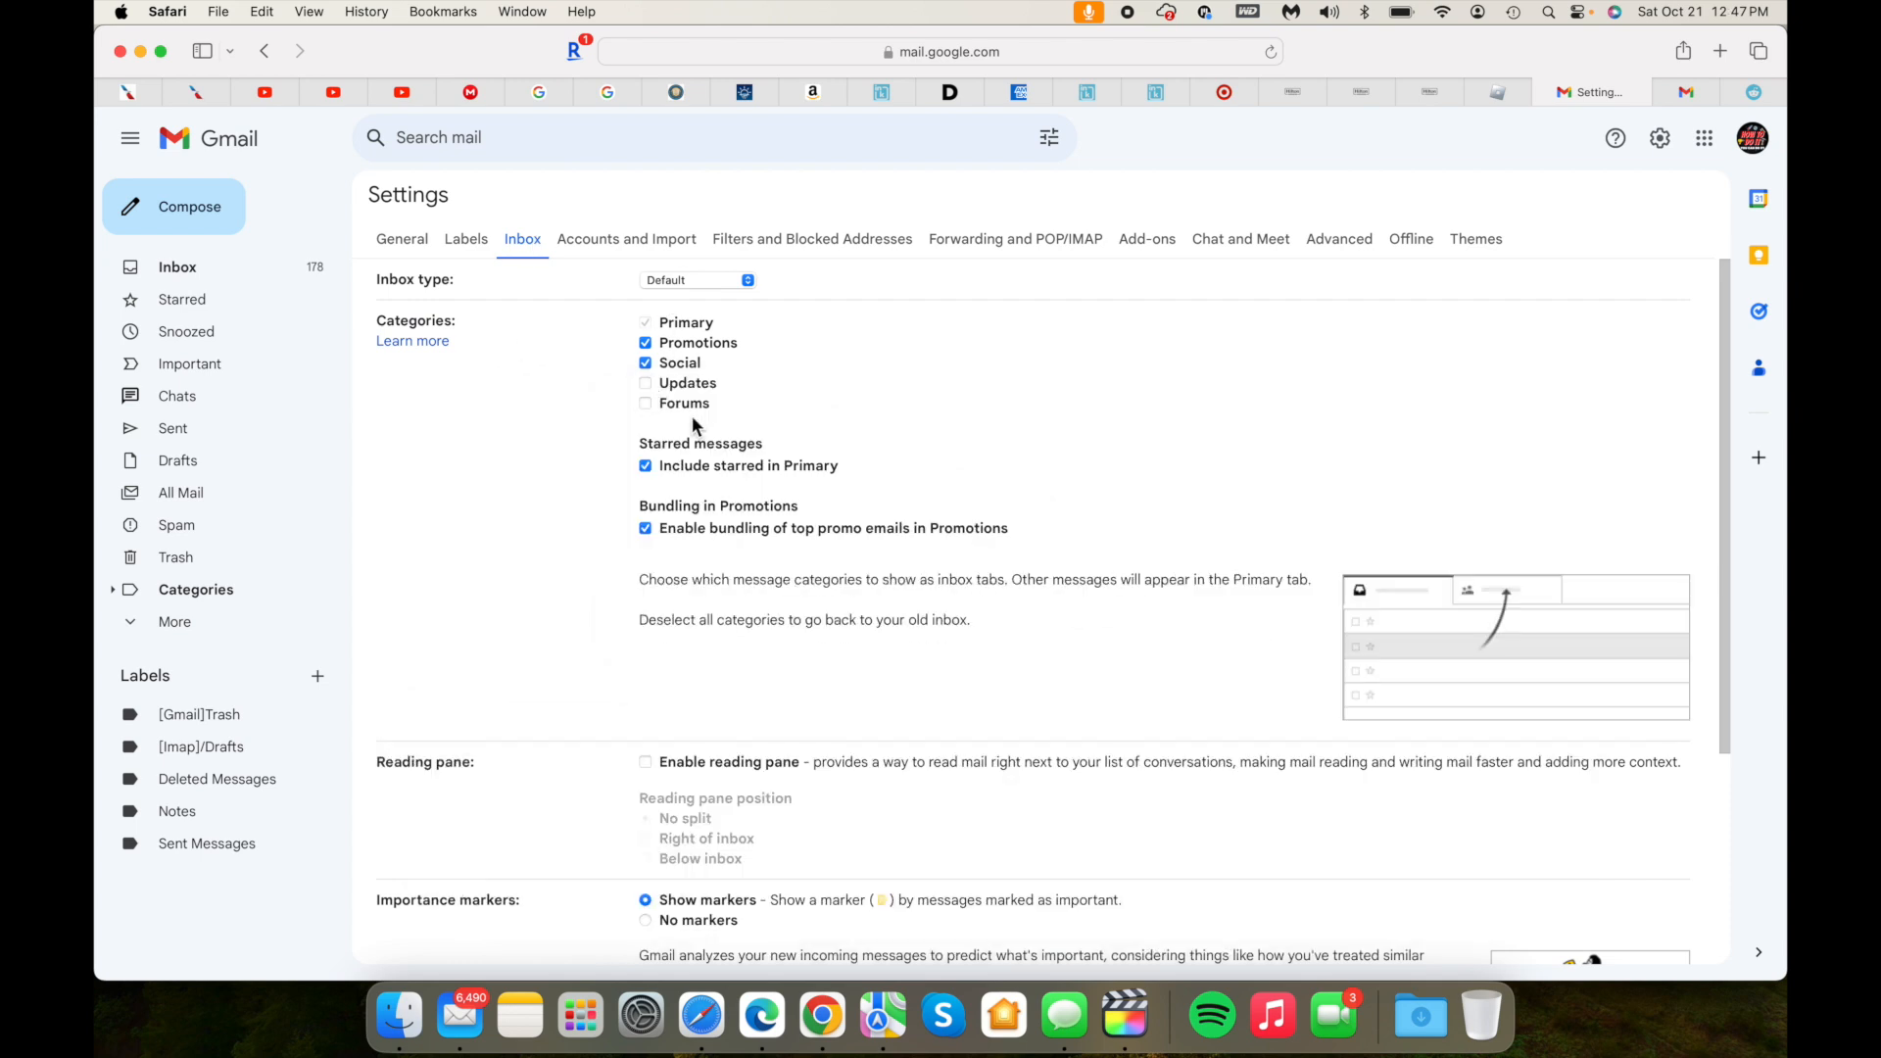
pyautogui.click(644, 382)
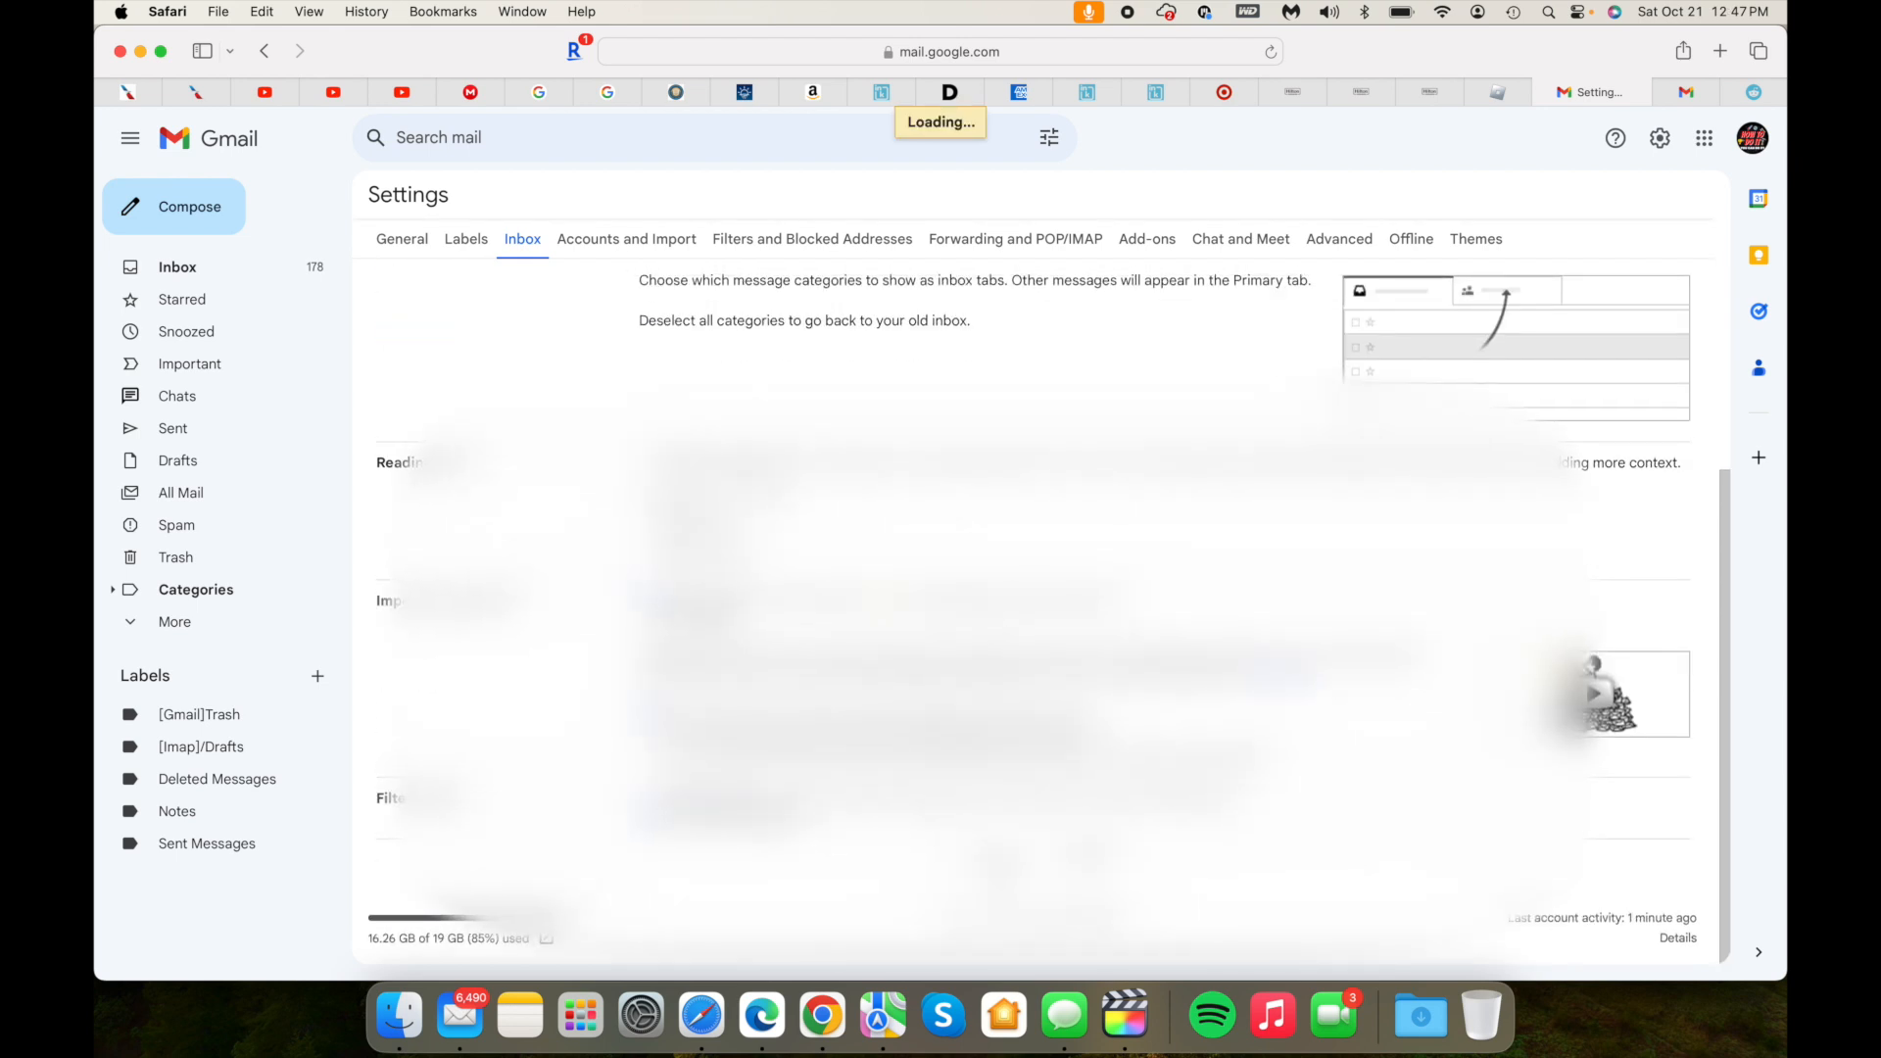
pyautogui.click(177, 267)
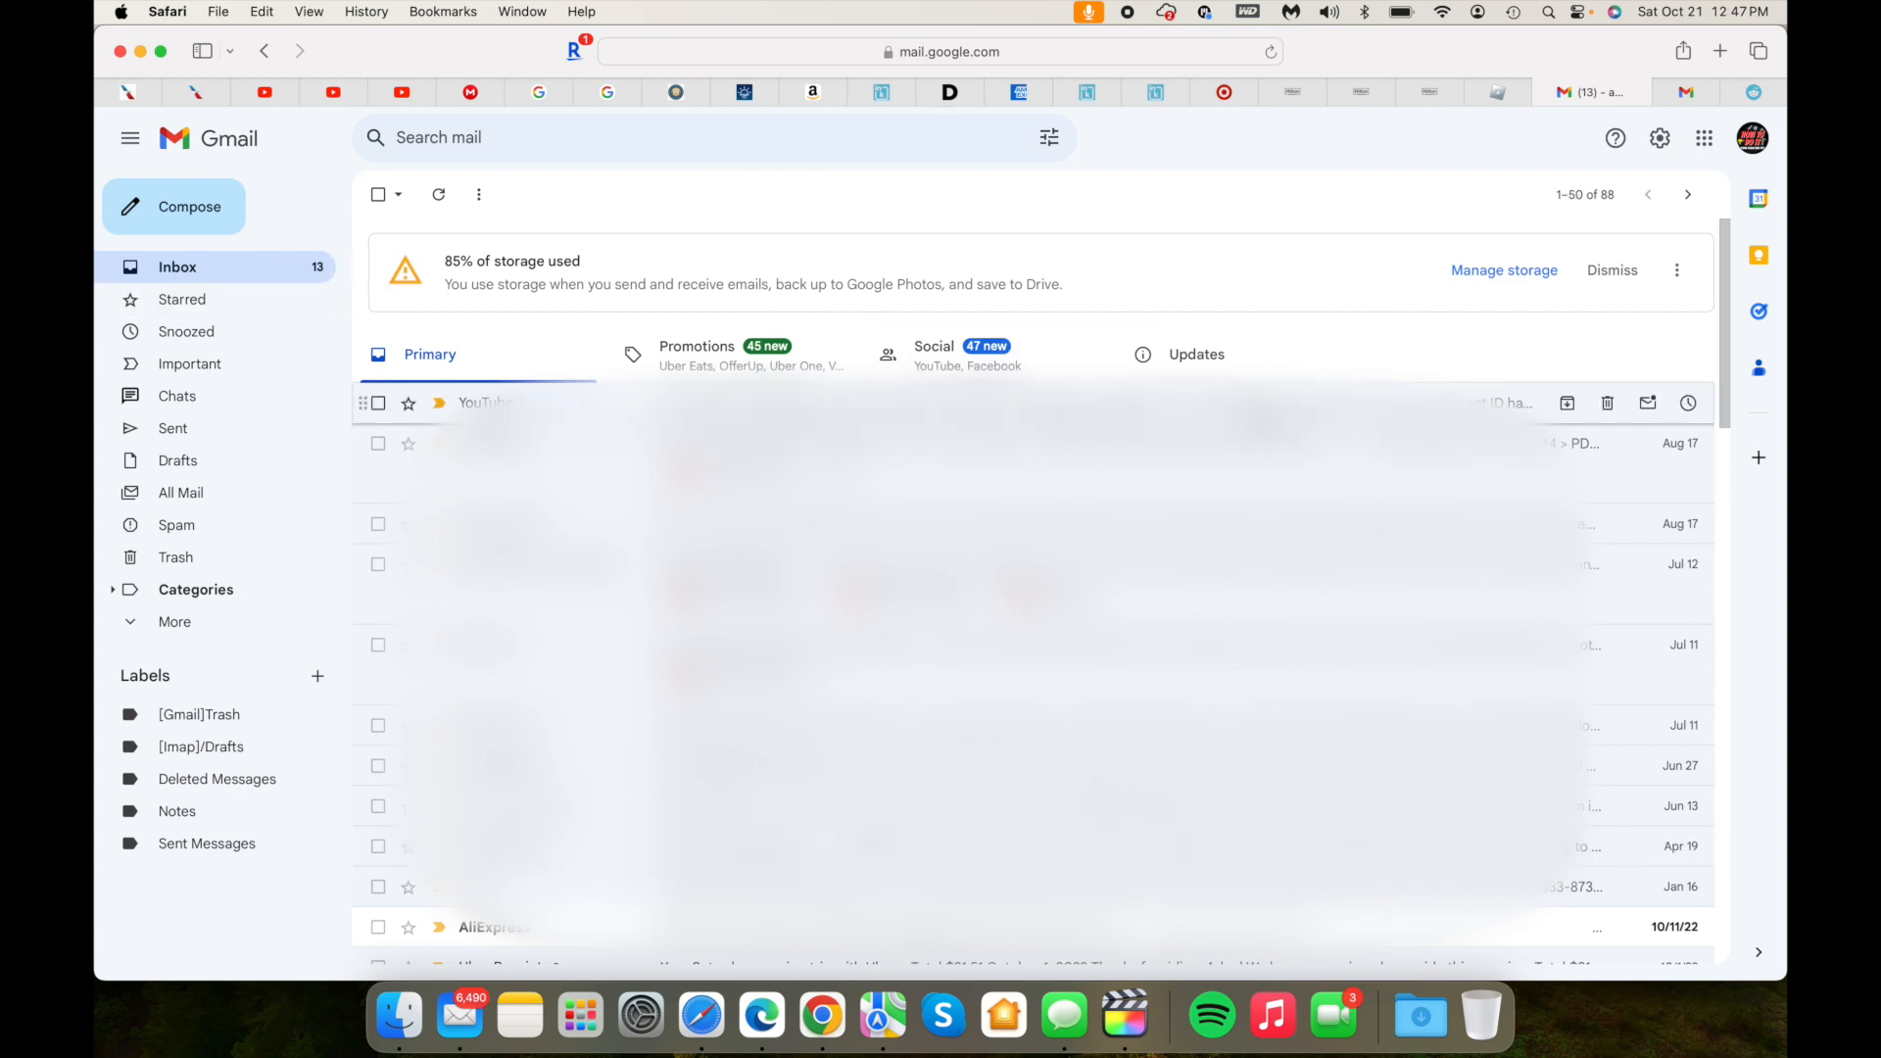
pyautogui.moveTo(1193, 354)
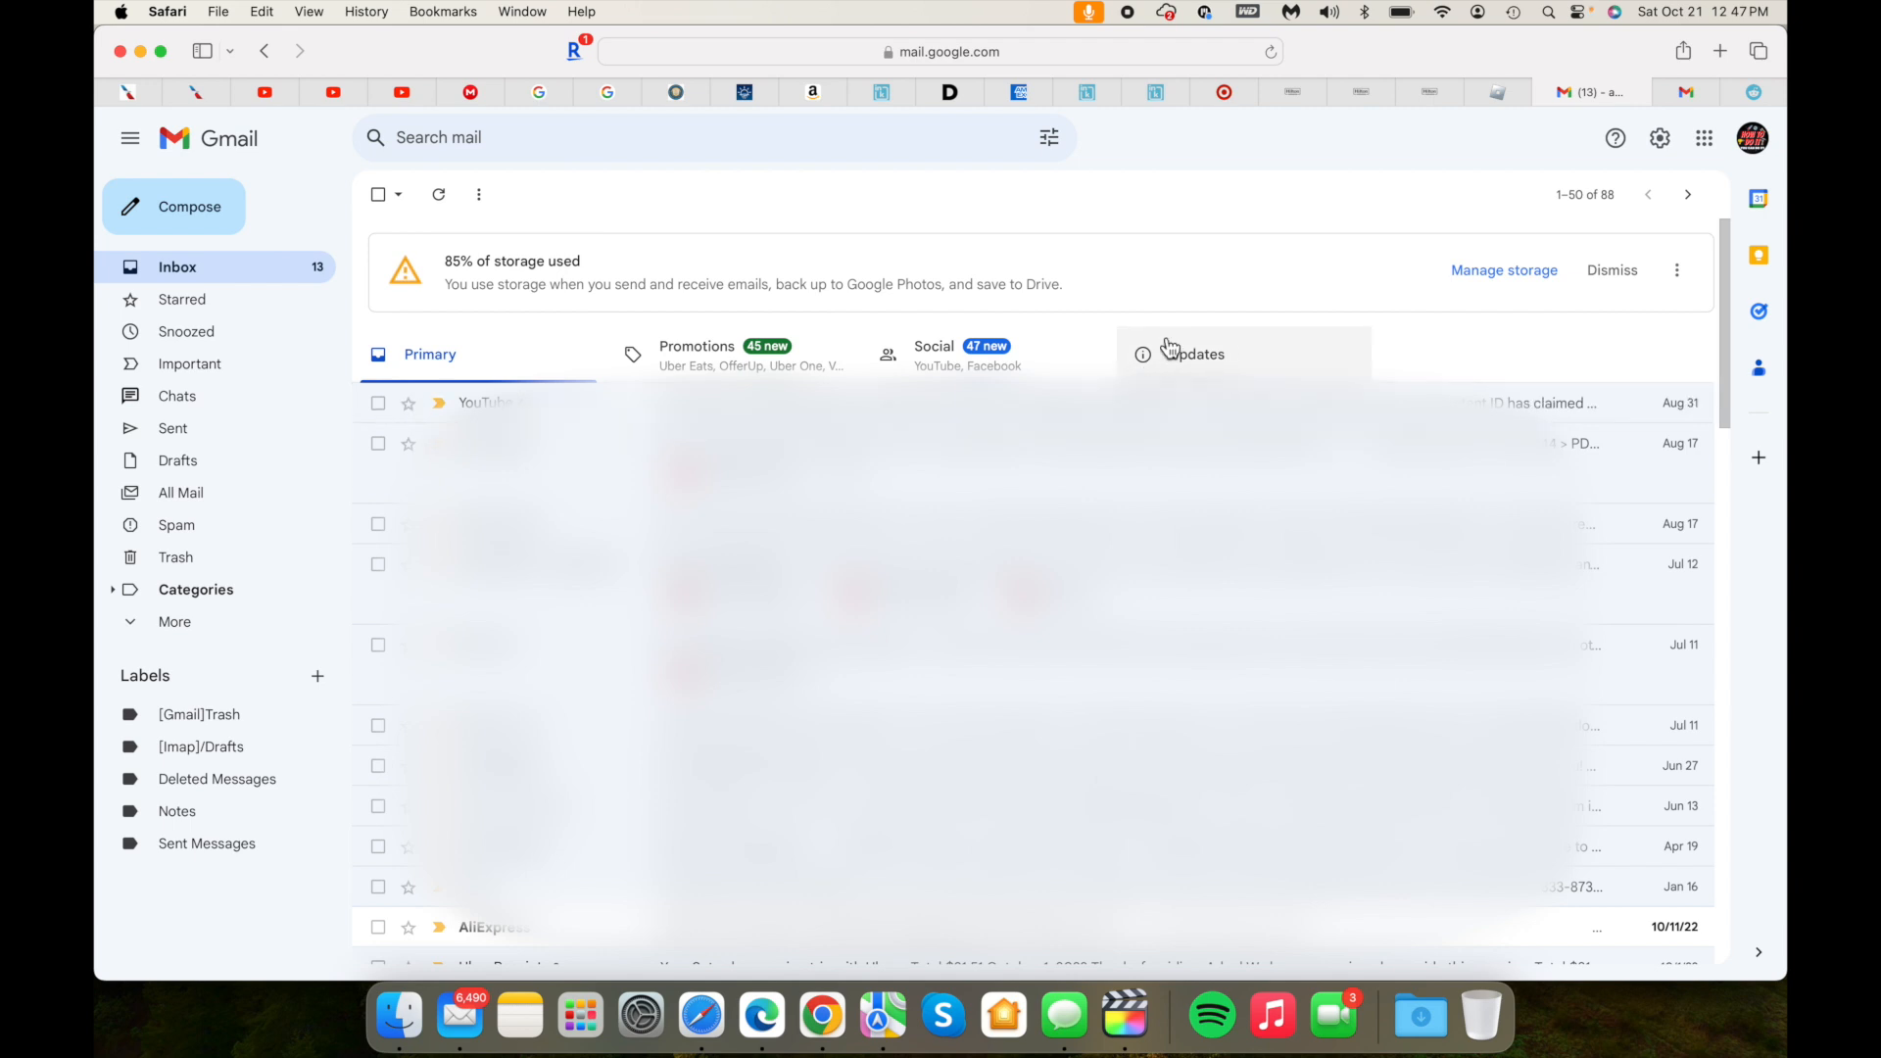
pyautogui.moveTo(1233, 329)
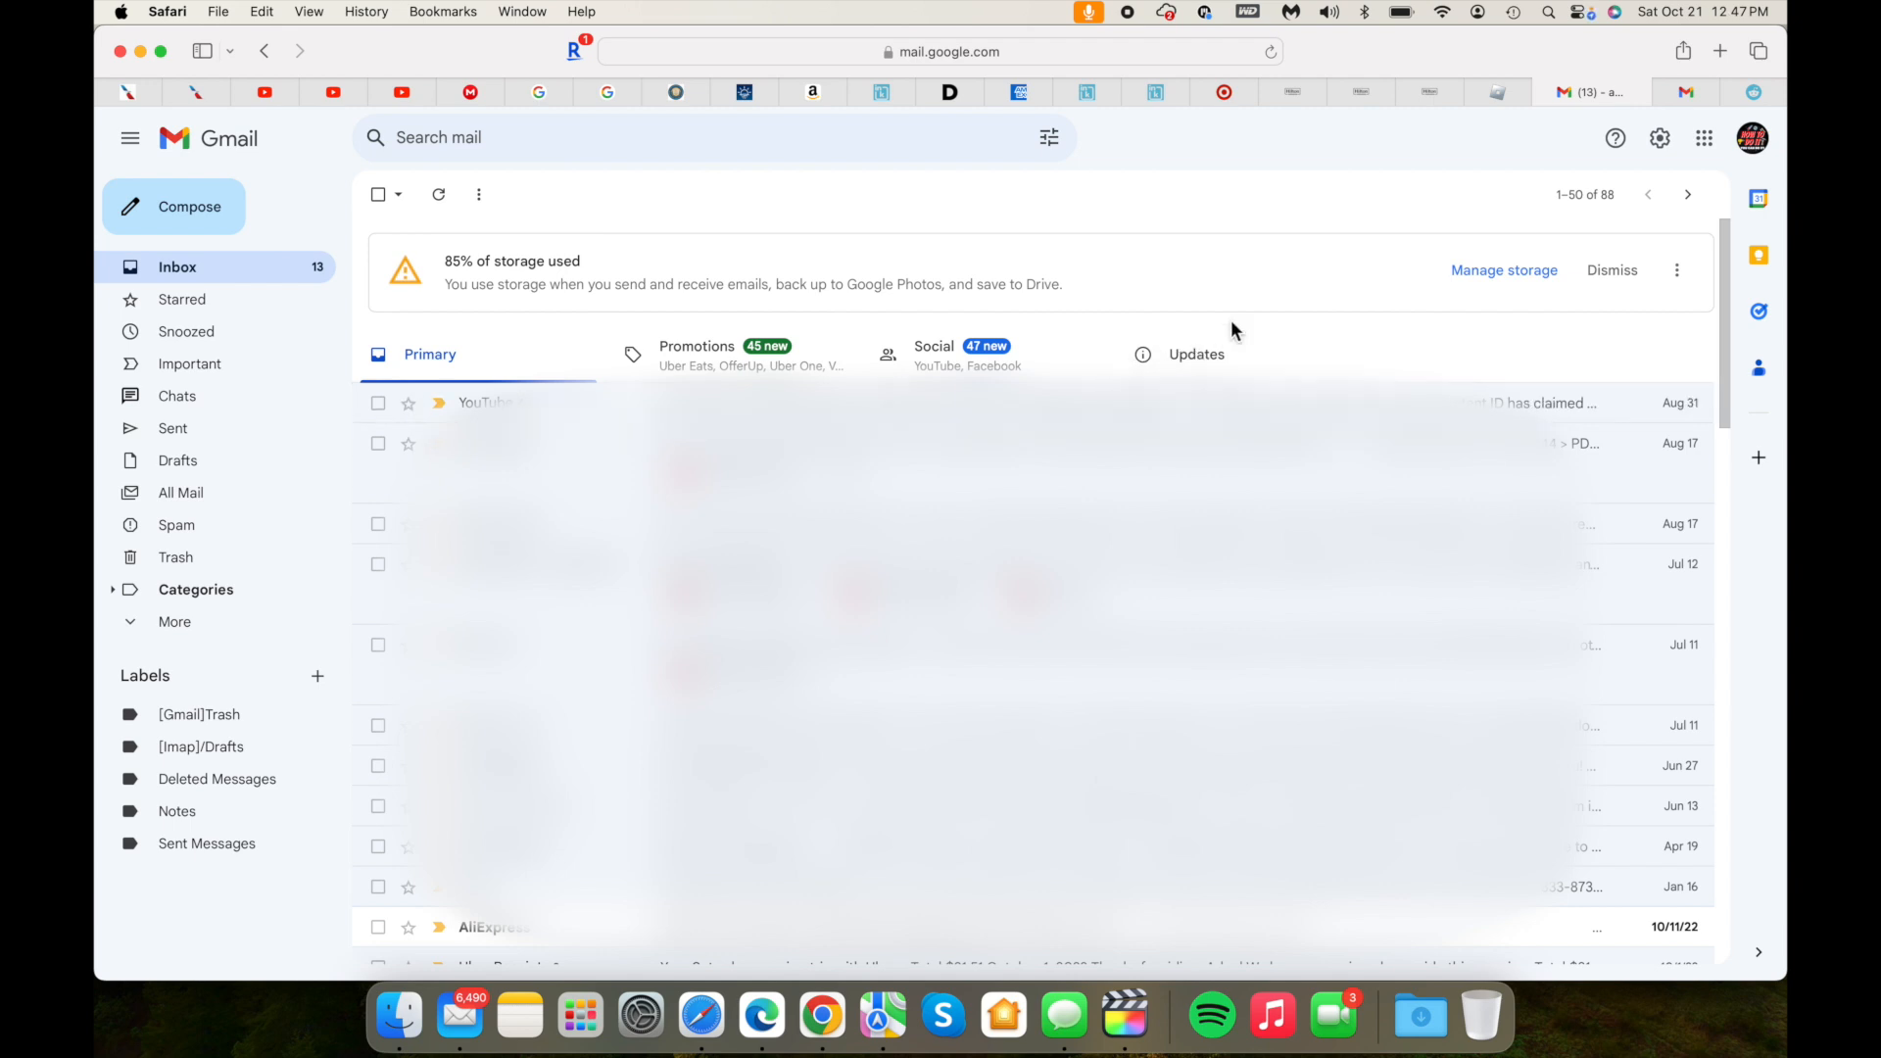
pyautogui.moveTo(1702, 137)
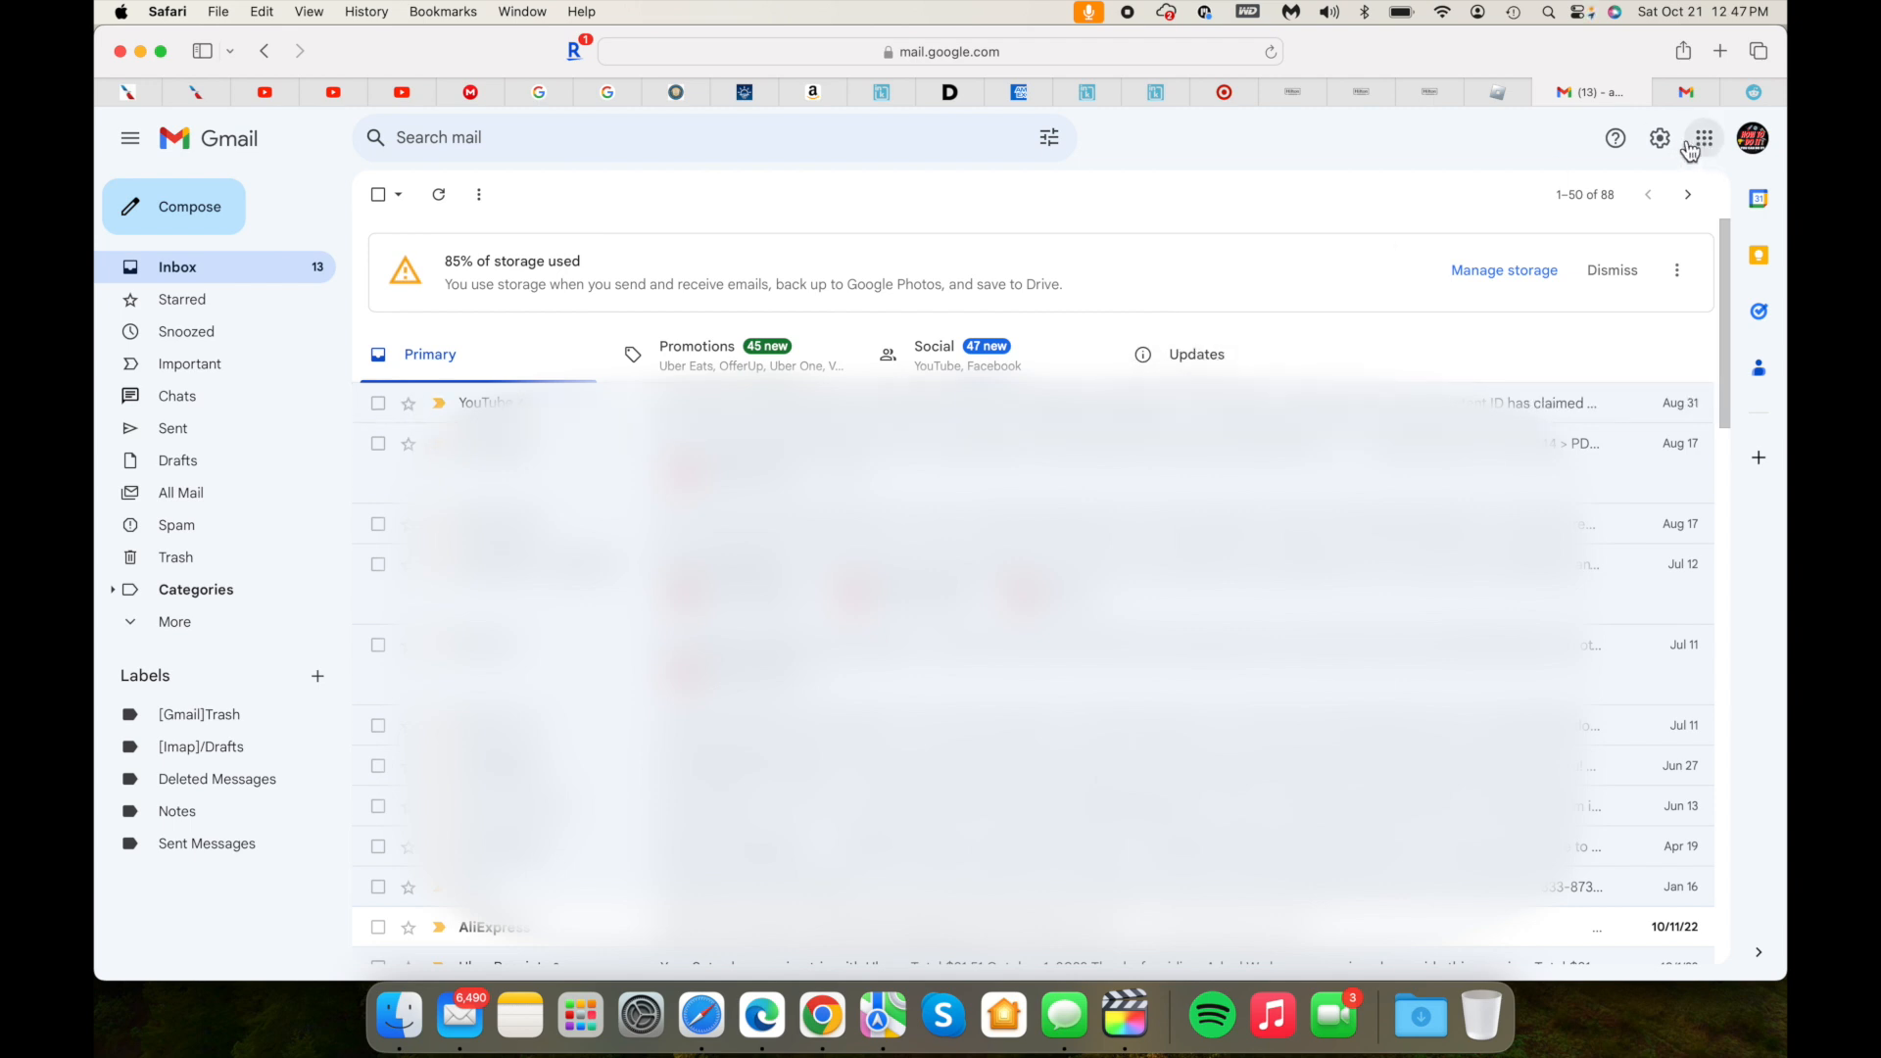
# Step: Switch to the new Updates tab to list its Reddit and Uber notifications
pyautogui.click(1195, 355)
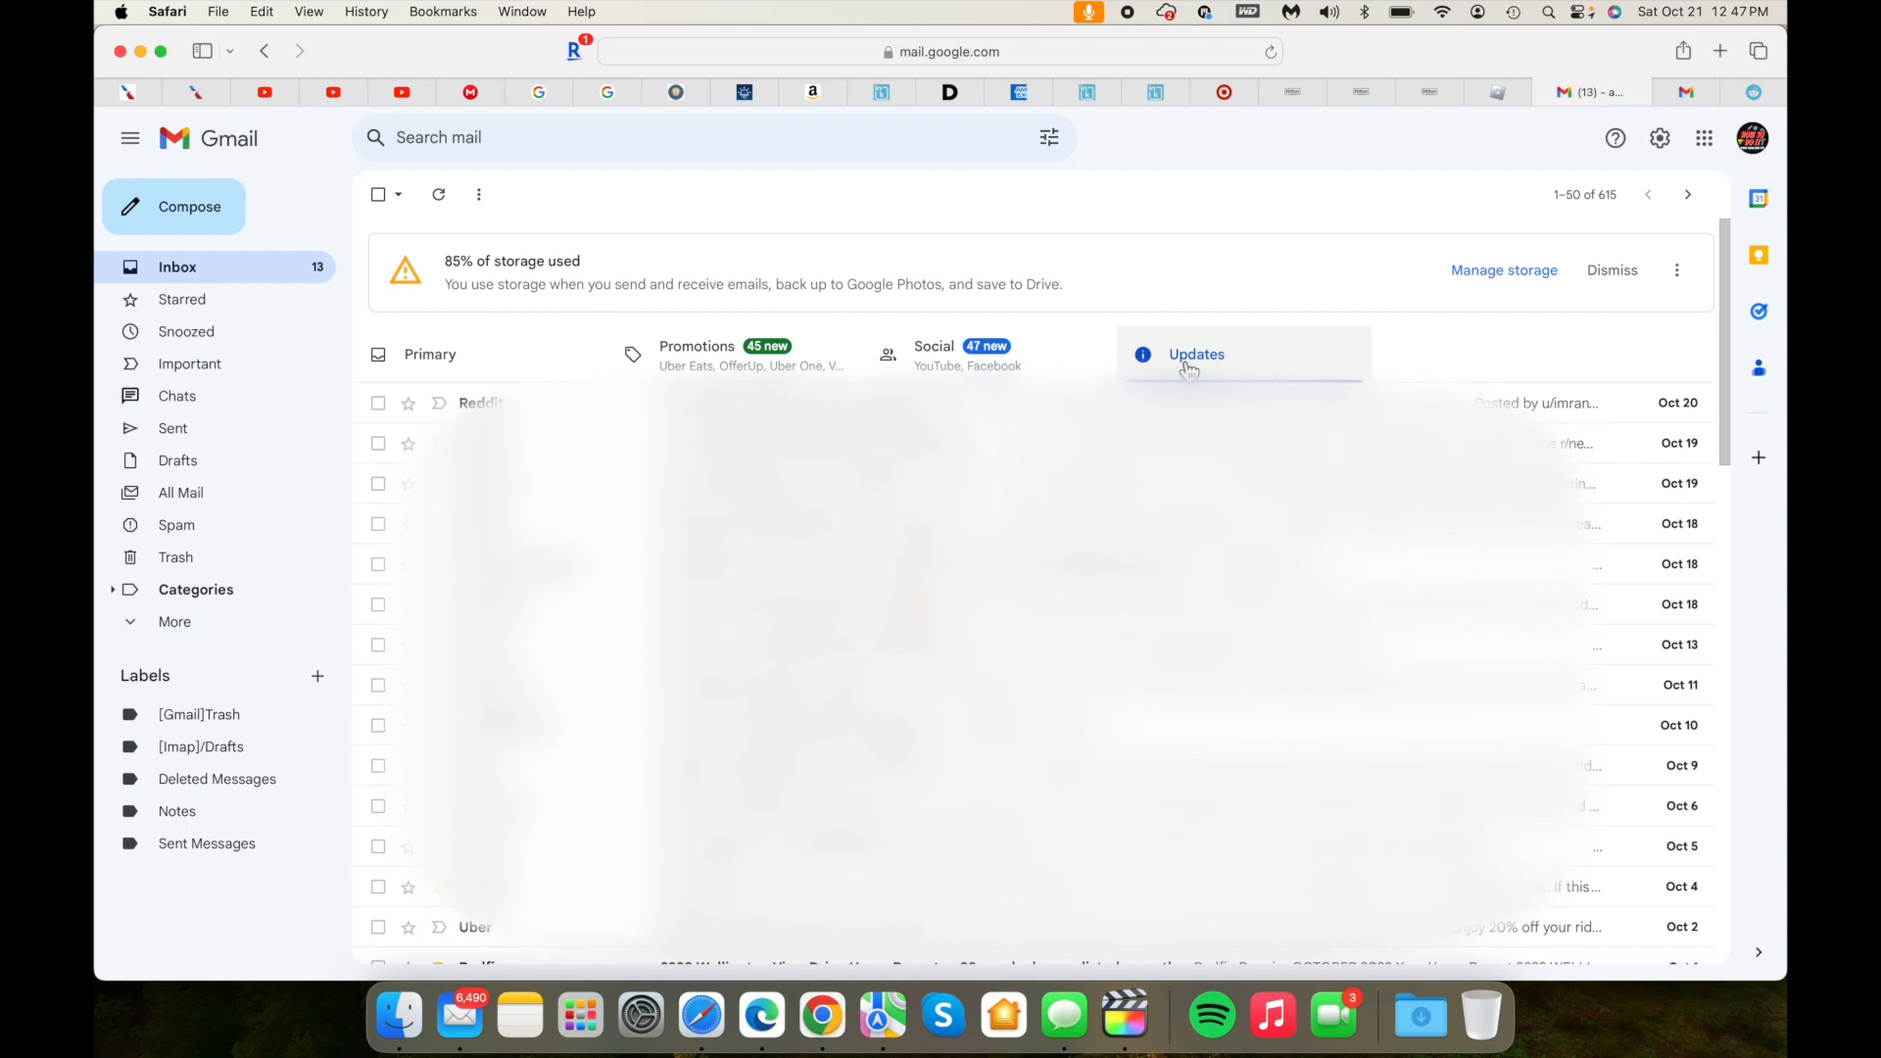
pyautogui.moveTo(284, 261)
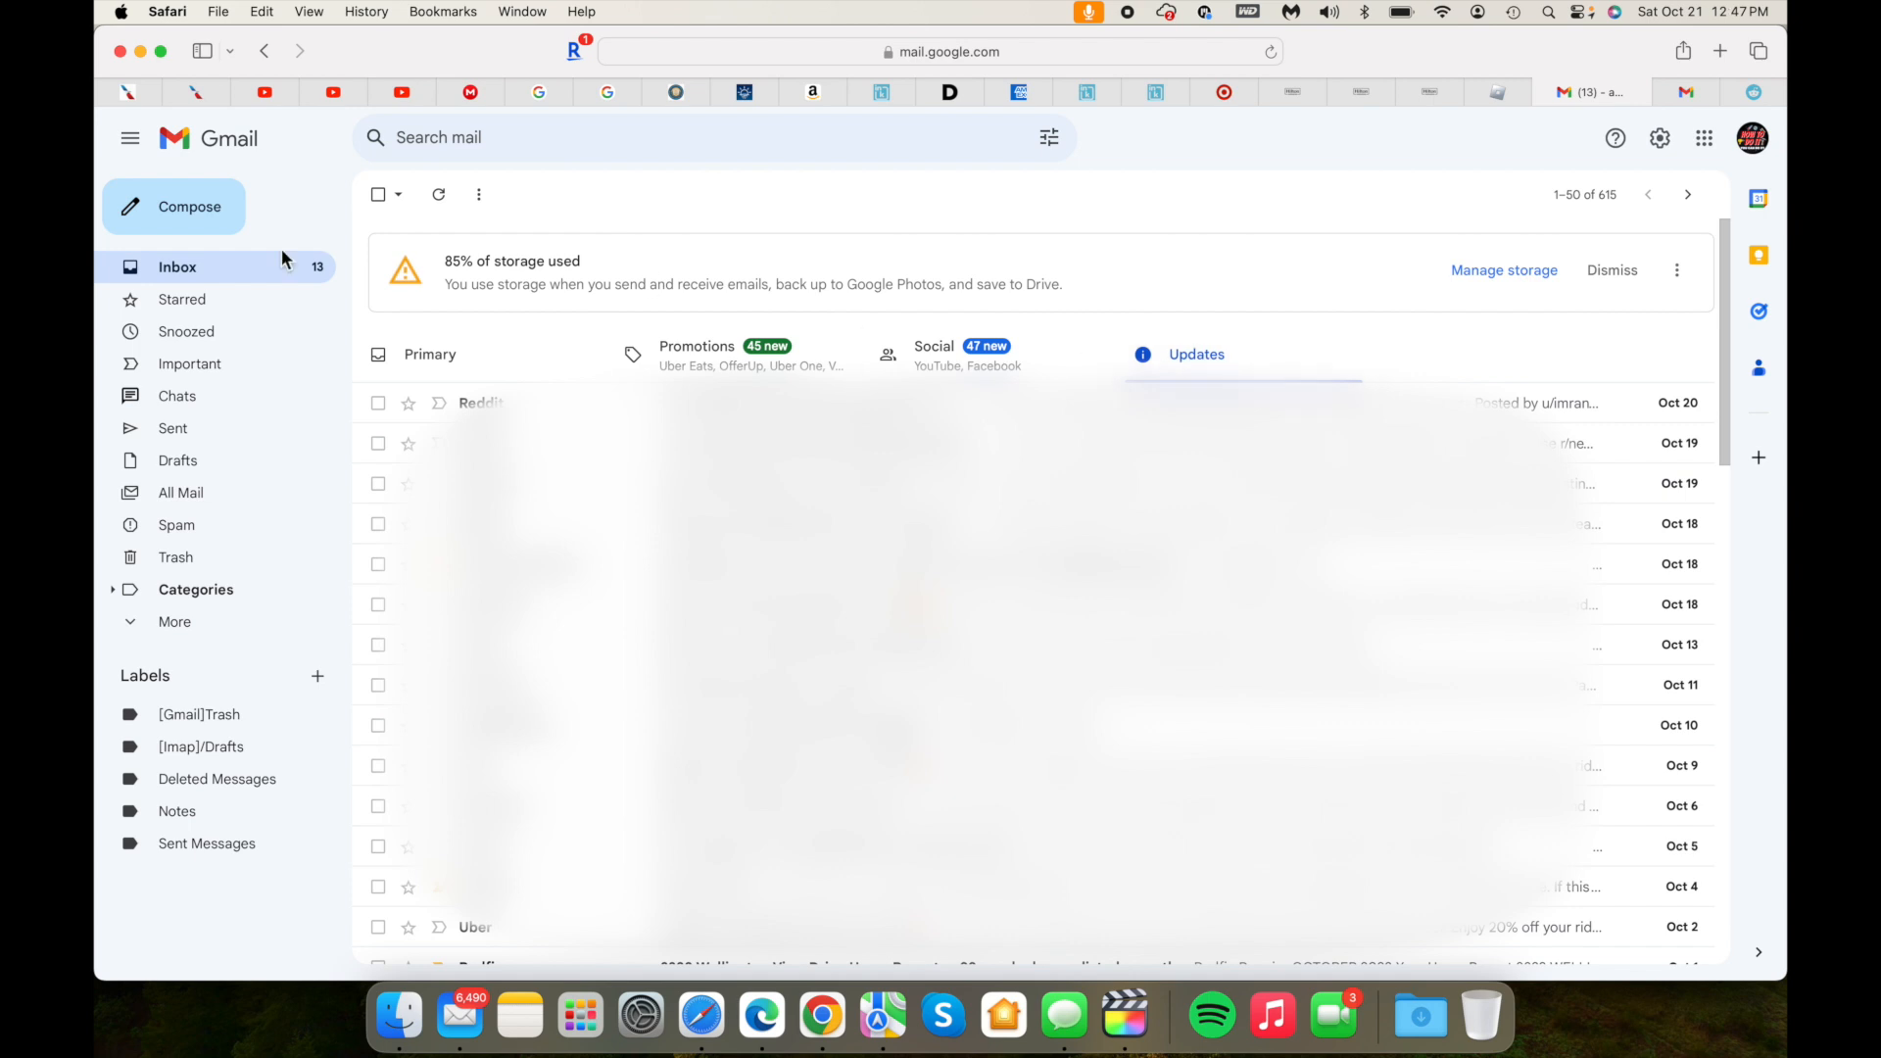
pyautogui.moveTo(327, 286)
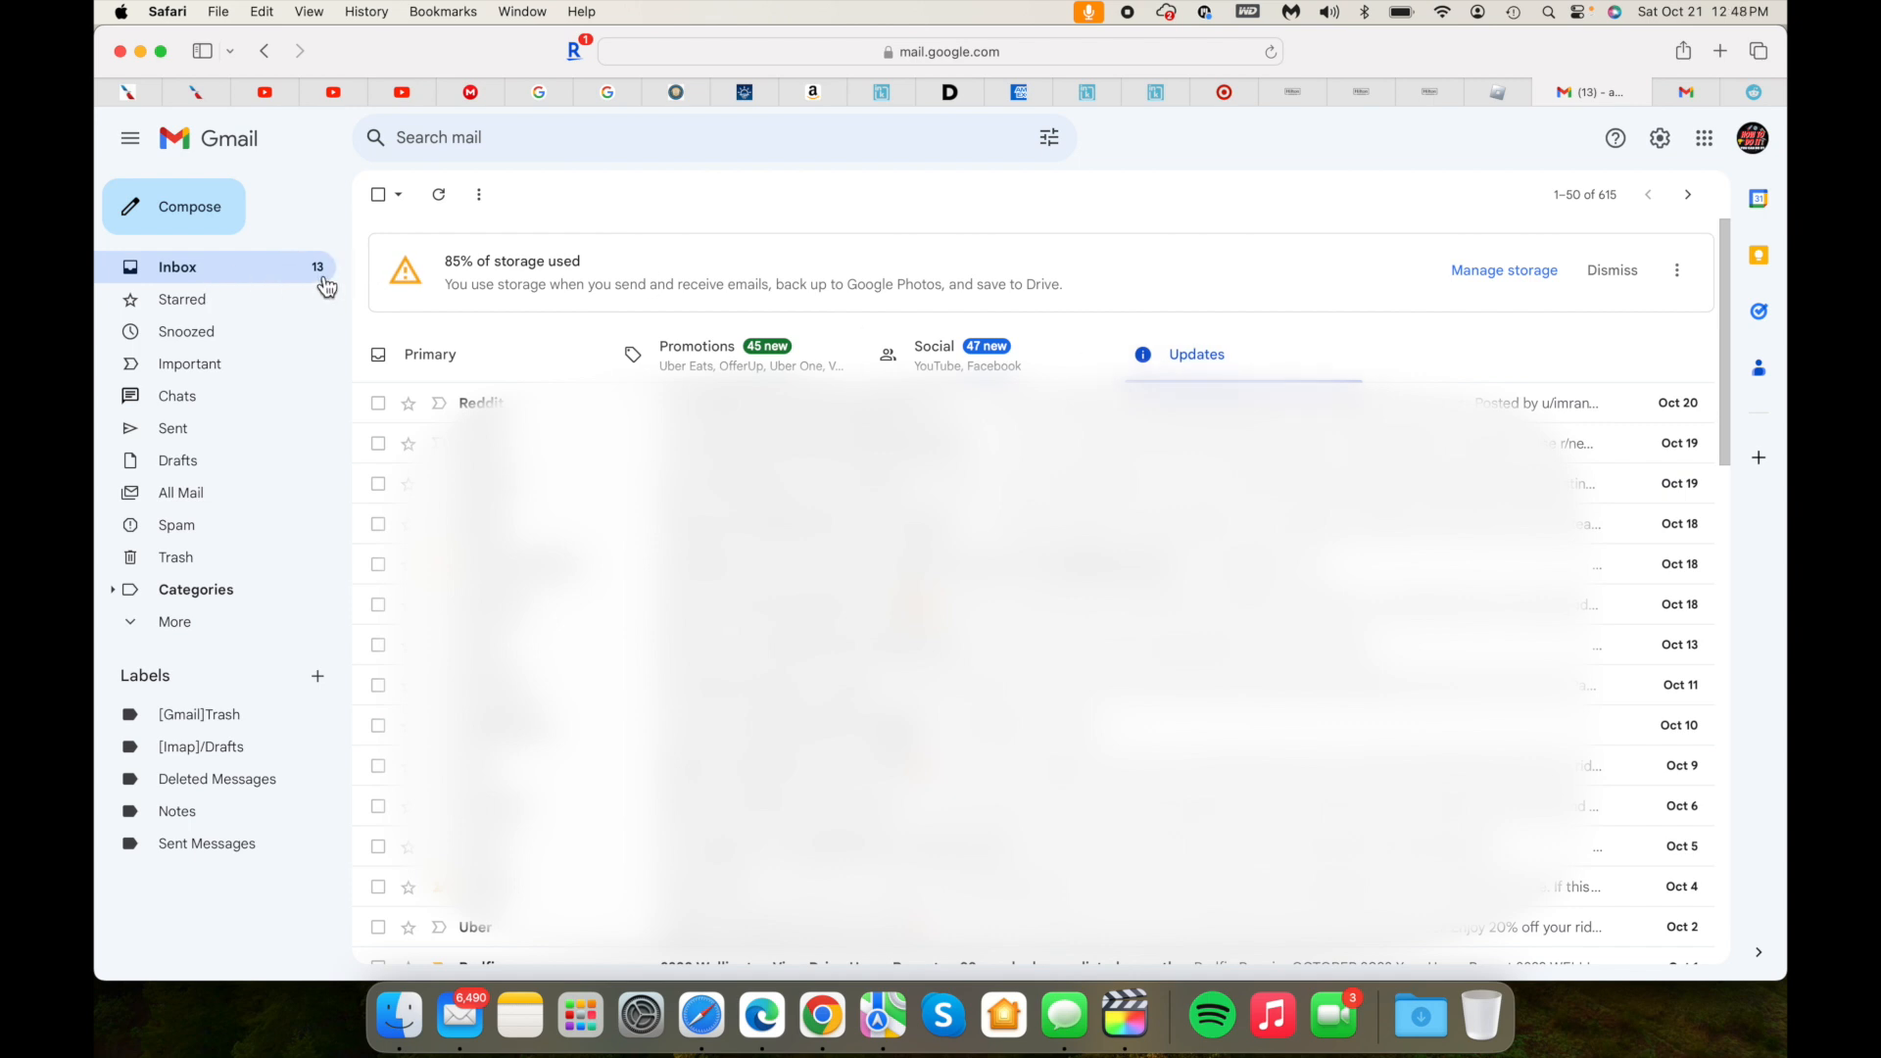
pyautogui.moveTo(341, 284)
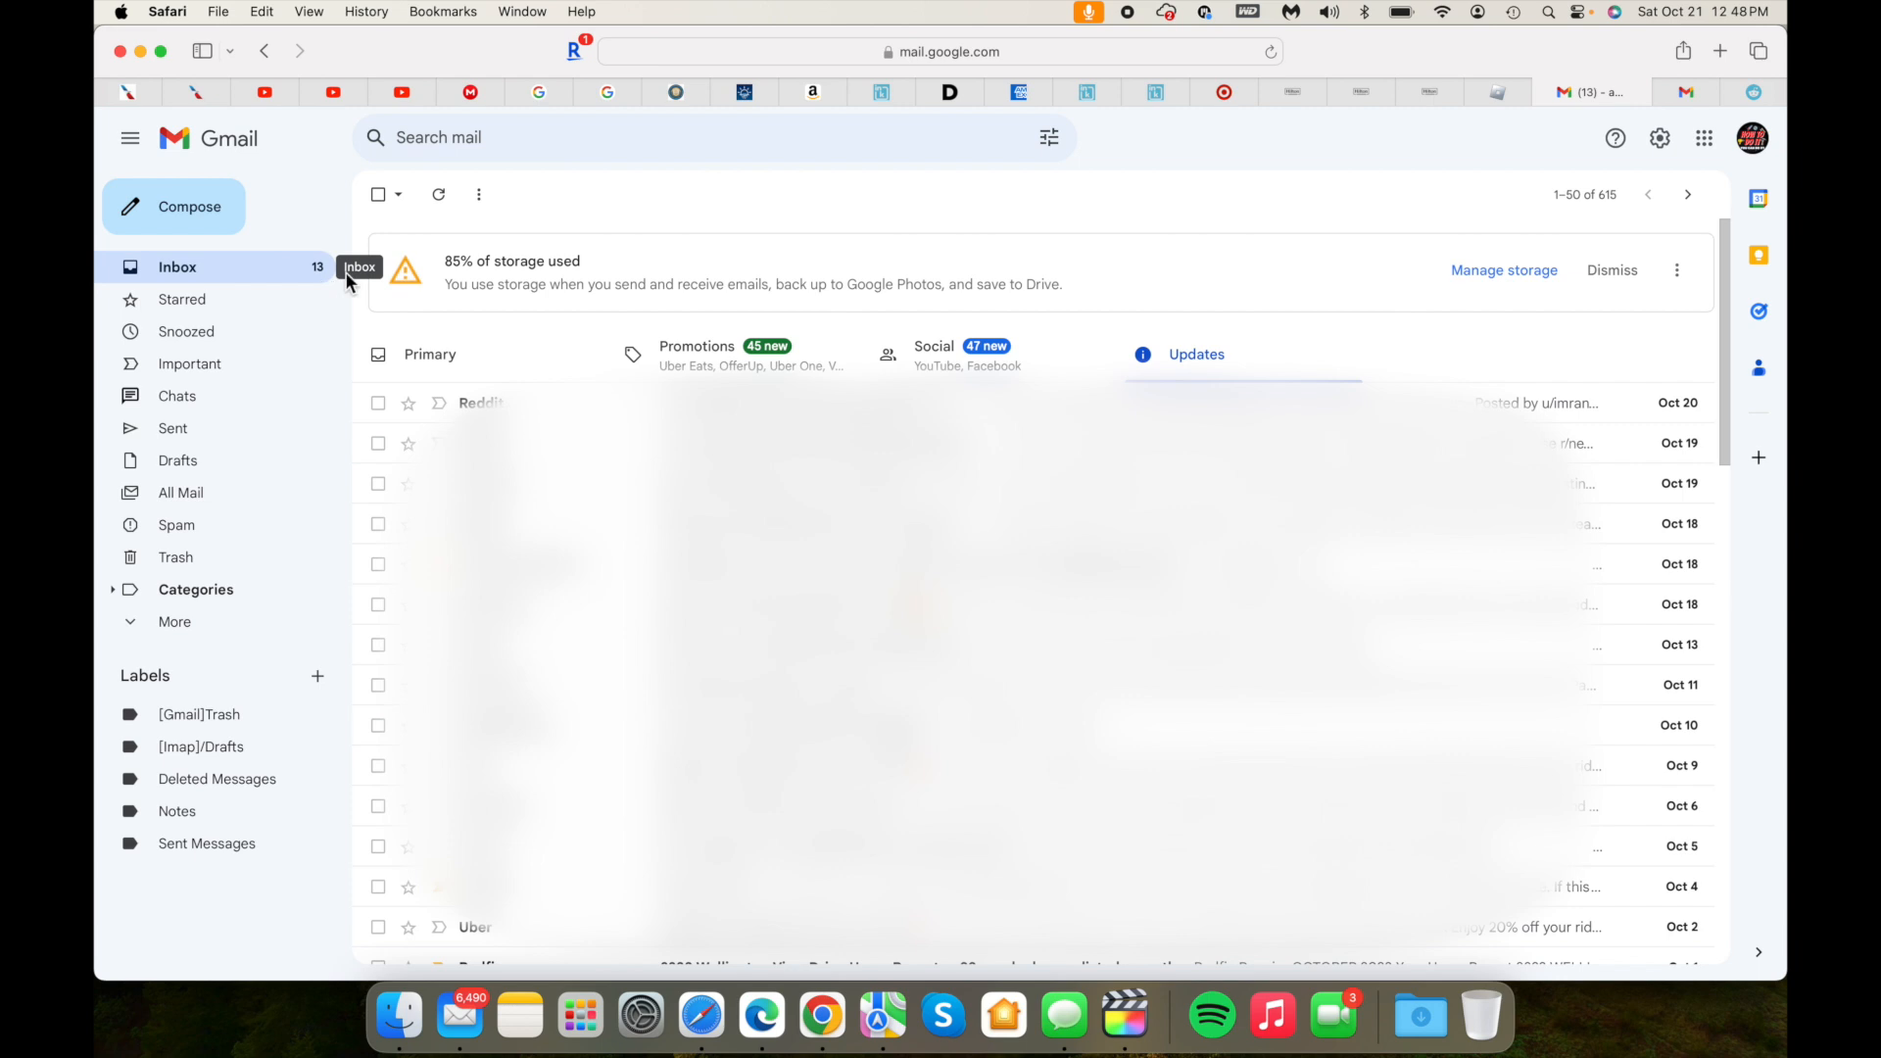
pyautogui.moveTo(611, 305)
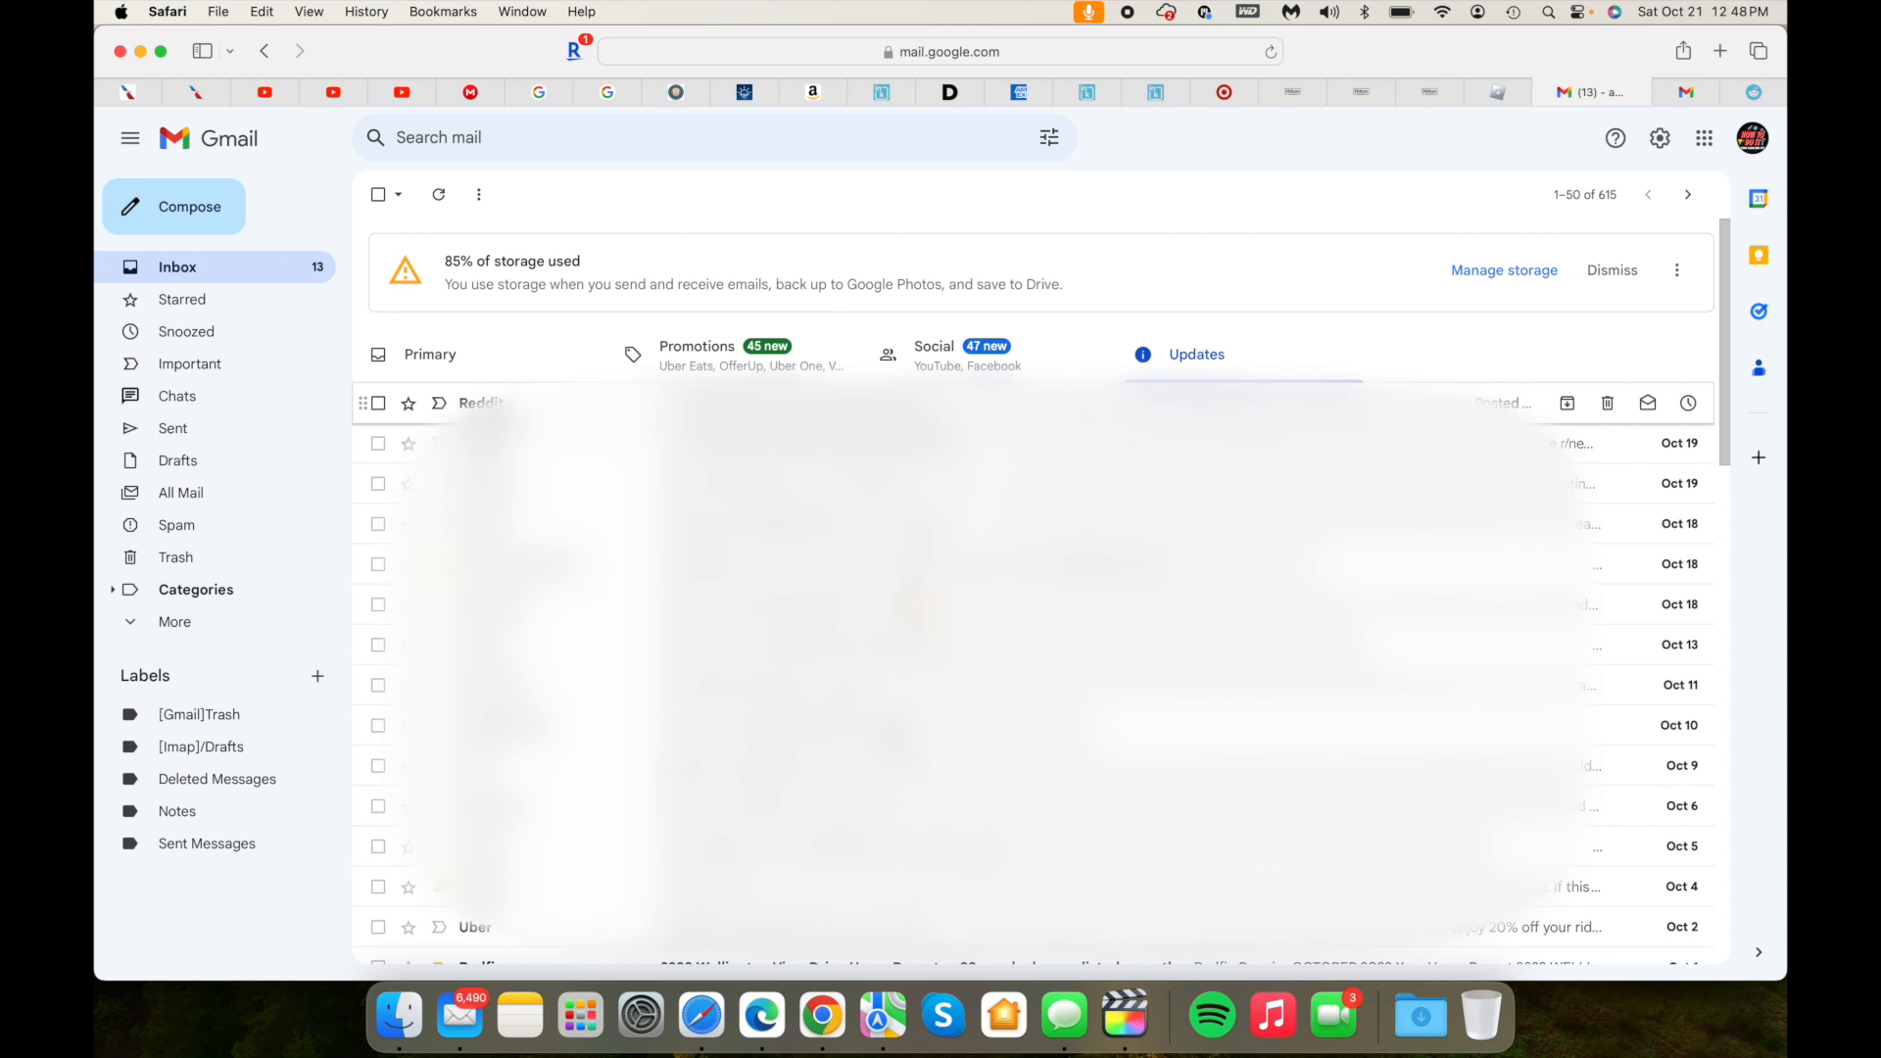
# Step: Find all emails from Reddit via sender search, select the three results and delete them
pyautogui.click(378, 403)
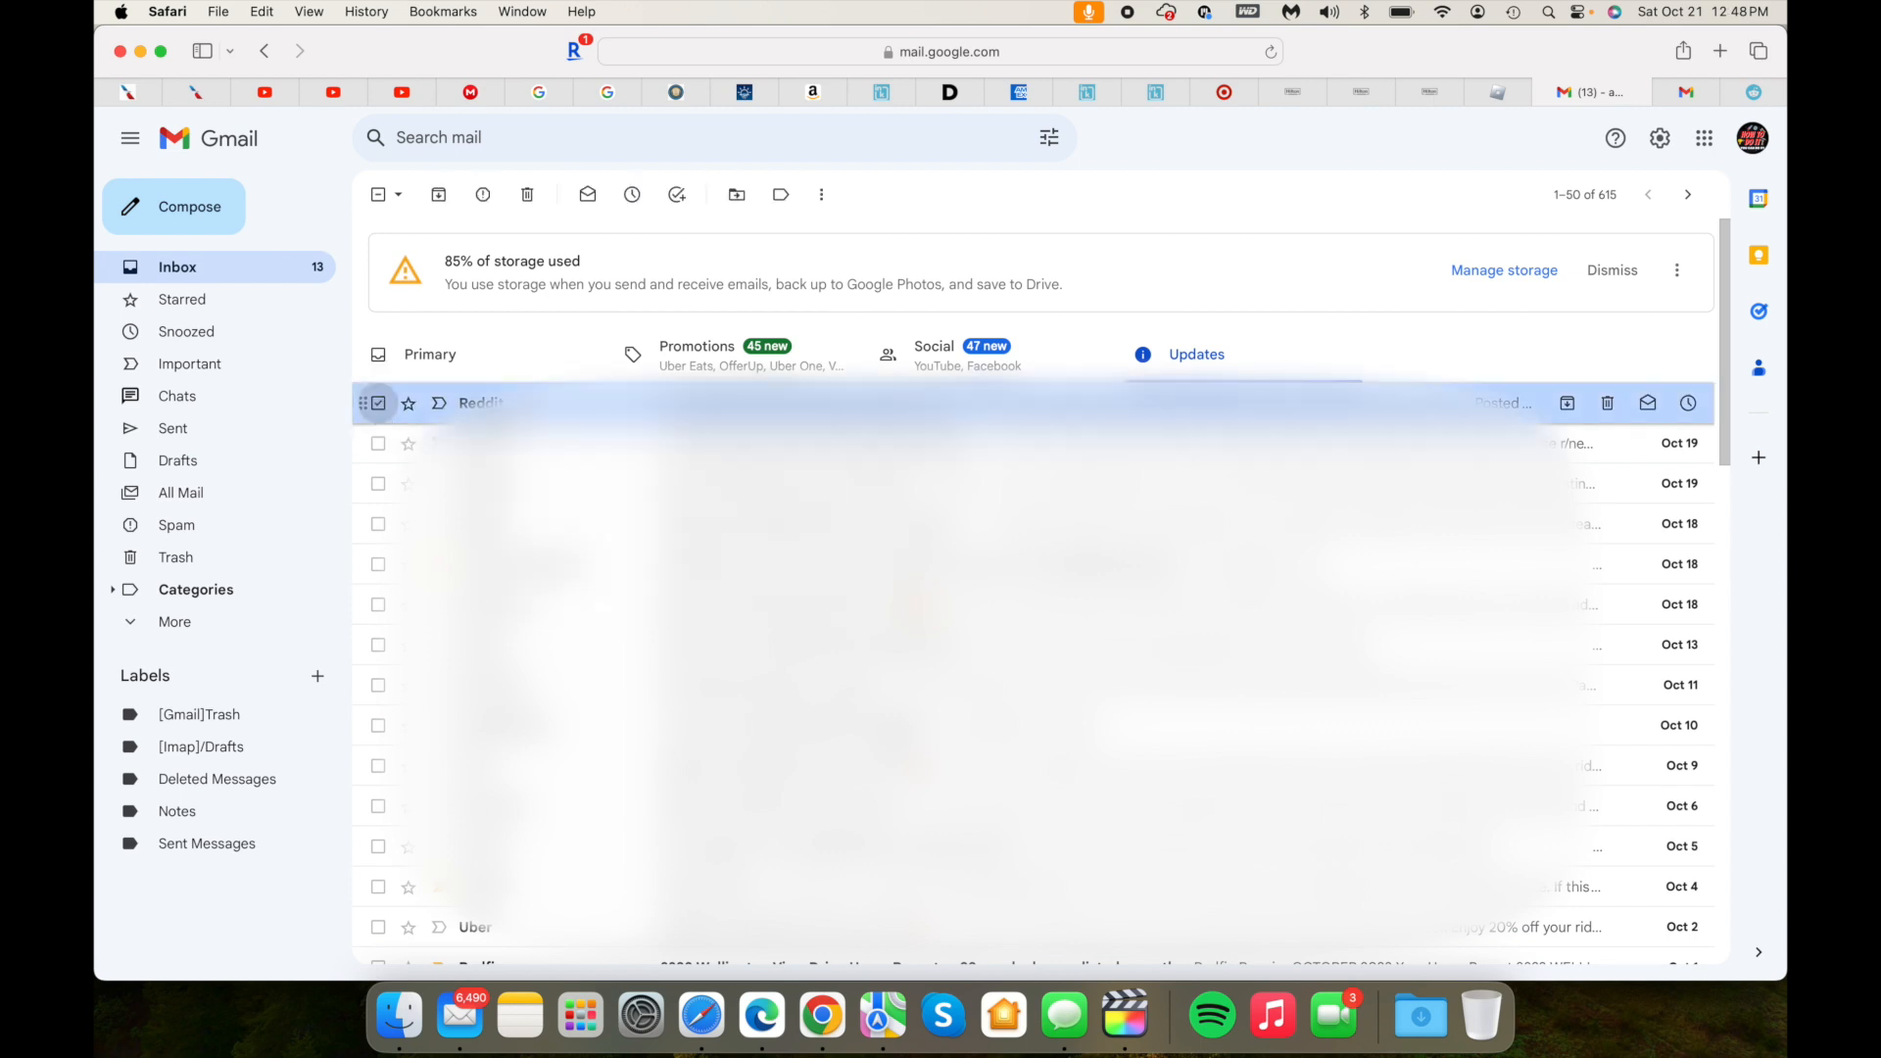
pyautogui.rightClick(482, 402)
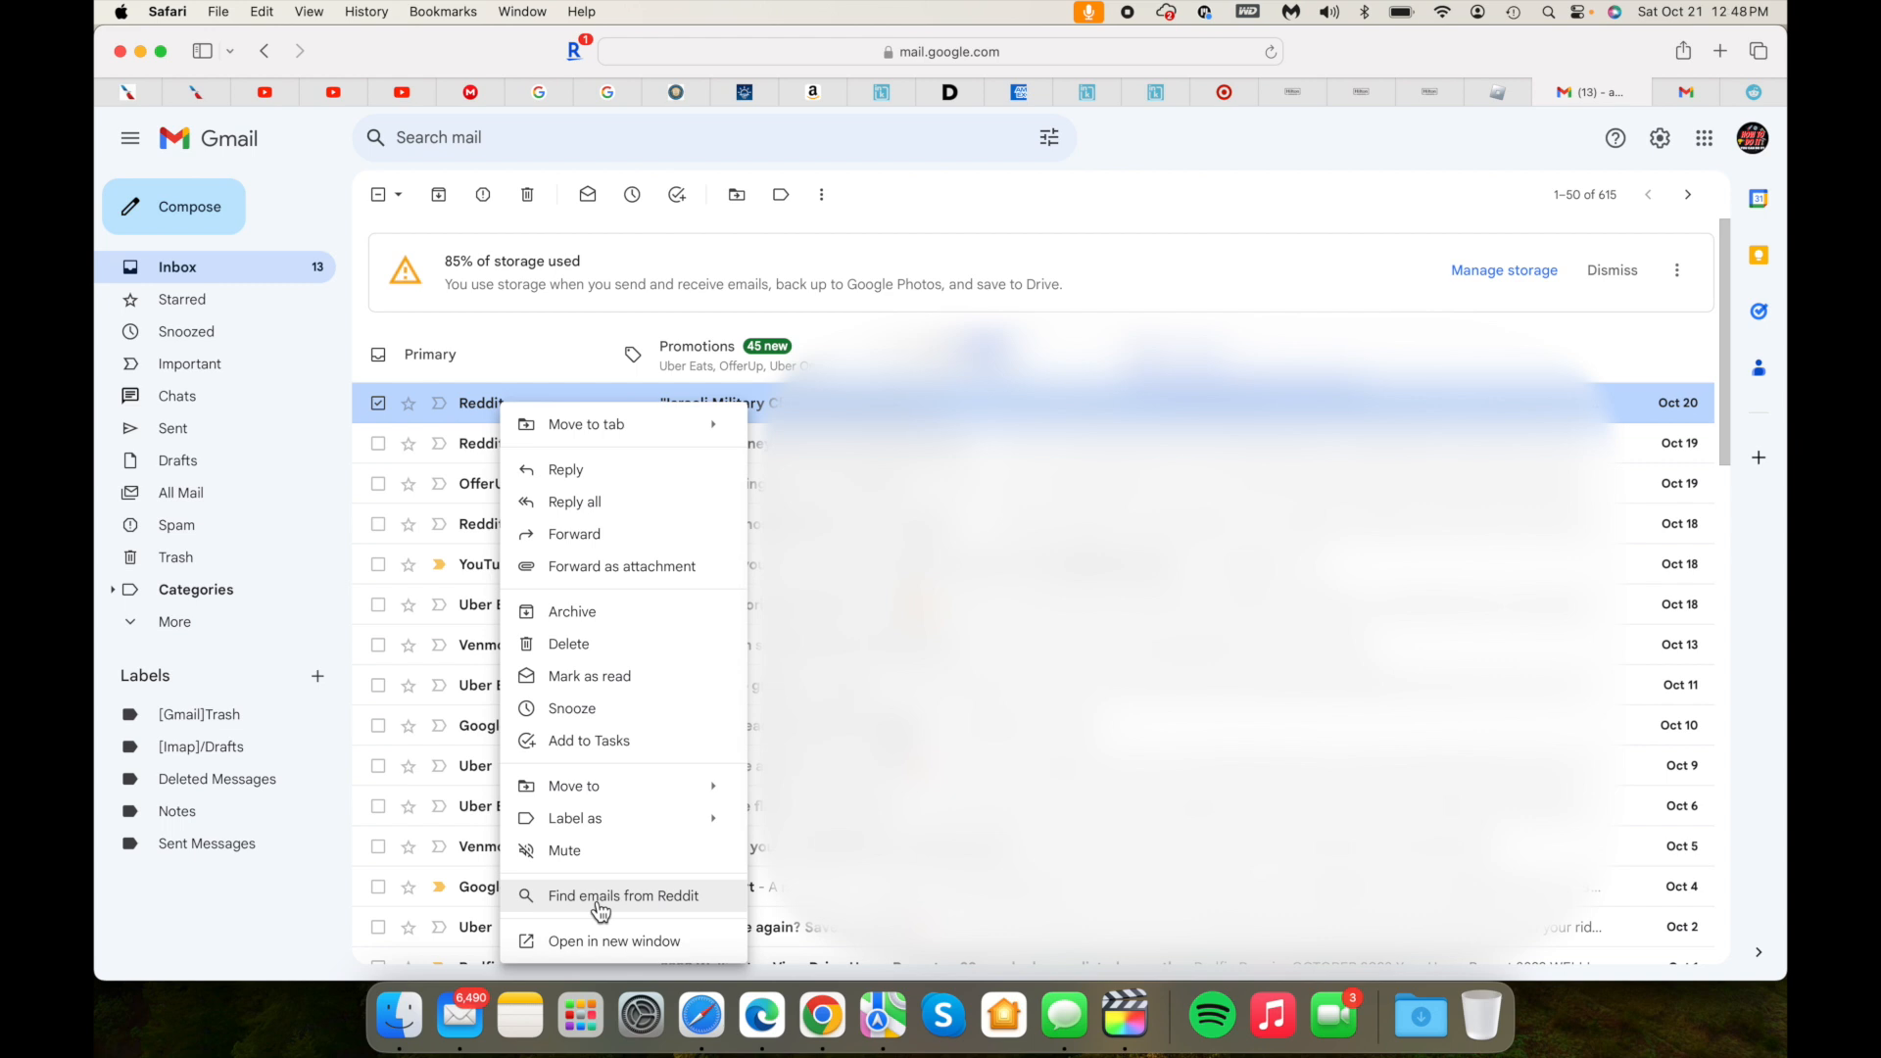
pyautogui.click(623, 896)
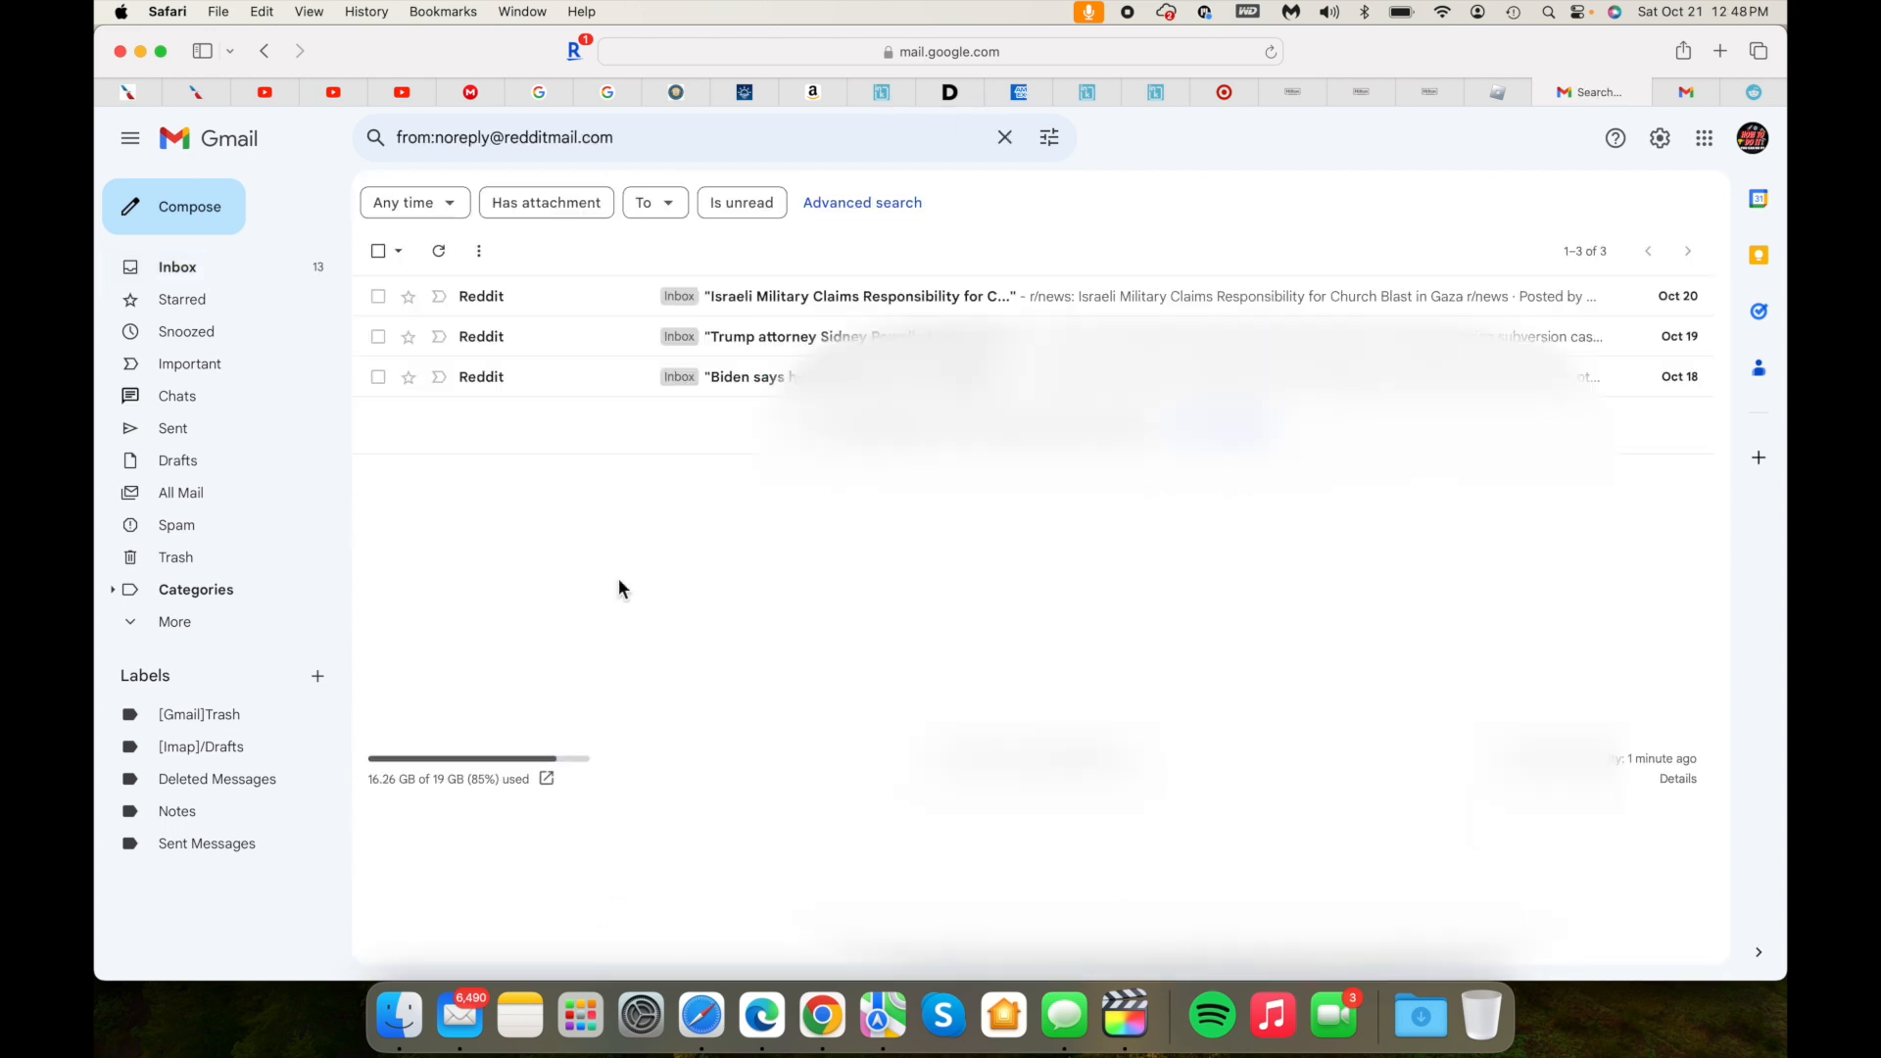
pyautogui.moveTo(435, 464)
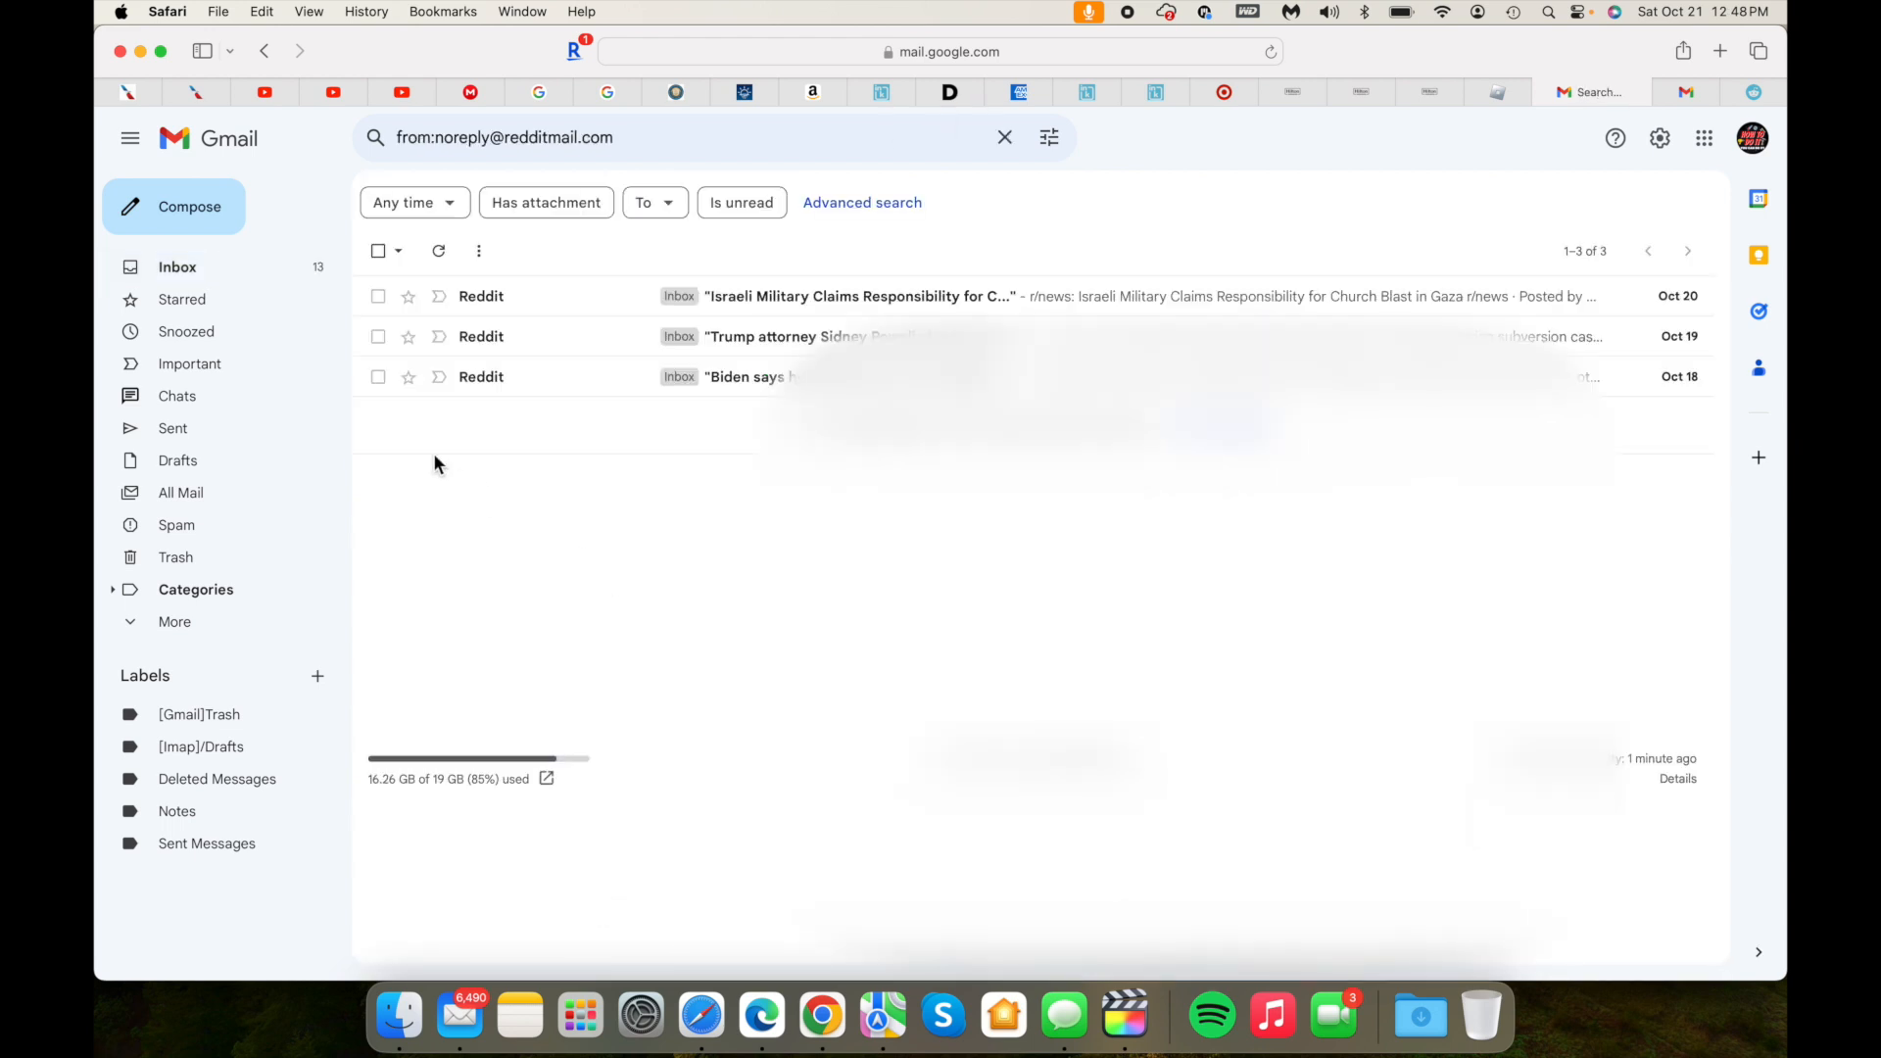
pyautogui.moveTo(378, 296)
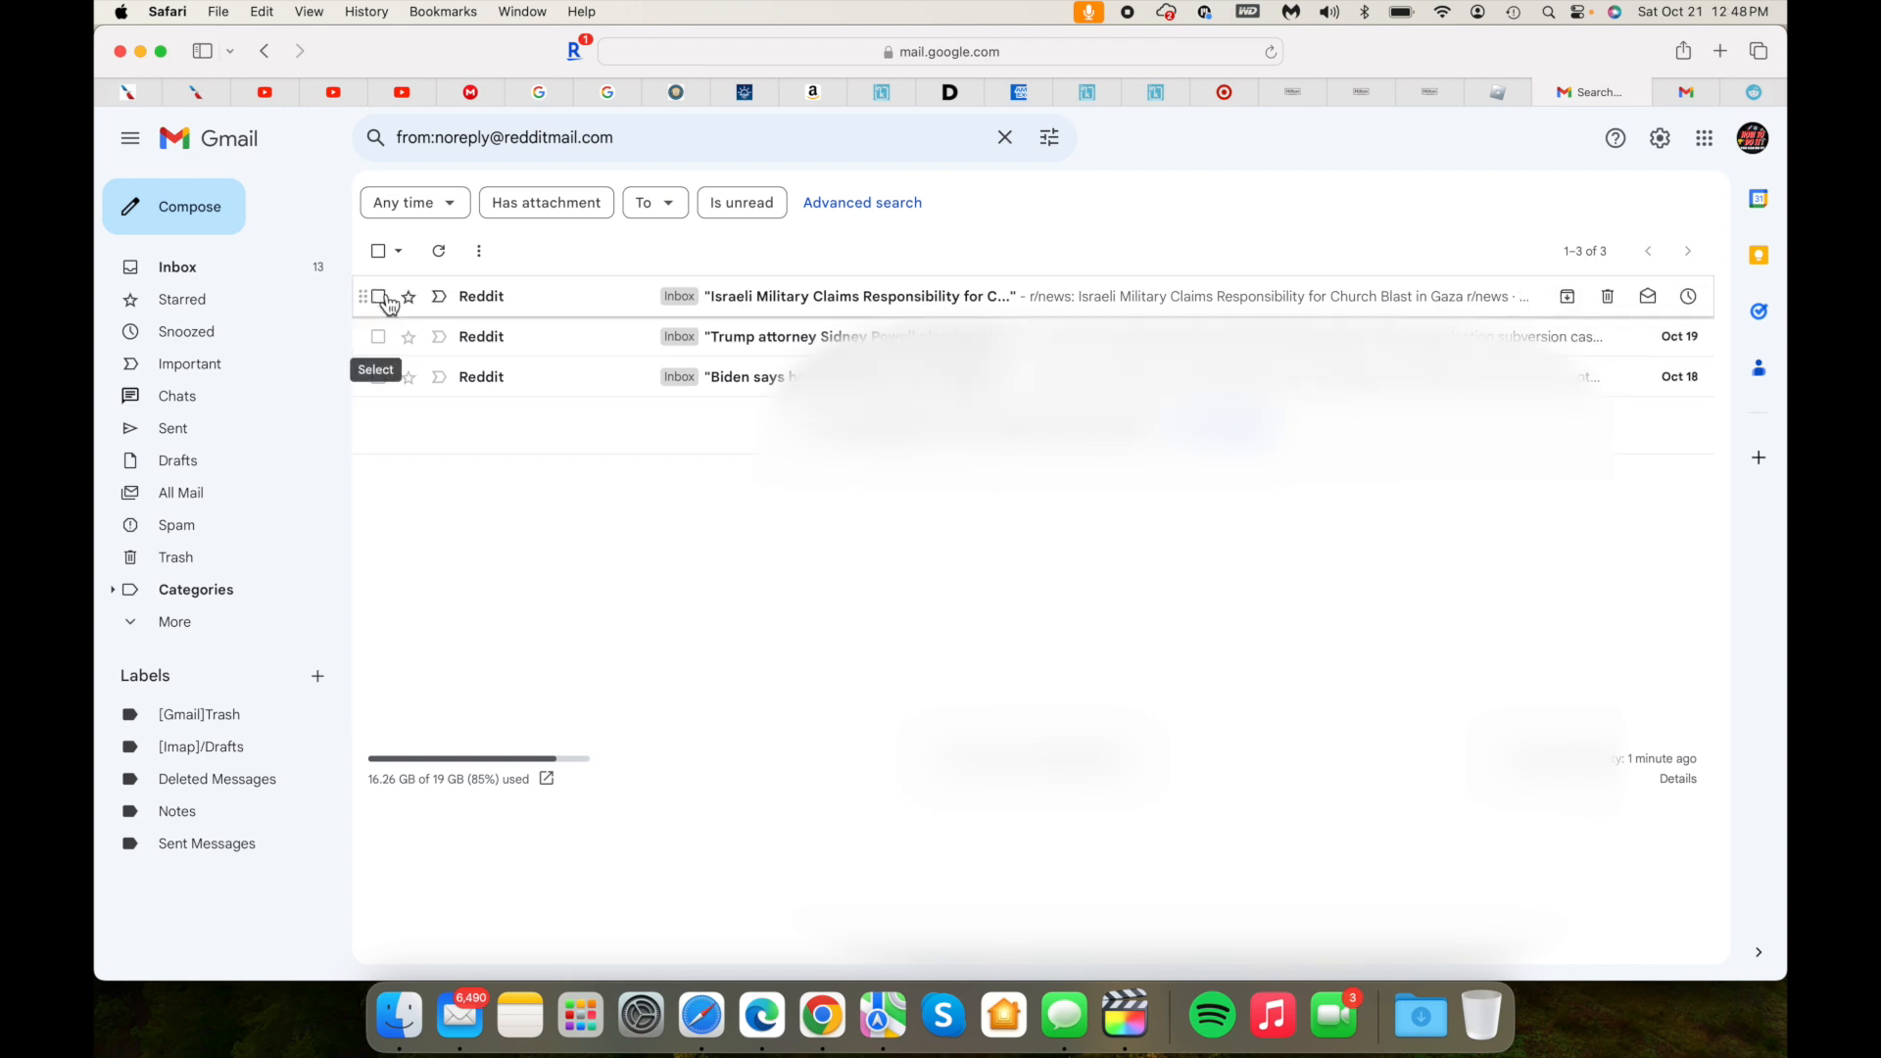
pyautogui.click(378, 251)
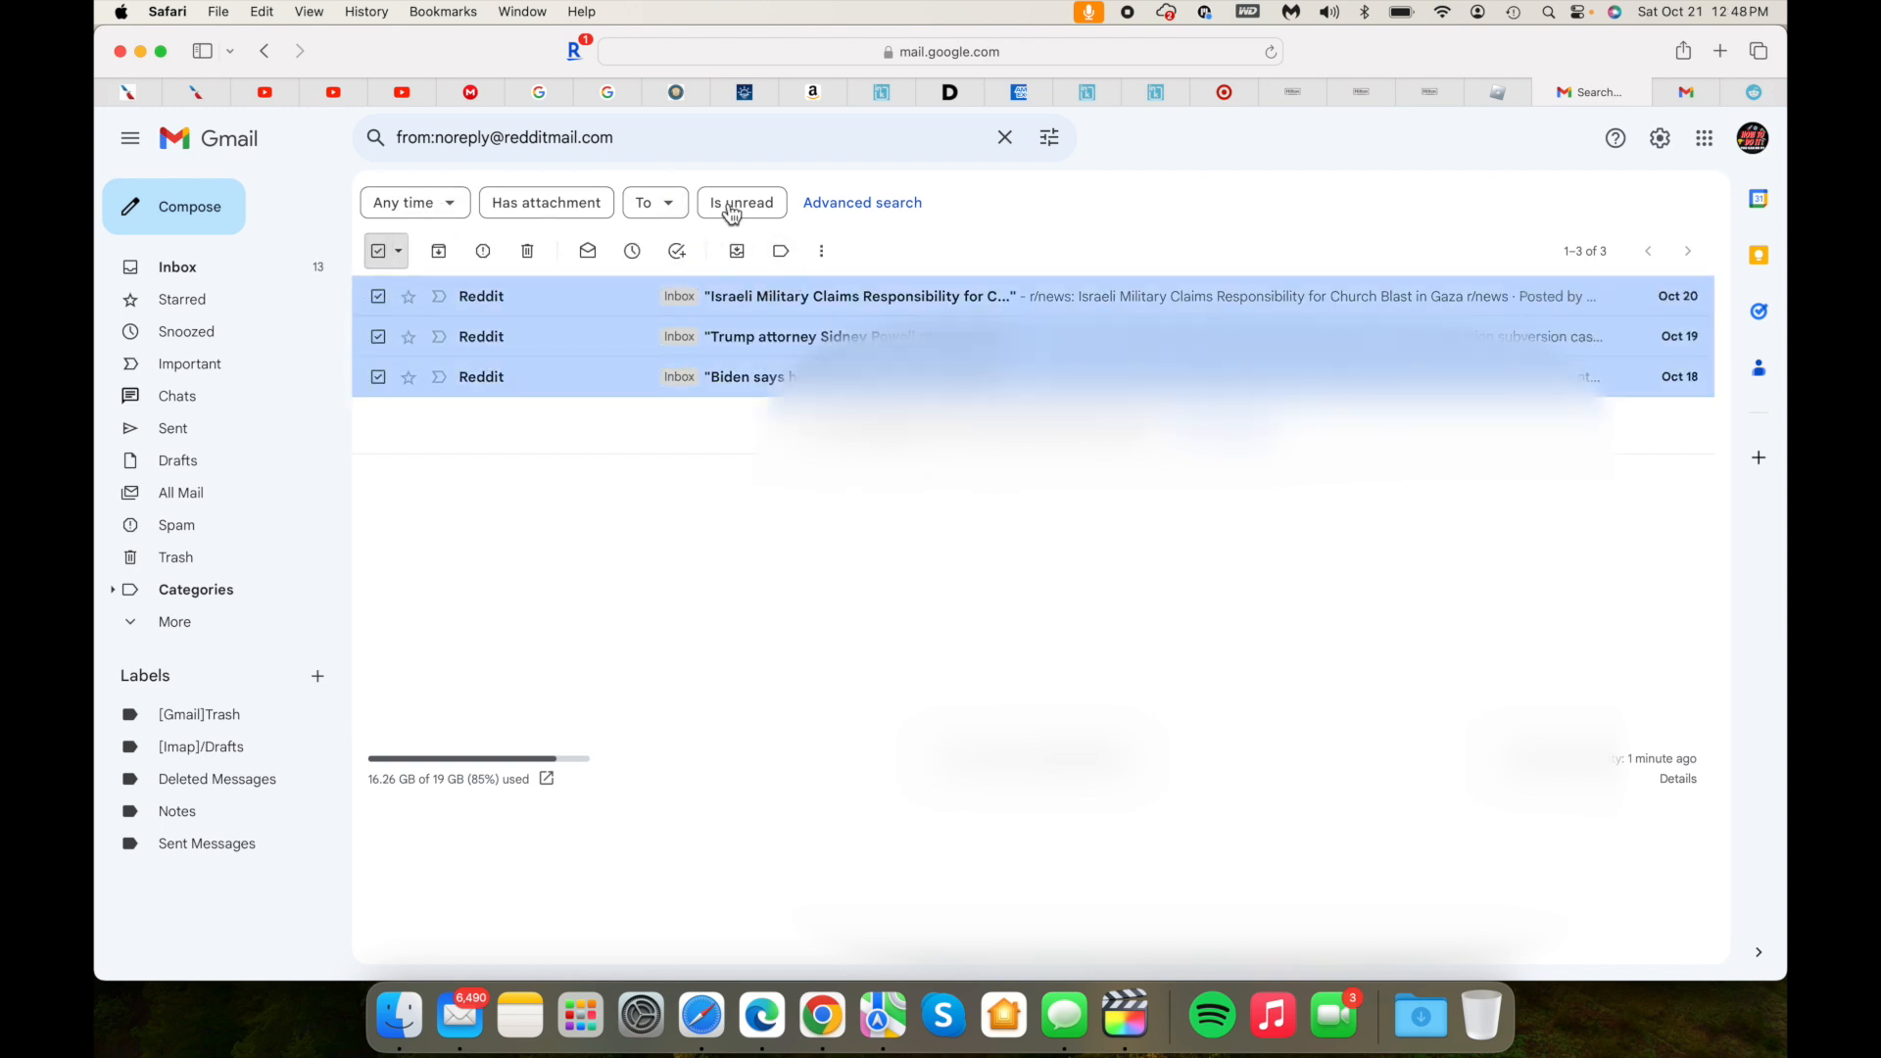
pyautogui.click(525, 251)
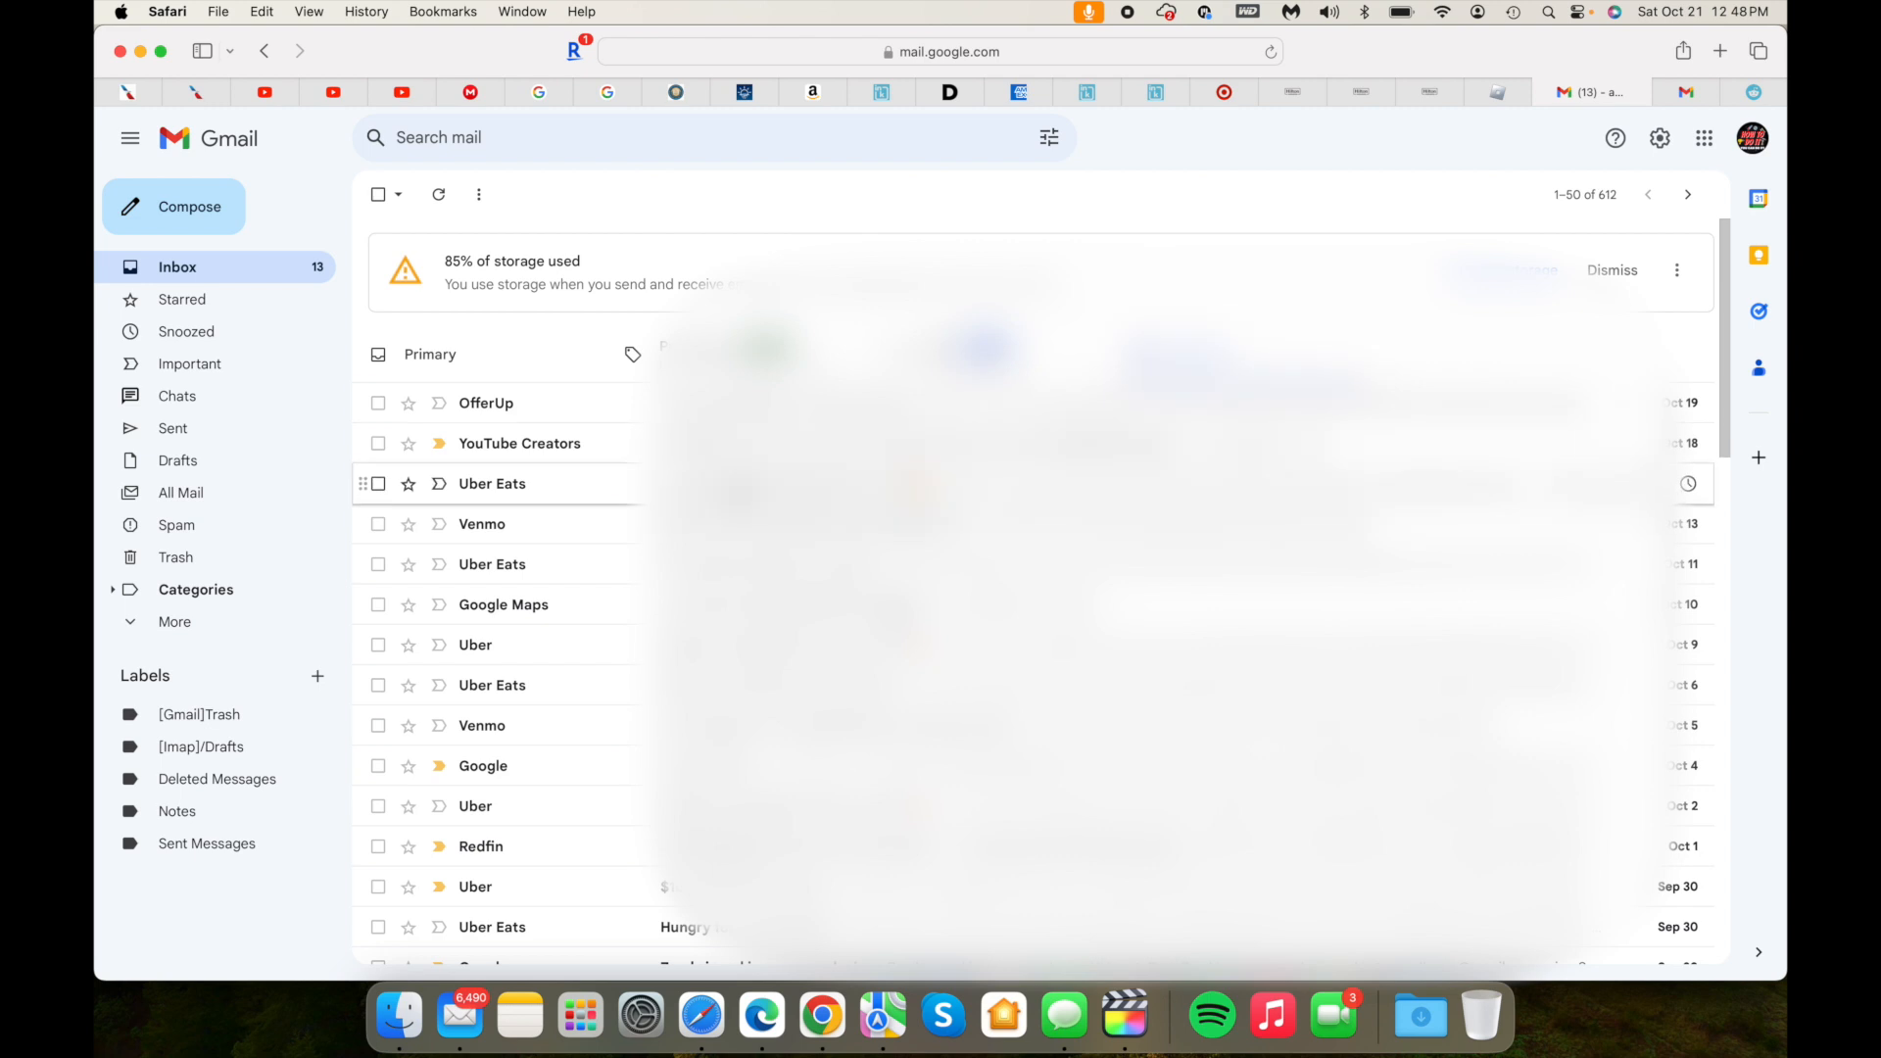
pyautogui.moveTo(408, 524)
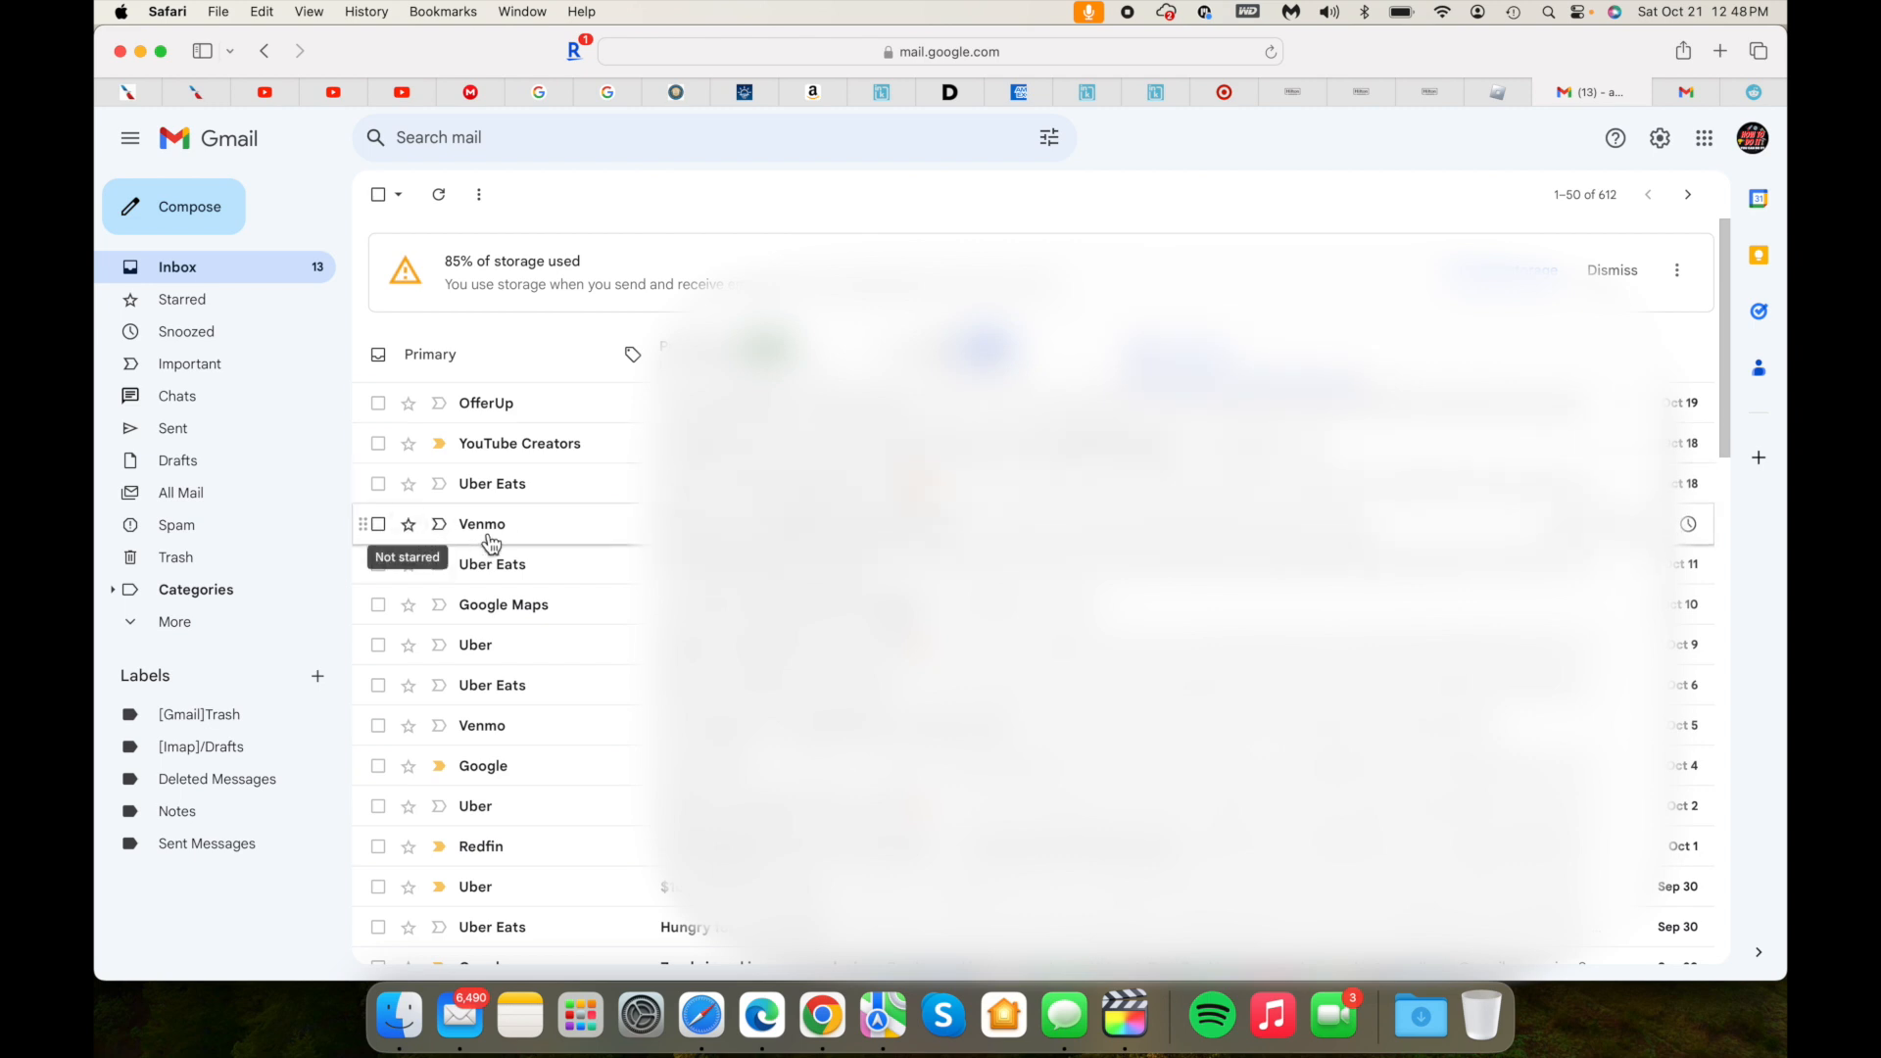
# Step: Run a sender search listing every email from Venmo
pyautogui.click(378, 523)
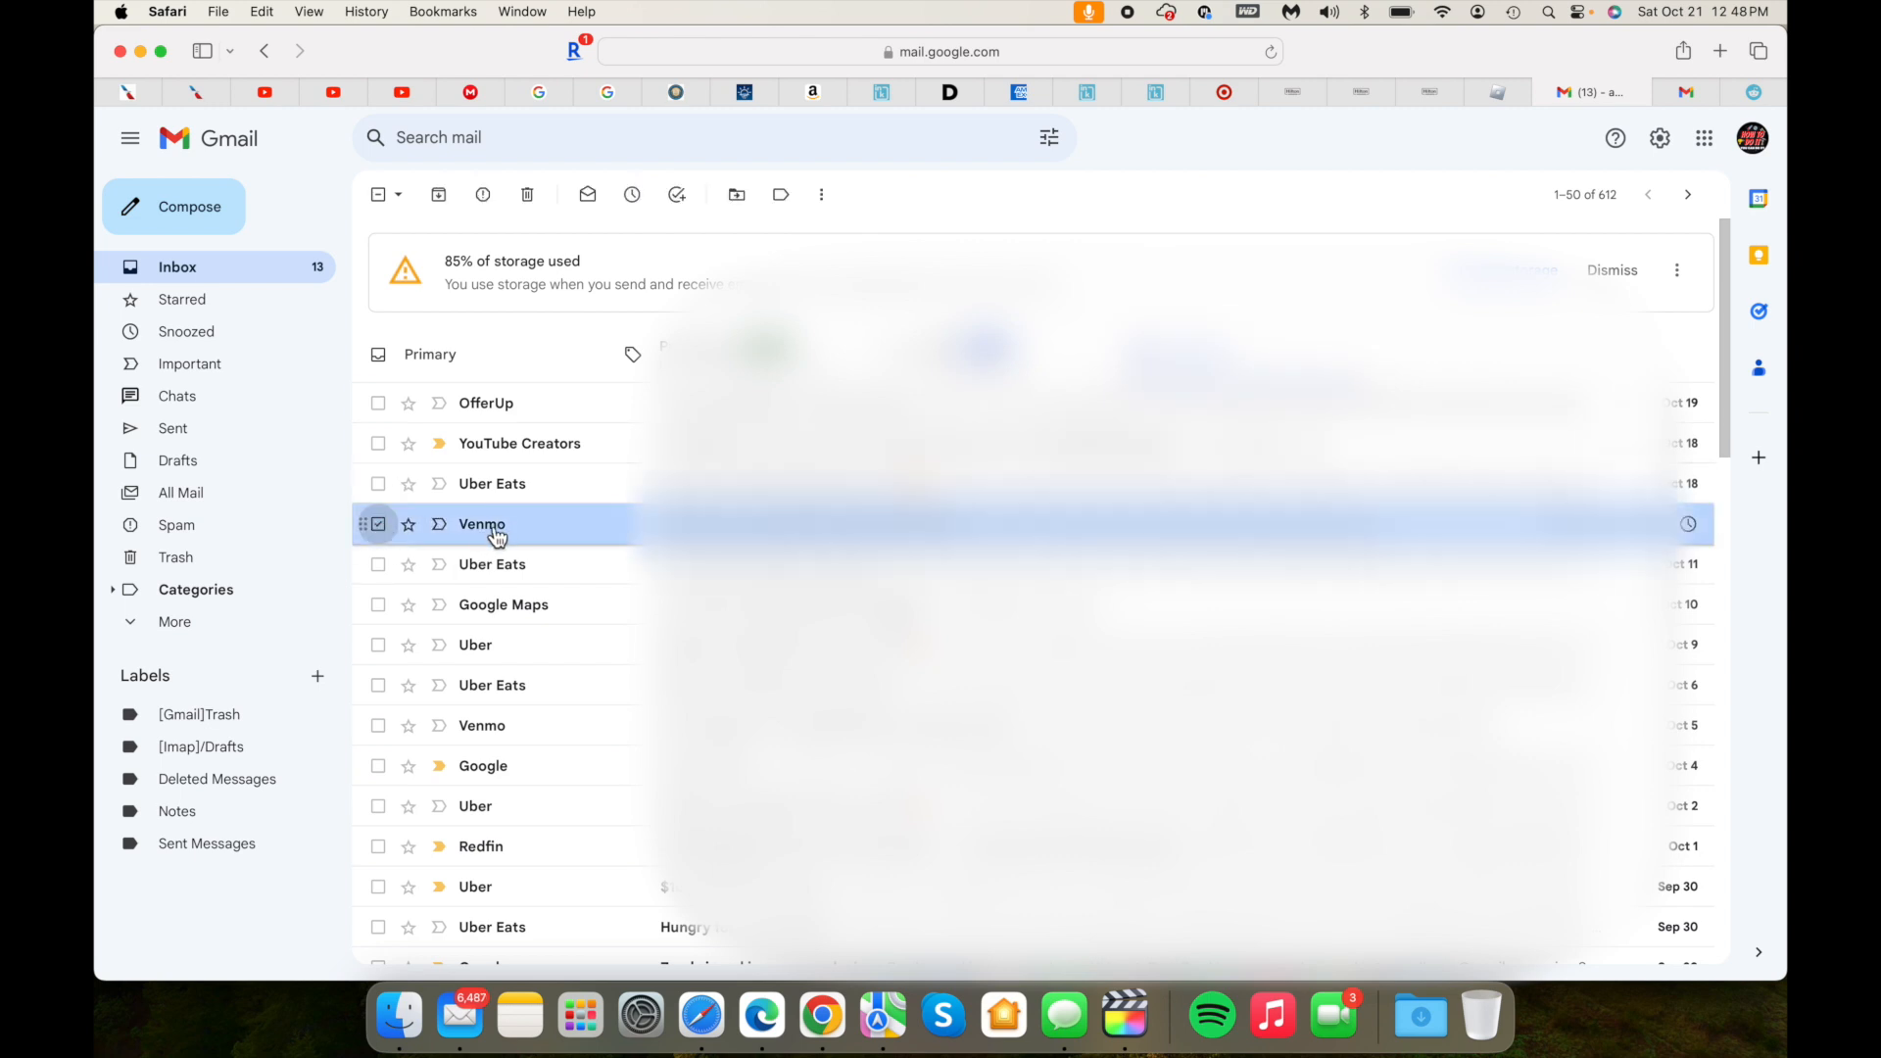
pyautogui.rightClick(482, 526)
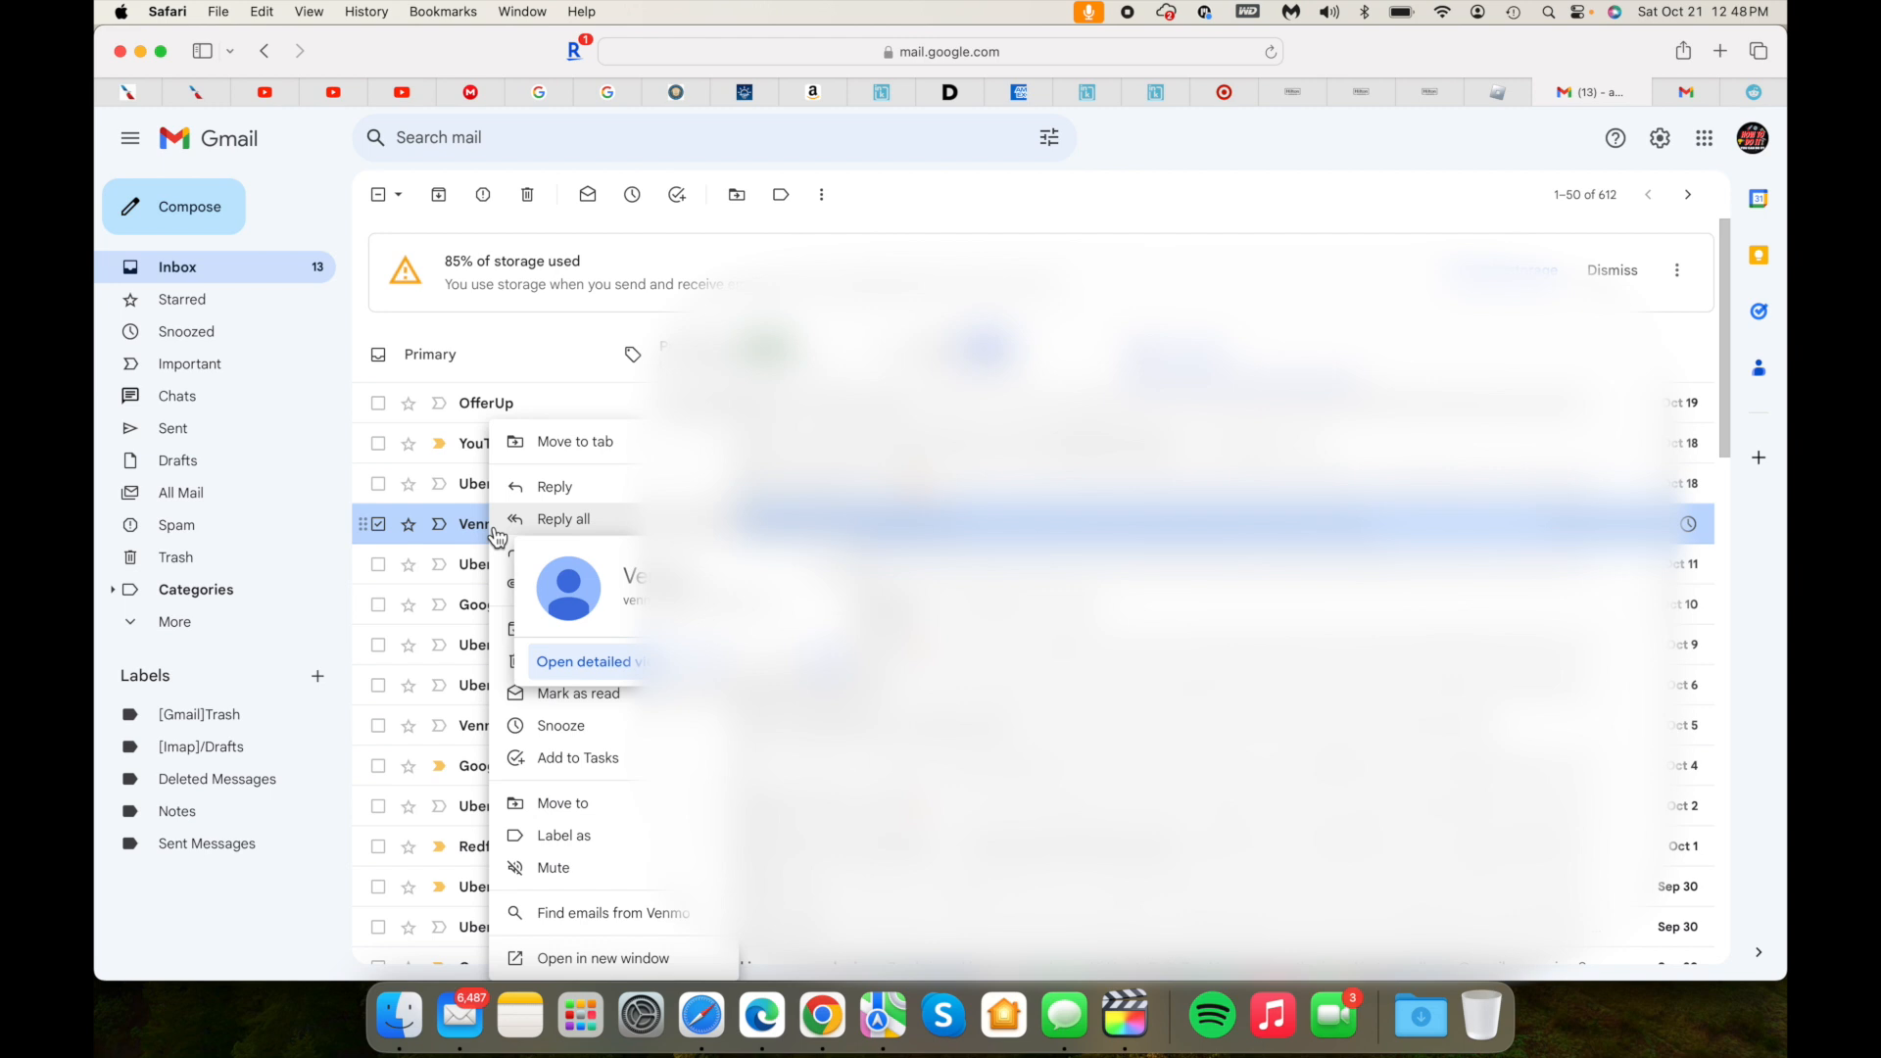
pyautogui.moveTo(617, 933)
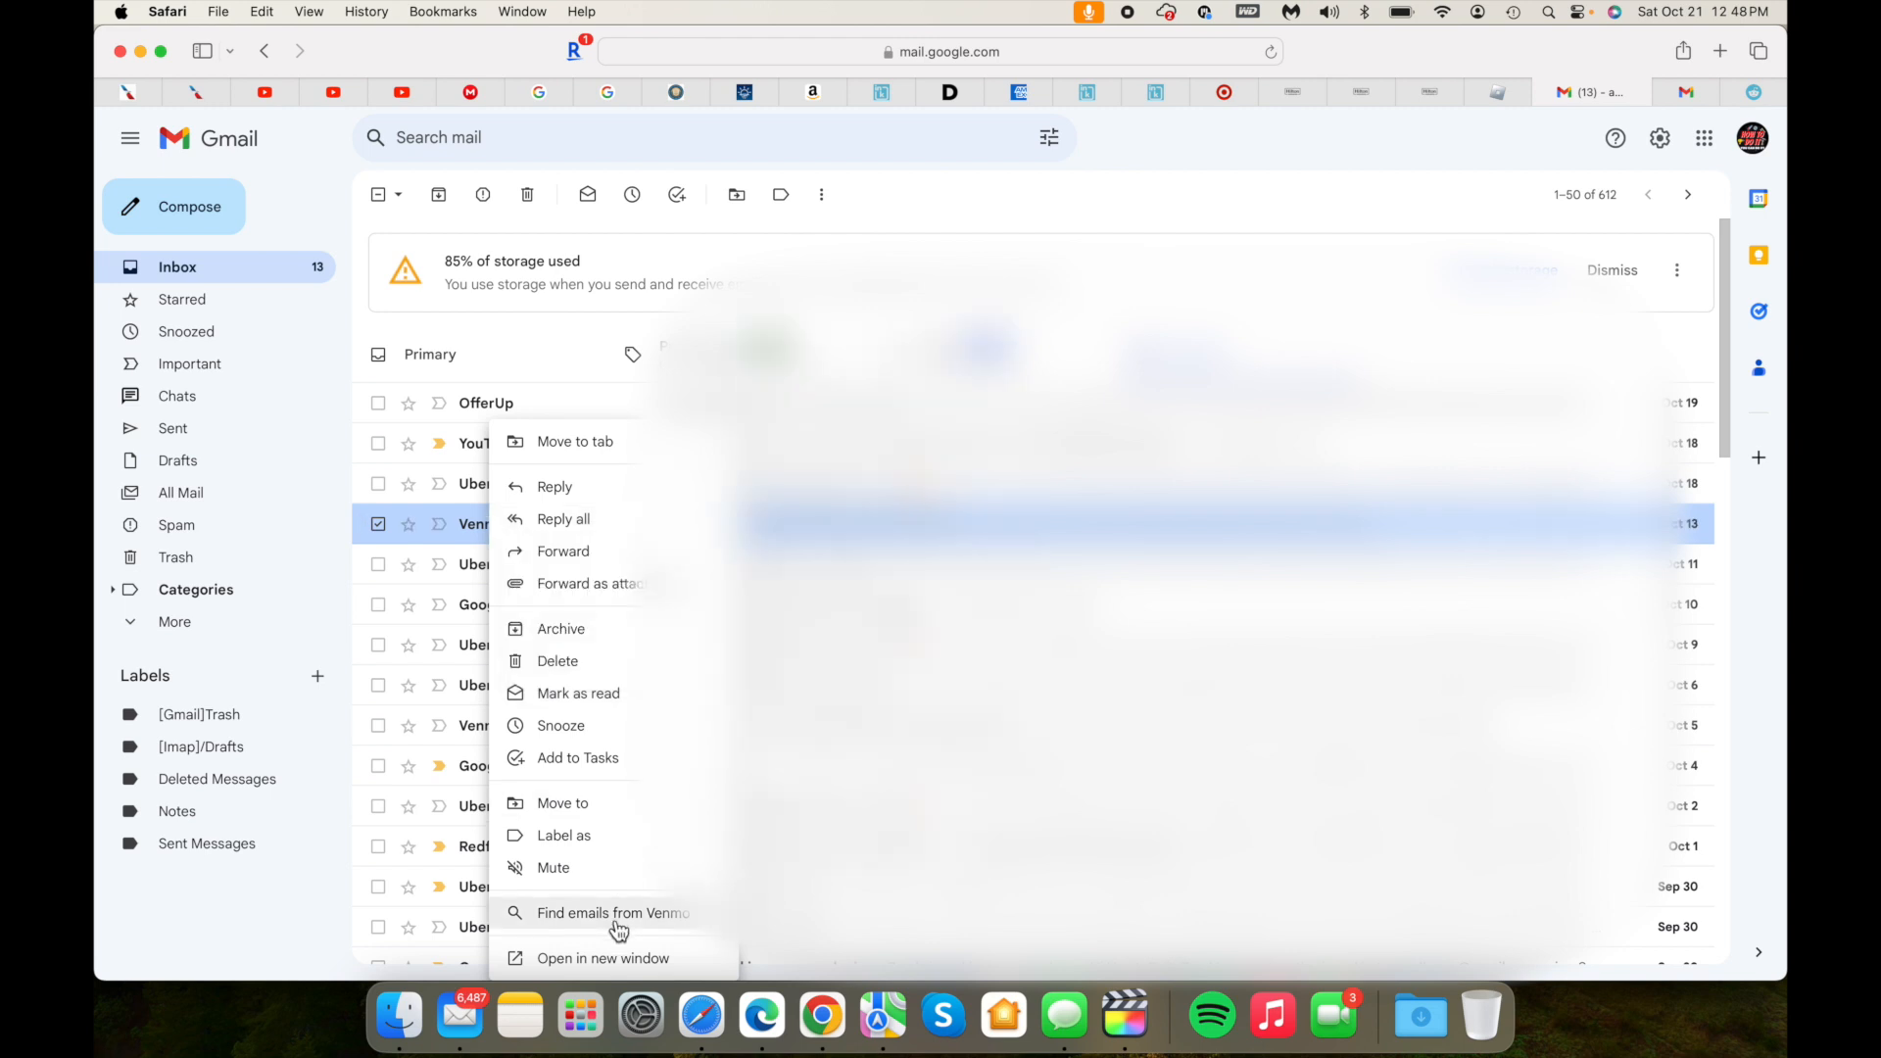
pyautogui.click(614, 913)
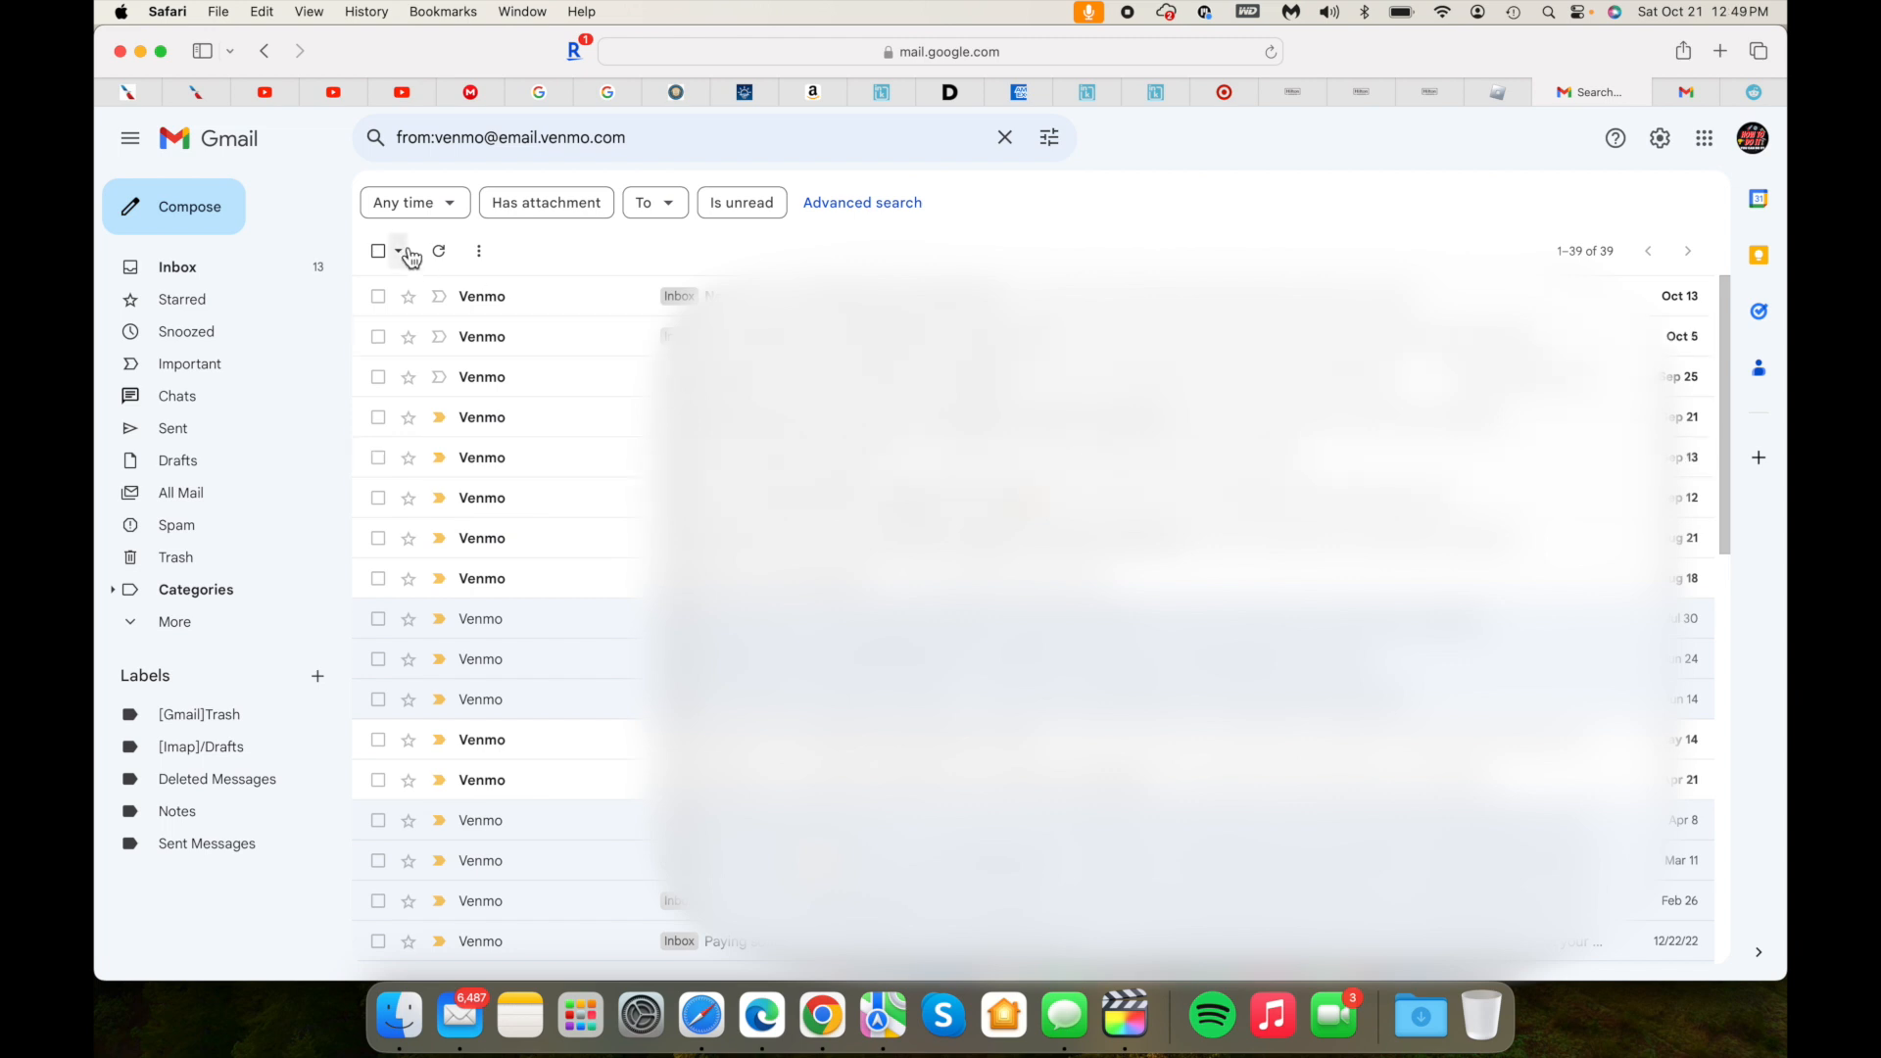
# Step: Select all 39 Venmo results and move them to Trash
pyautogui.click(379, 250)
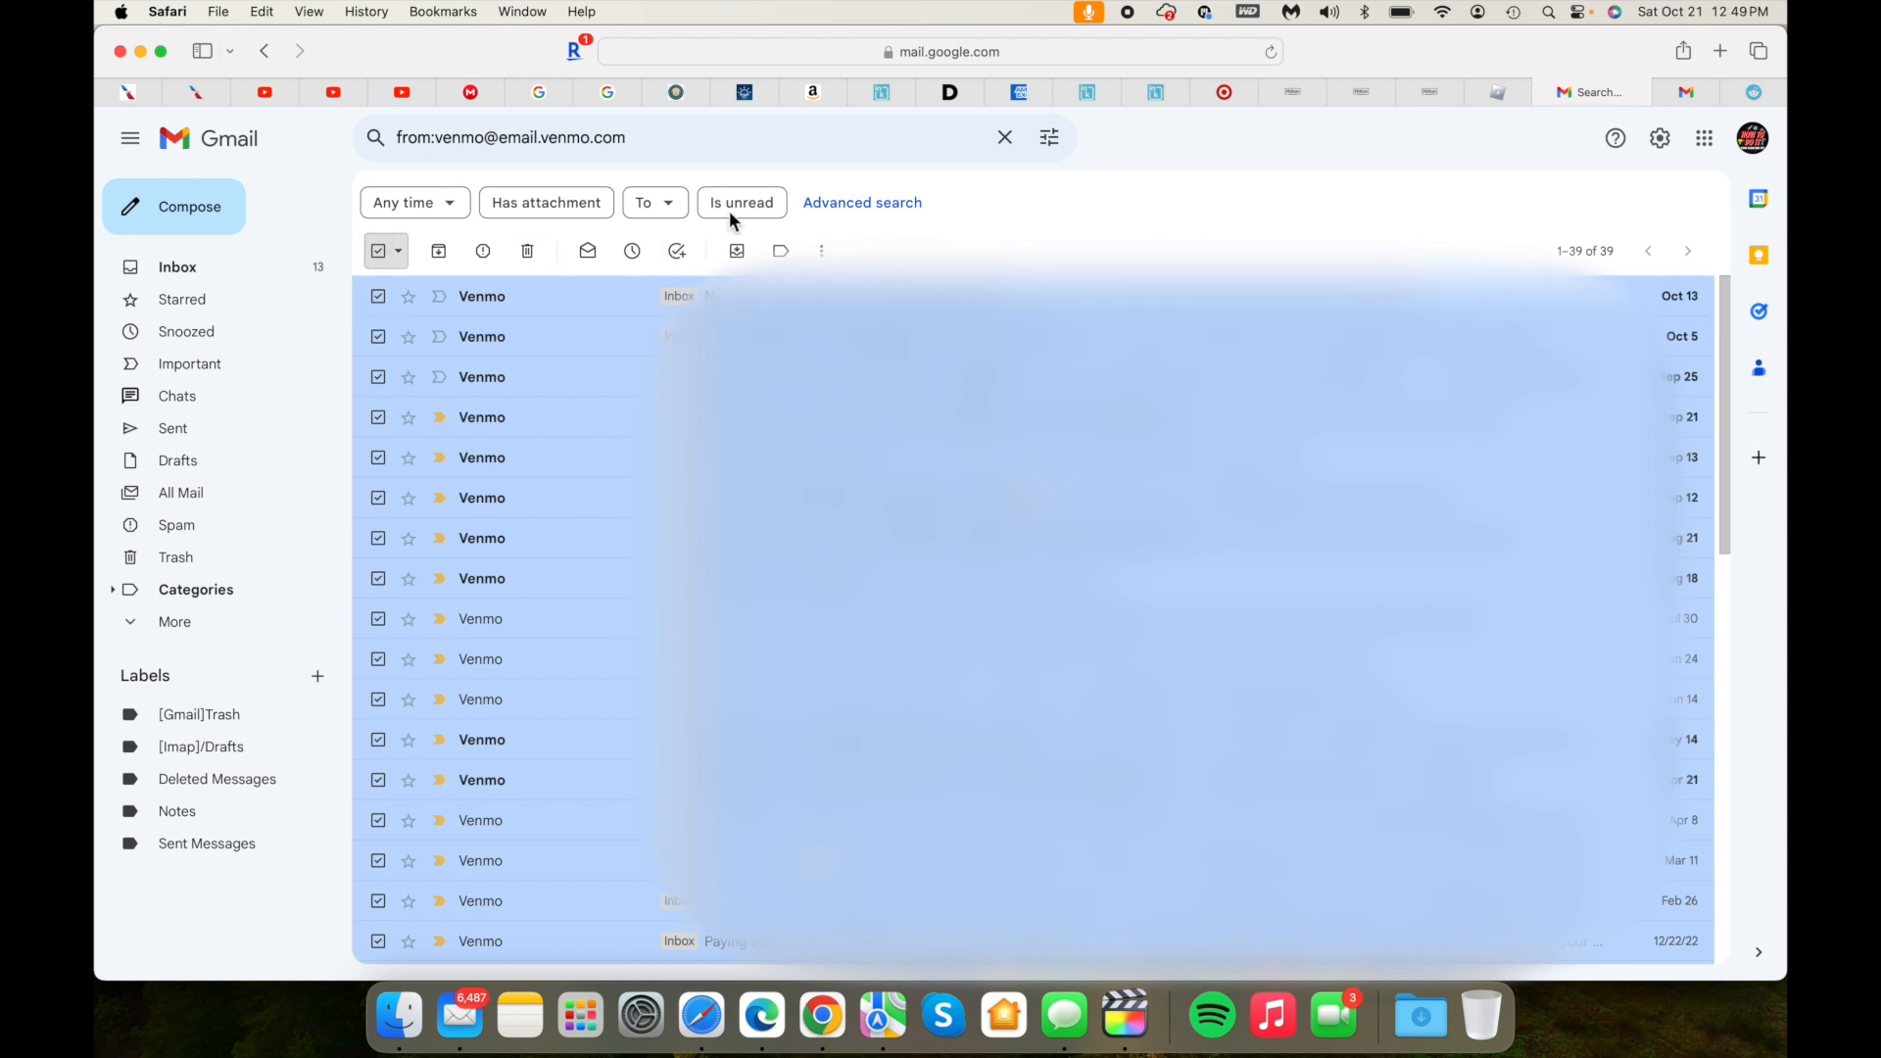
pyautogui.moveTo(1059, 253)
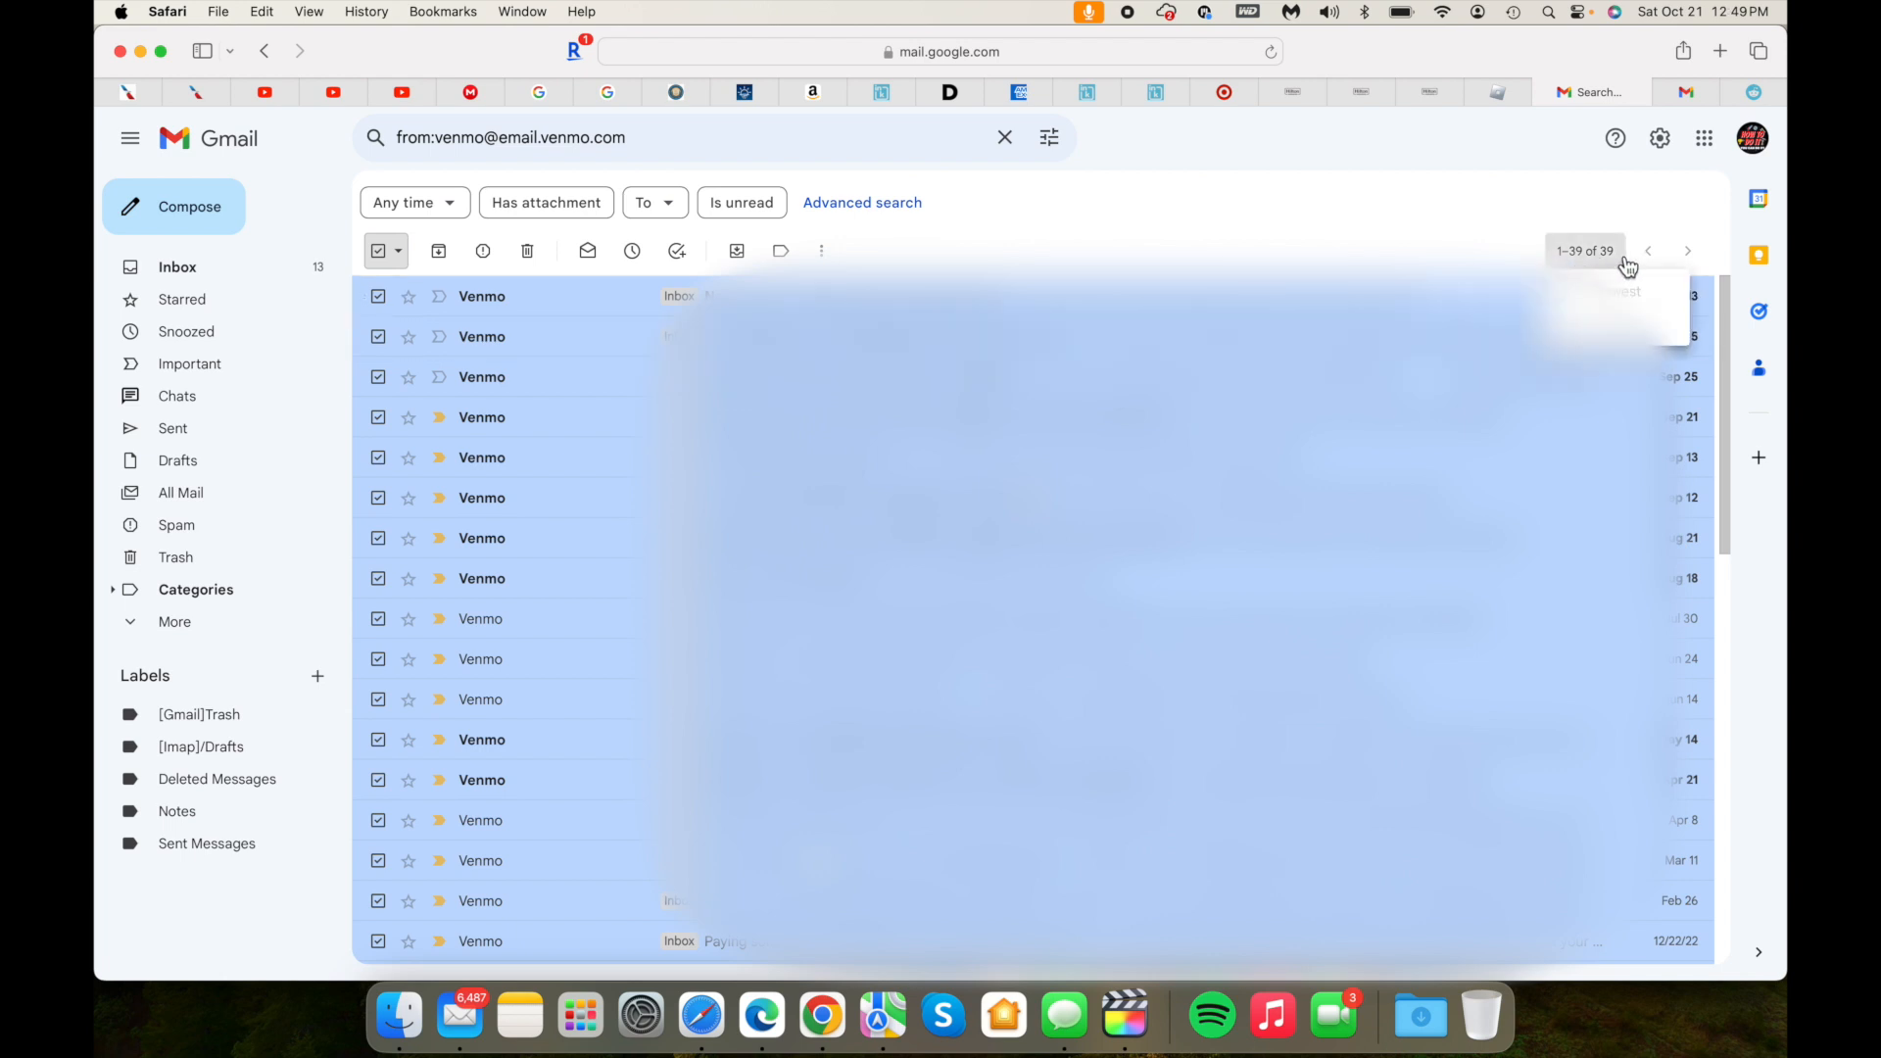
pyautogui.scroll(-3)
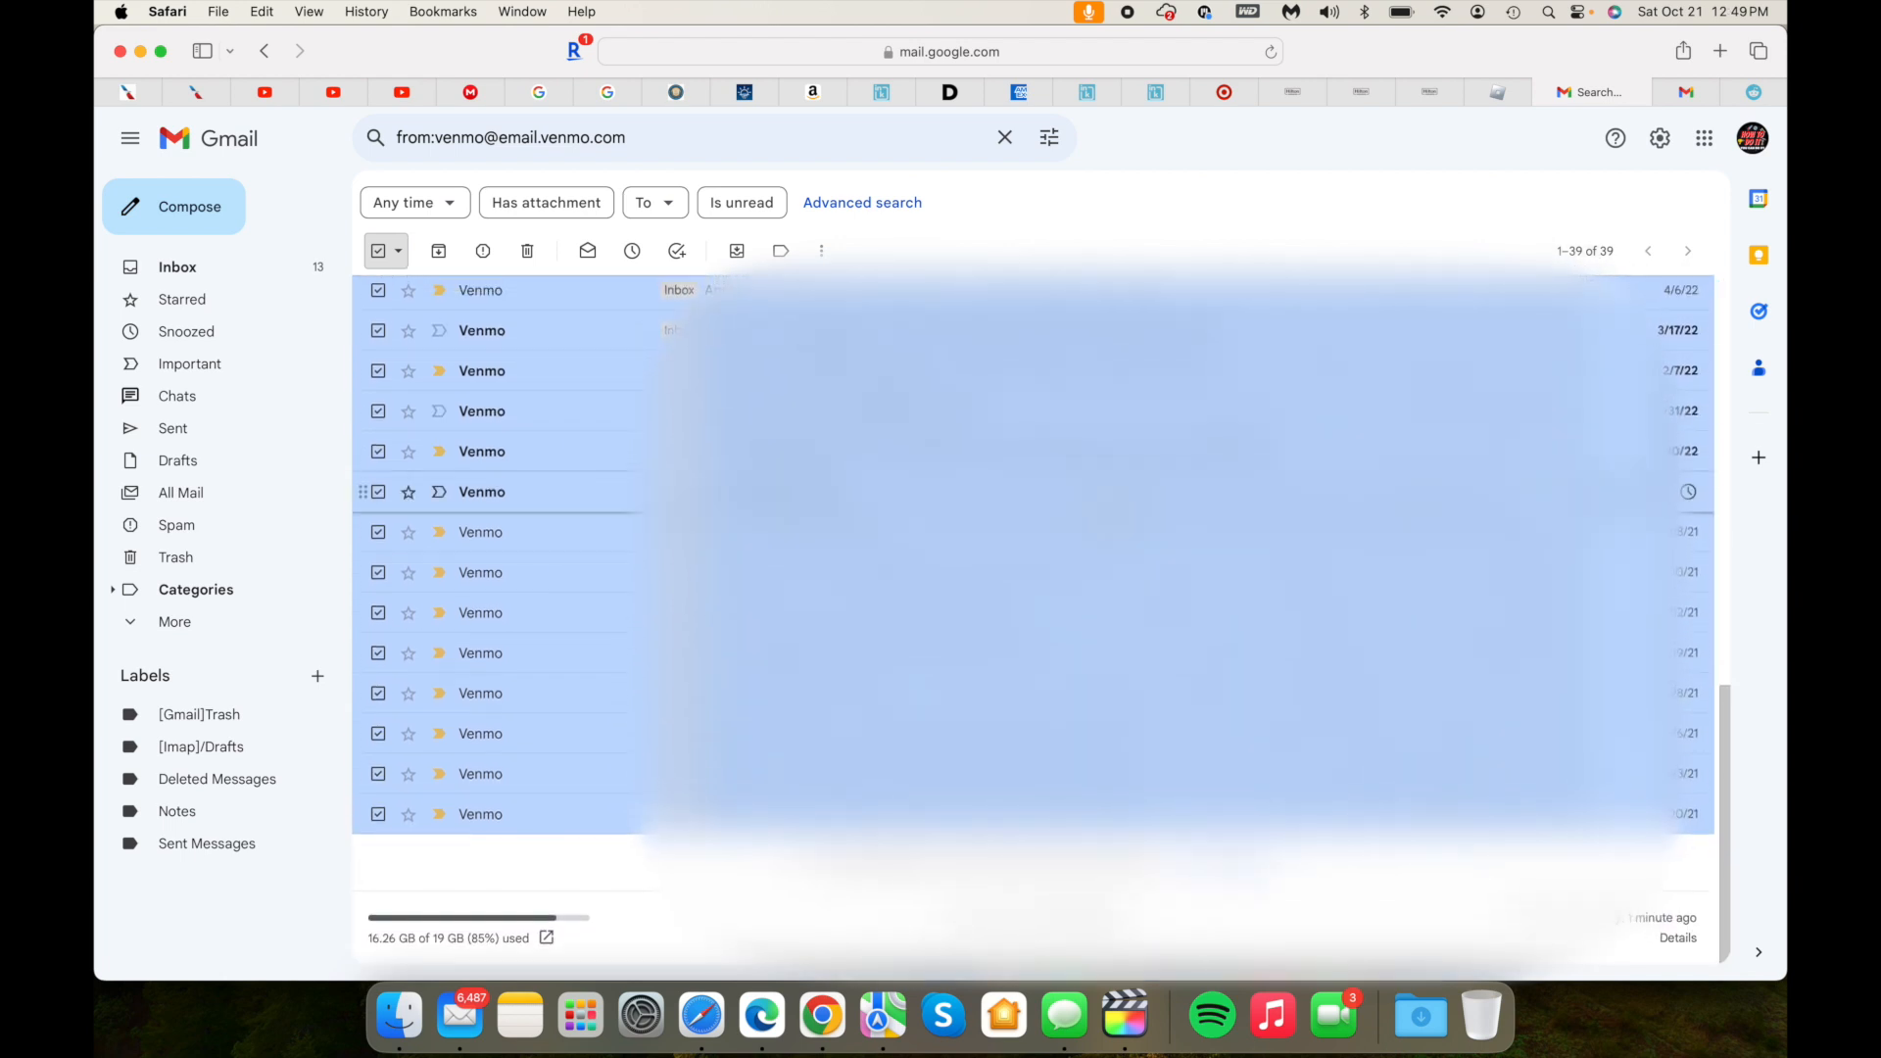
pyautogui.scroll(-3)
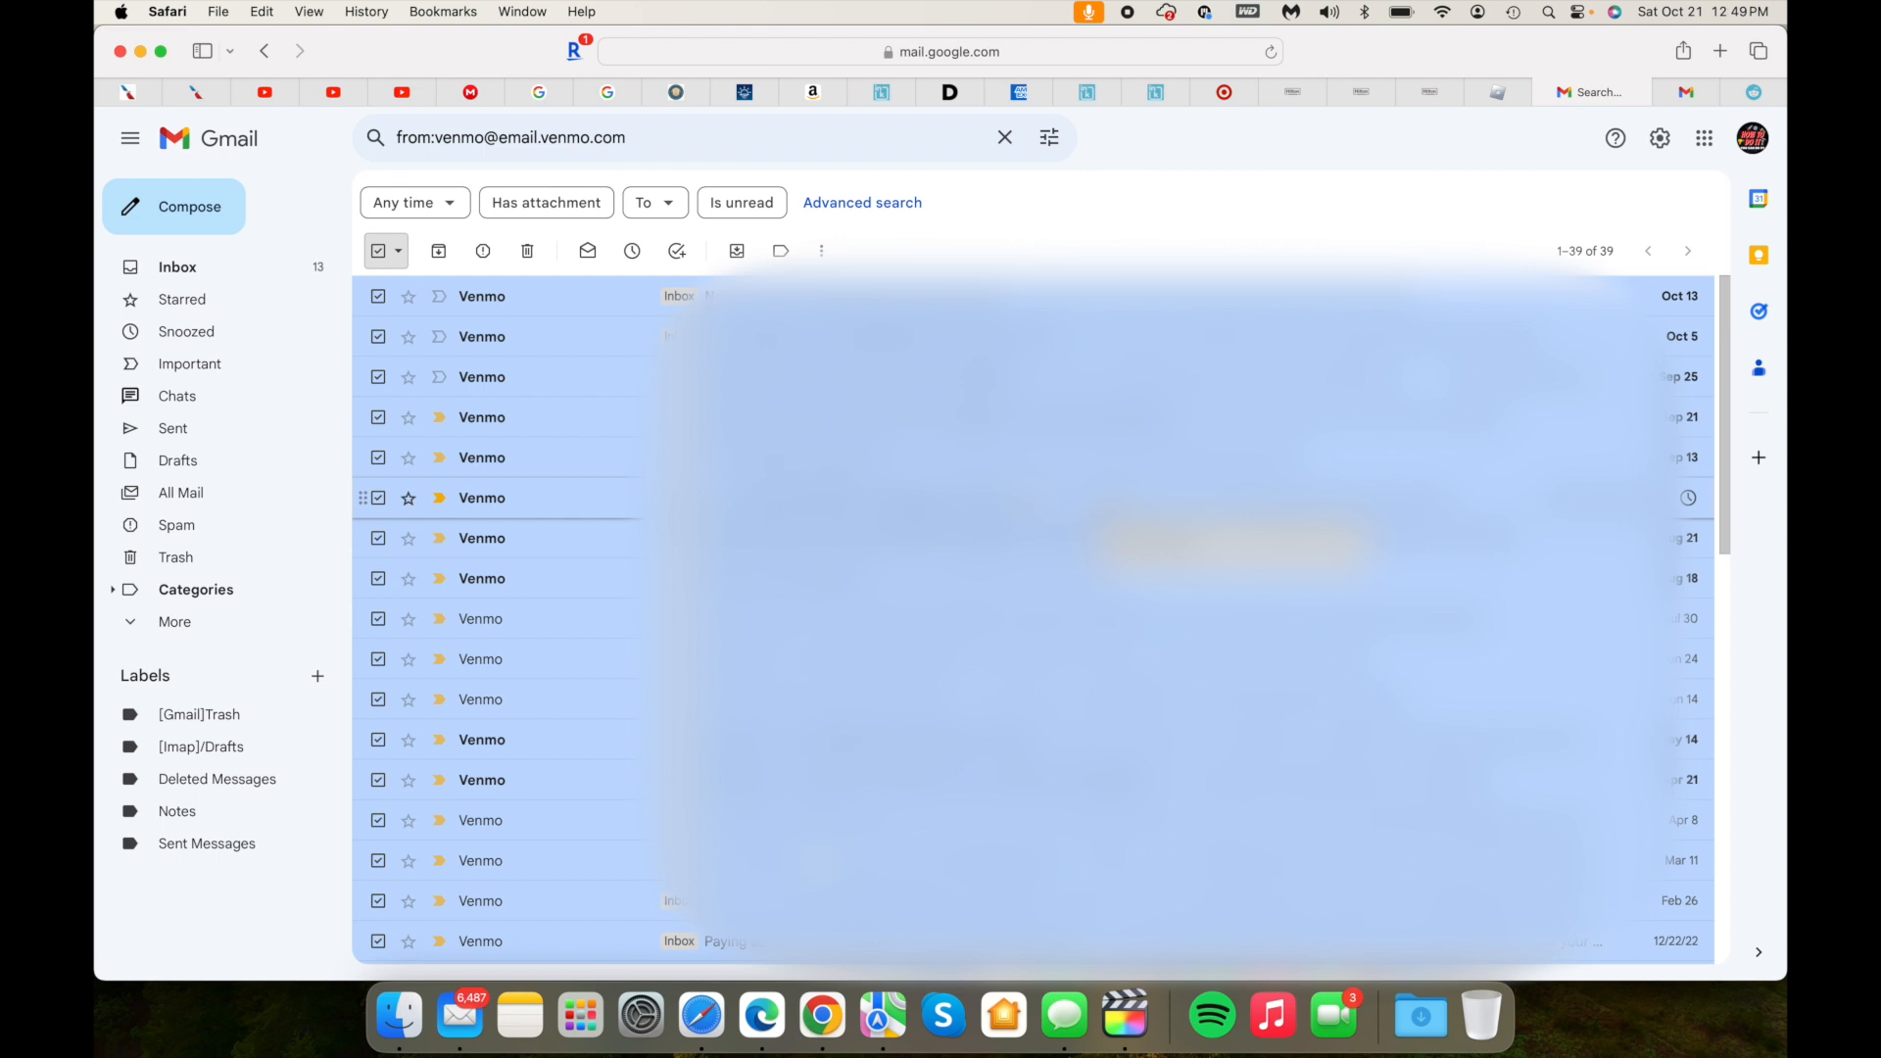
pyautogui.moveTo(525, 251)
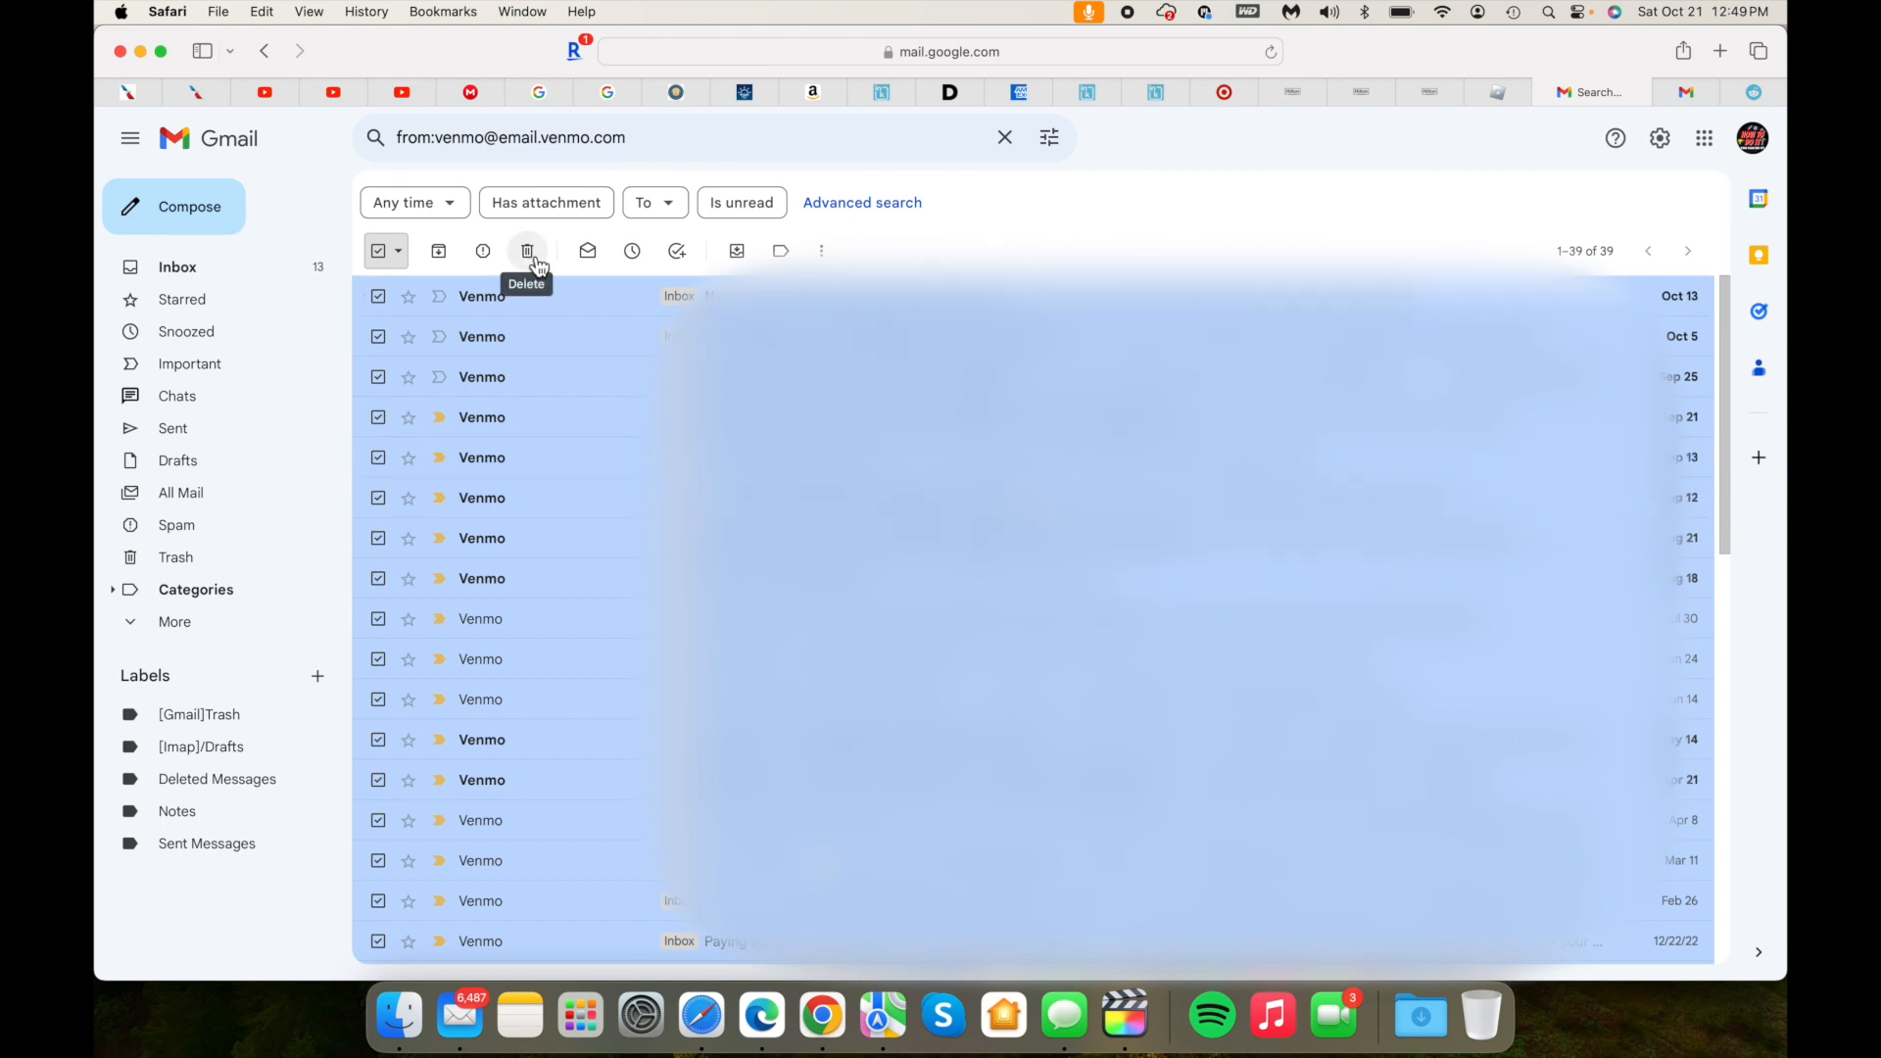
pyautogui.click(527, 249)
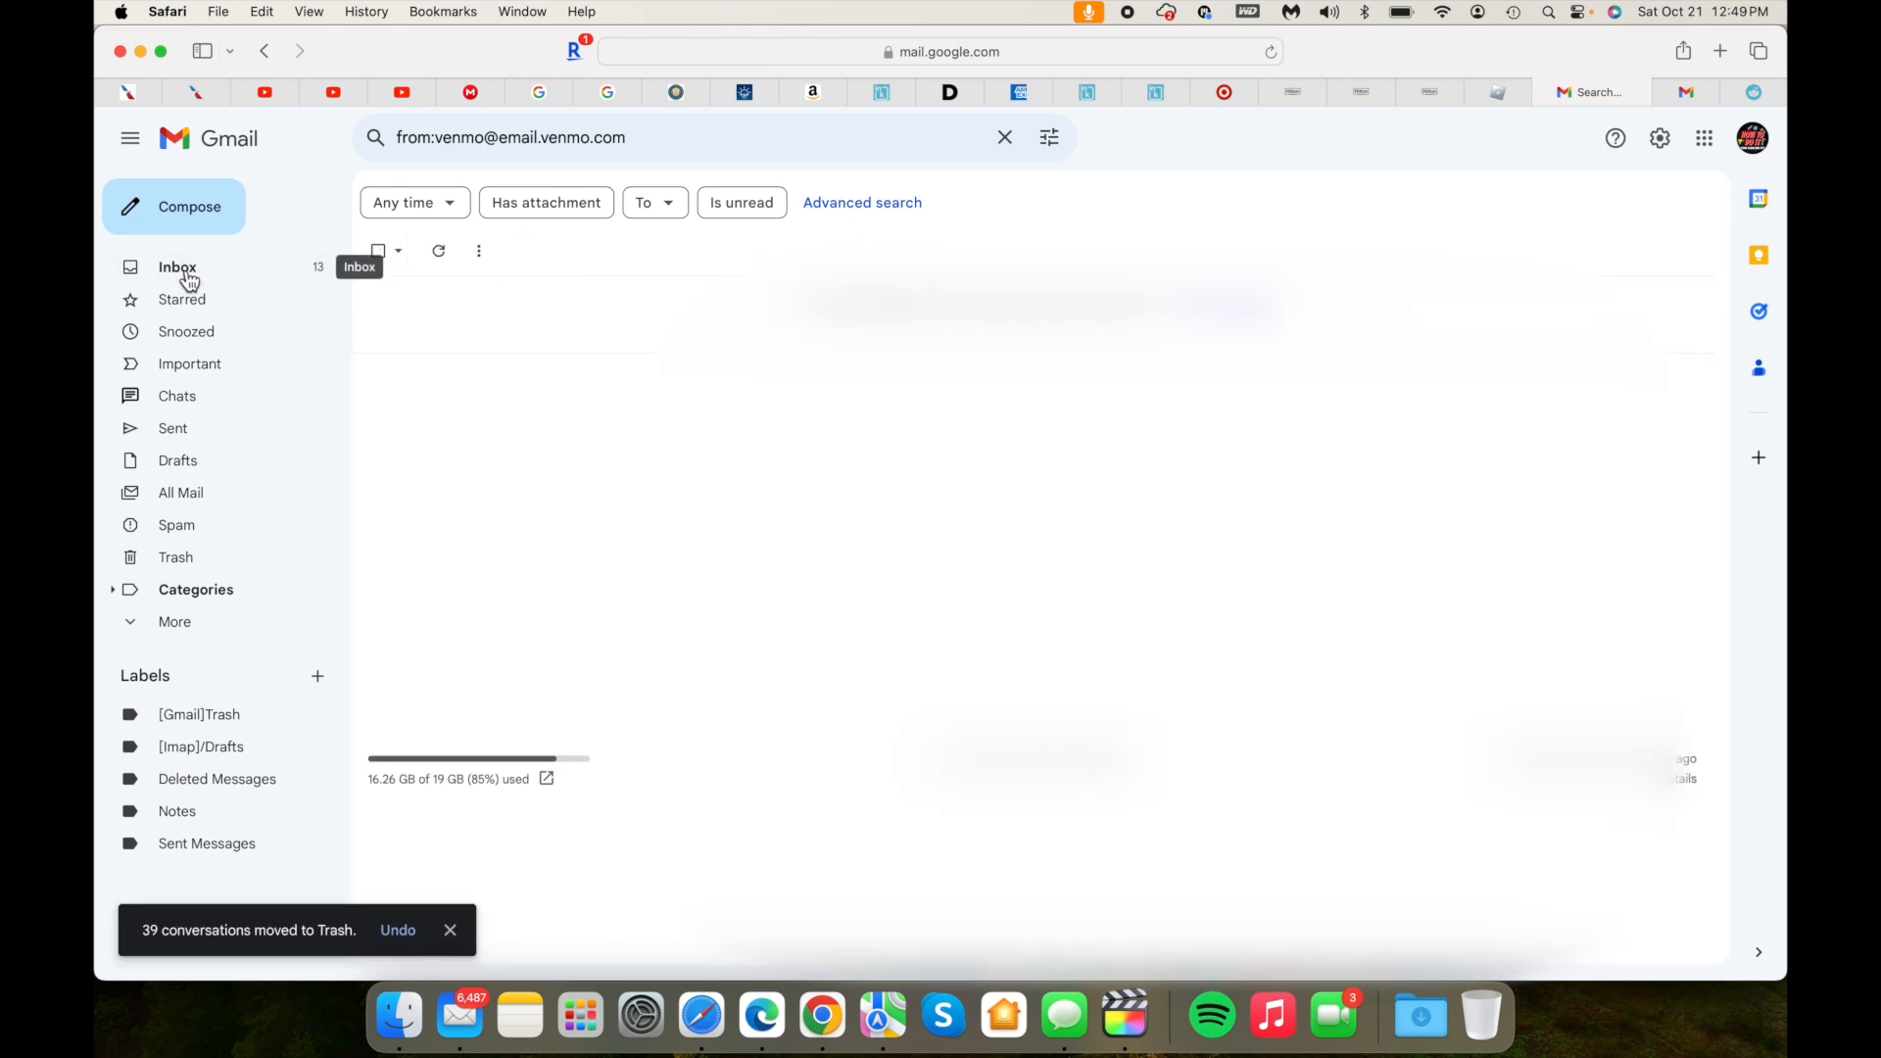
# Step: From the inbox, run a sender search listing every Uber and Uber Eats email
pyautogui.click(176, 267)
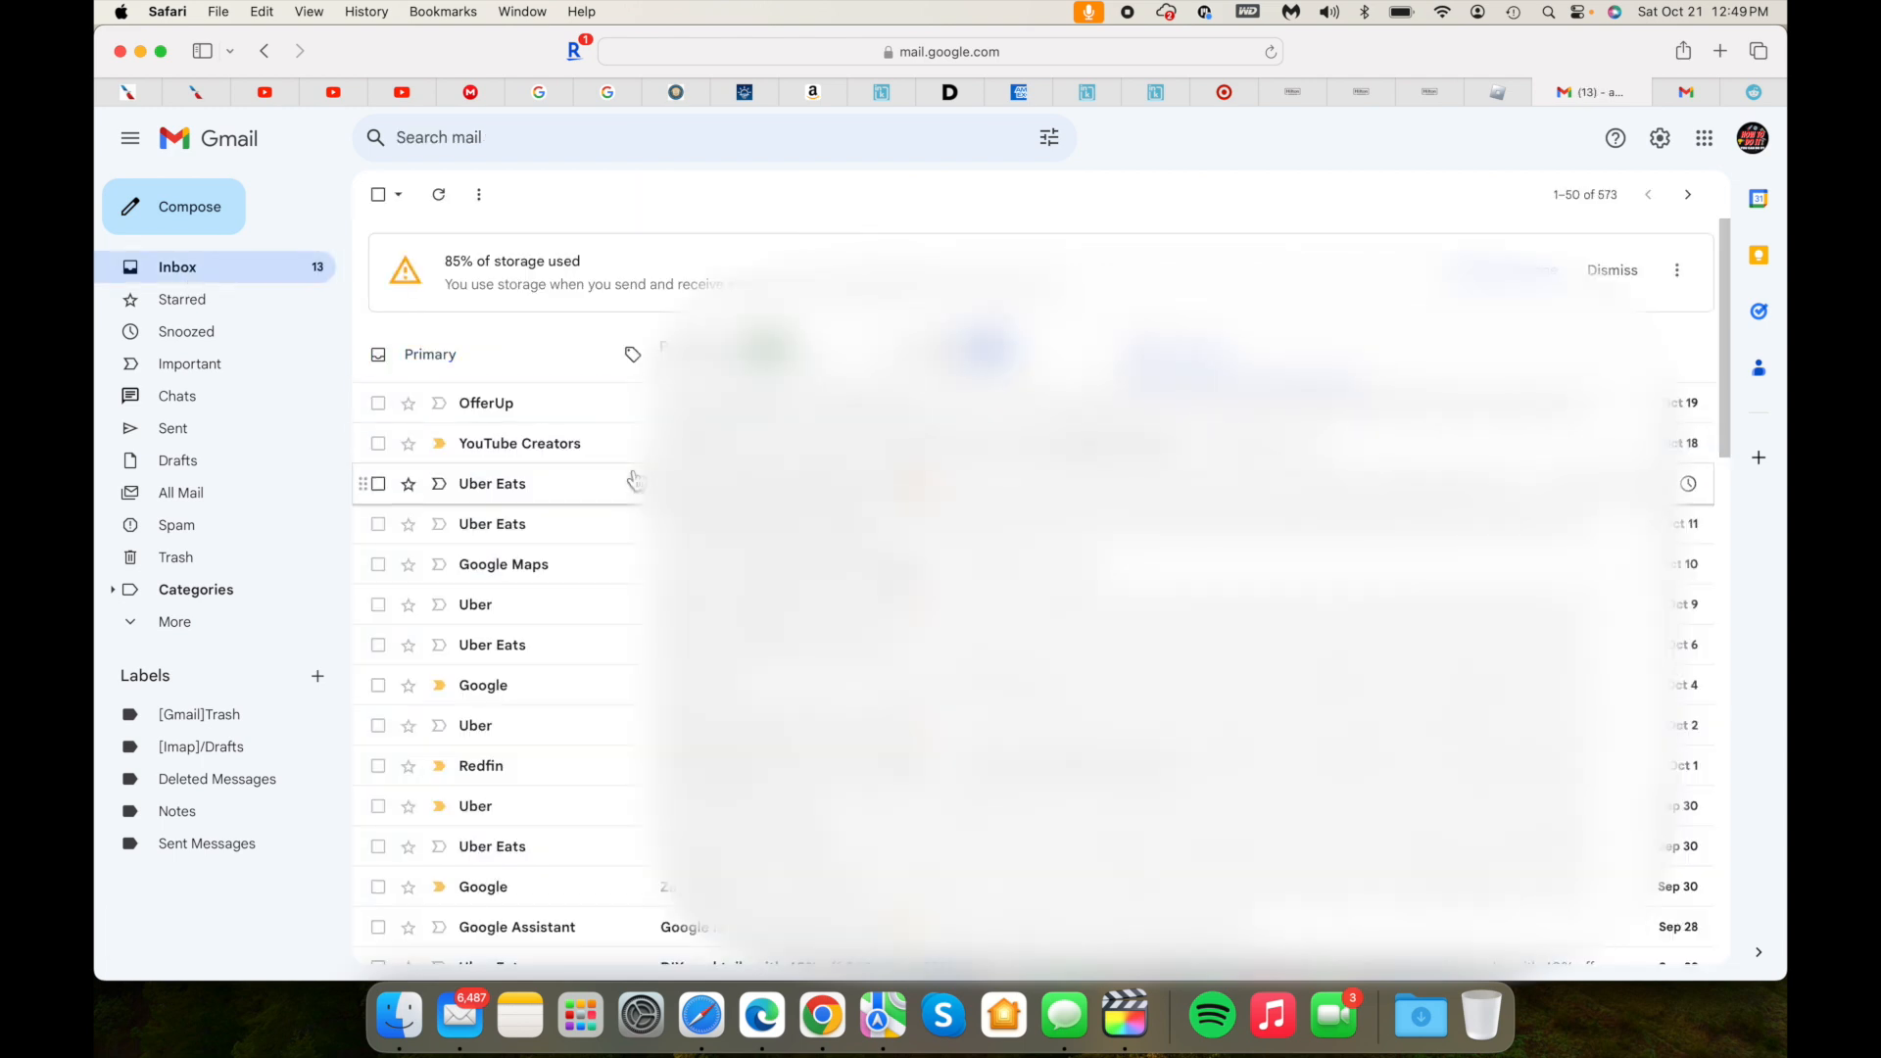
pyautogui.moveTo(503, 500)
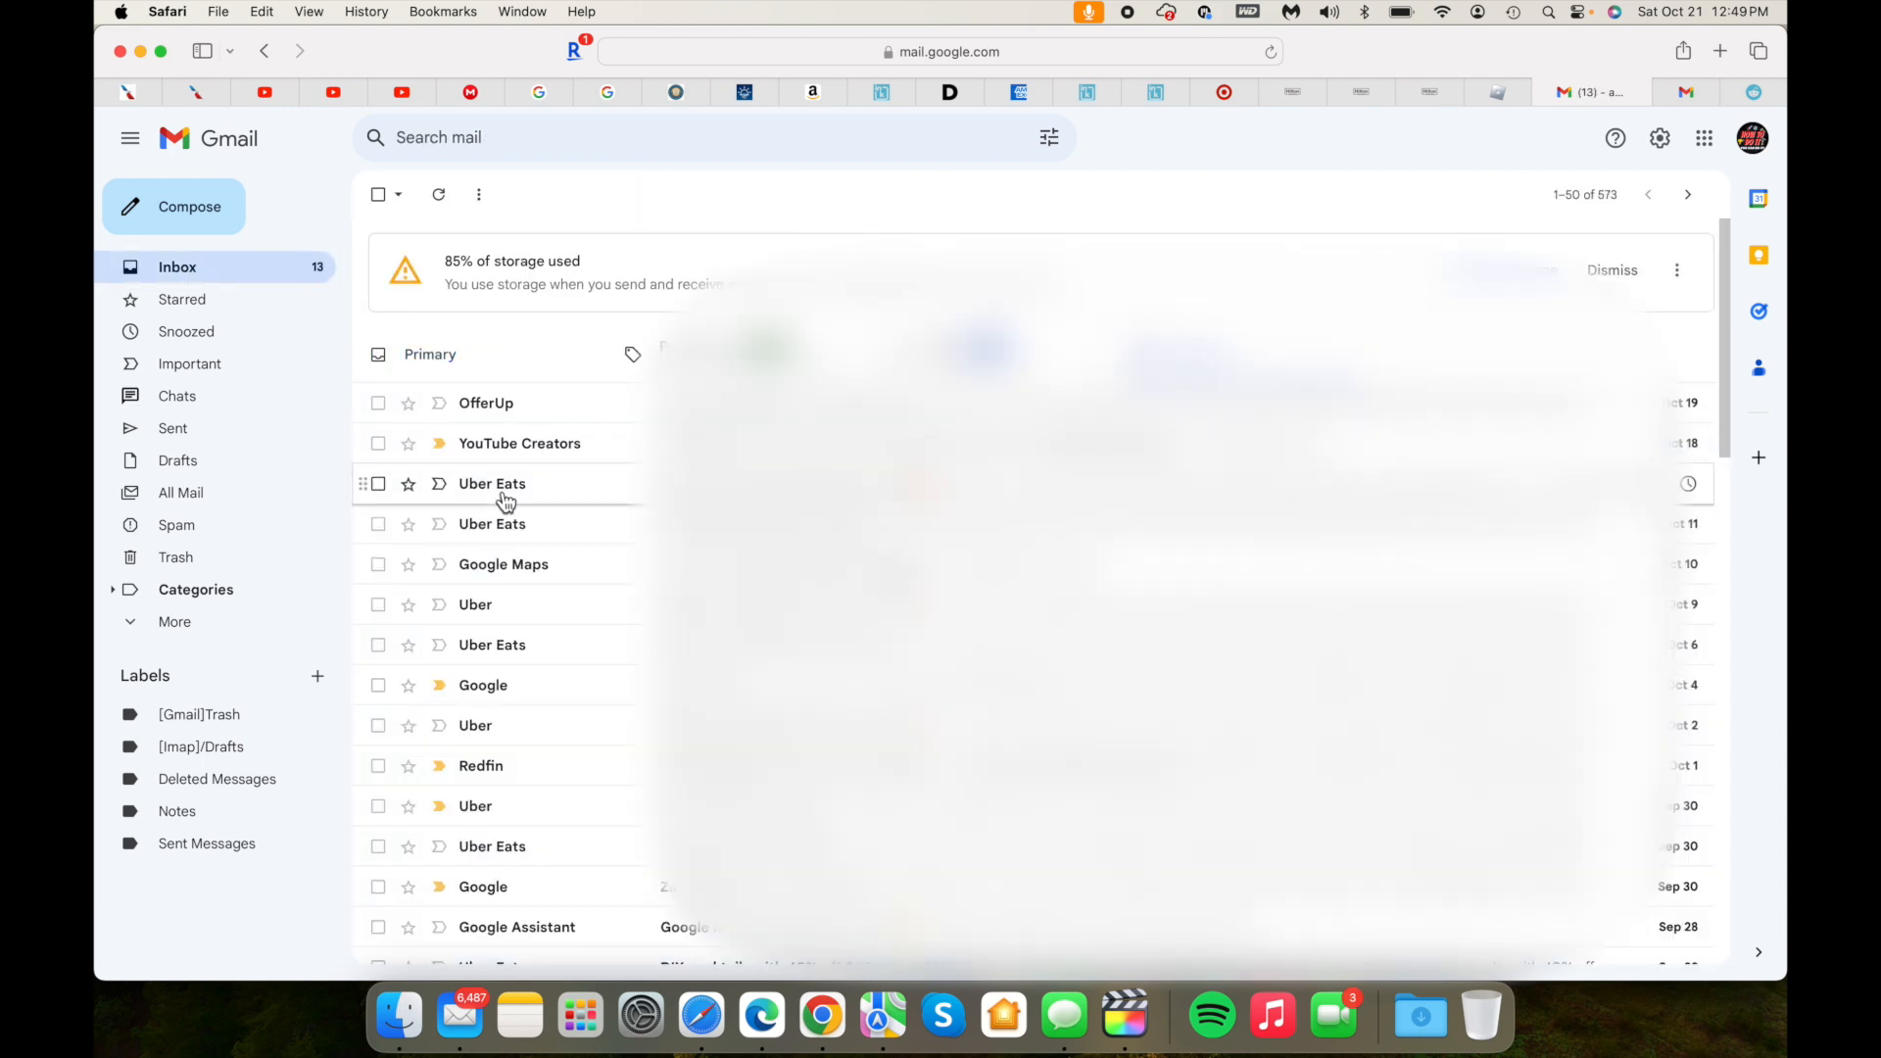
pyautogui.rightClick(492, 484)
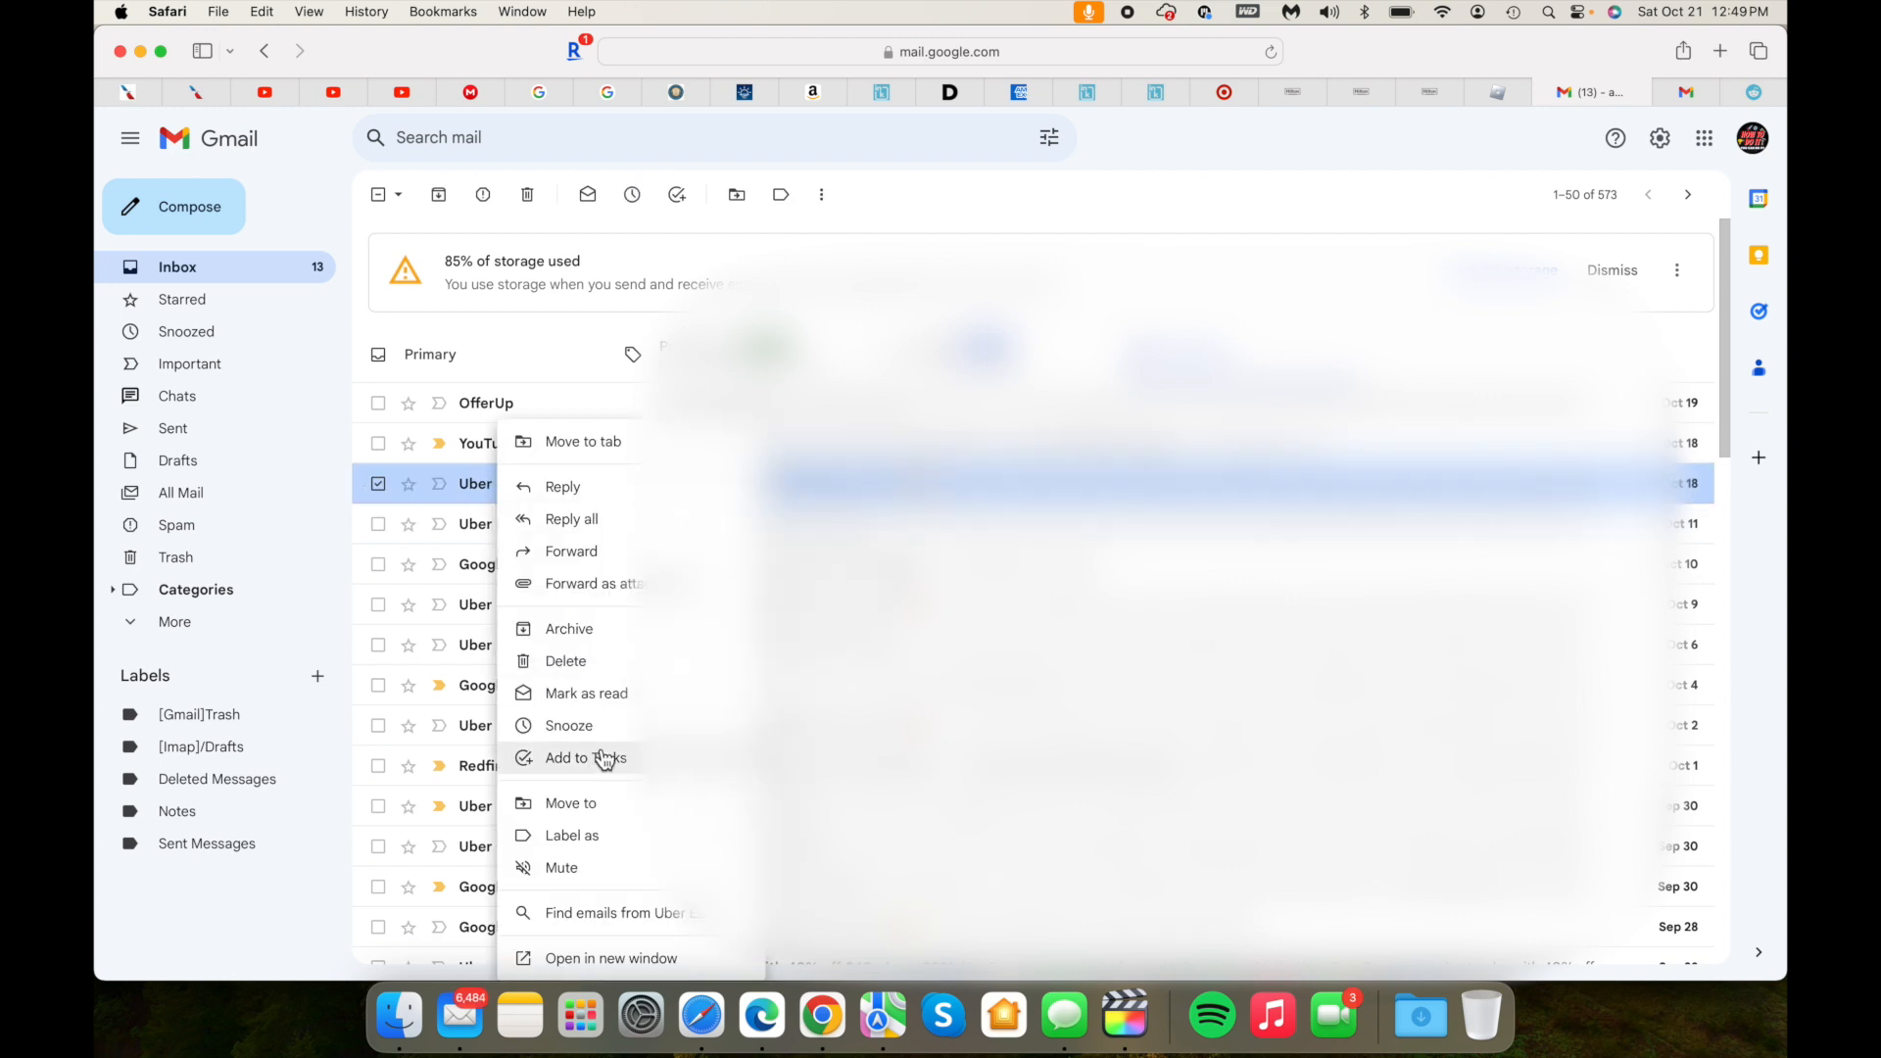
pyautogui.click(612, 911)
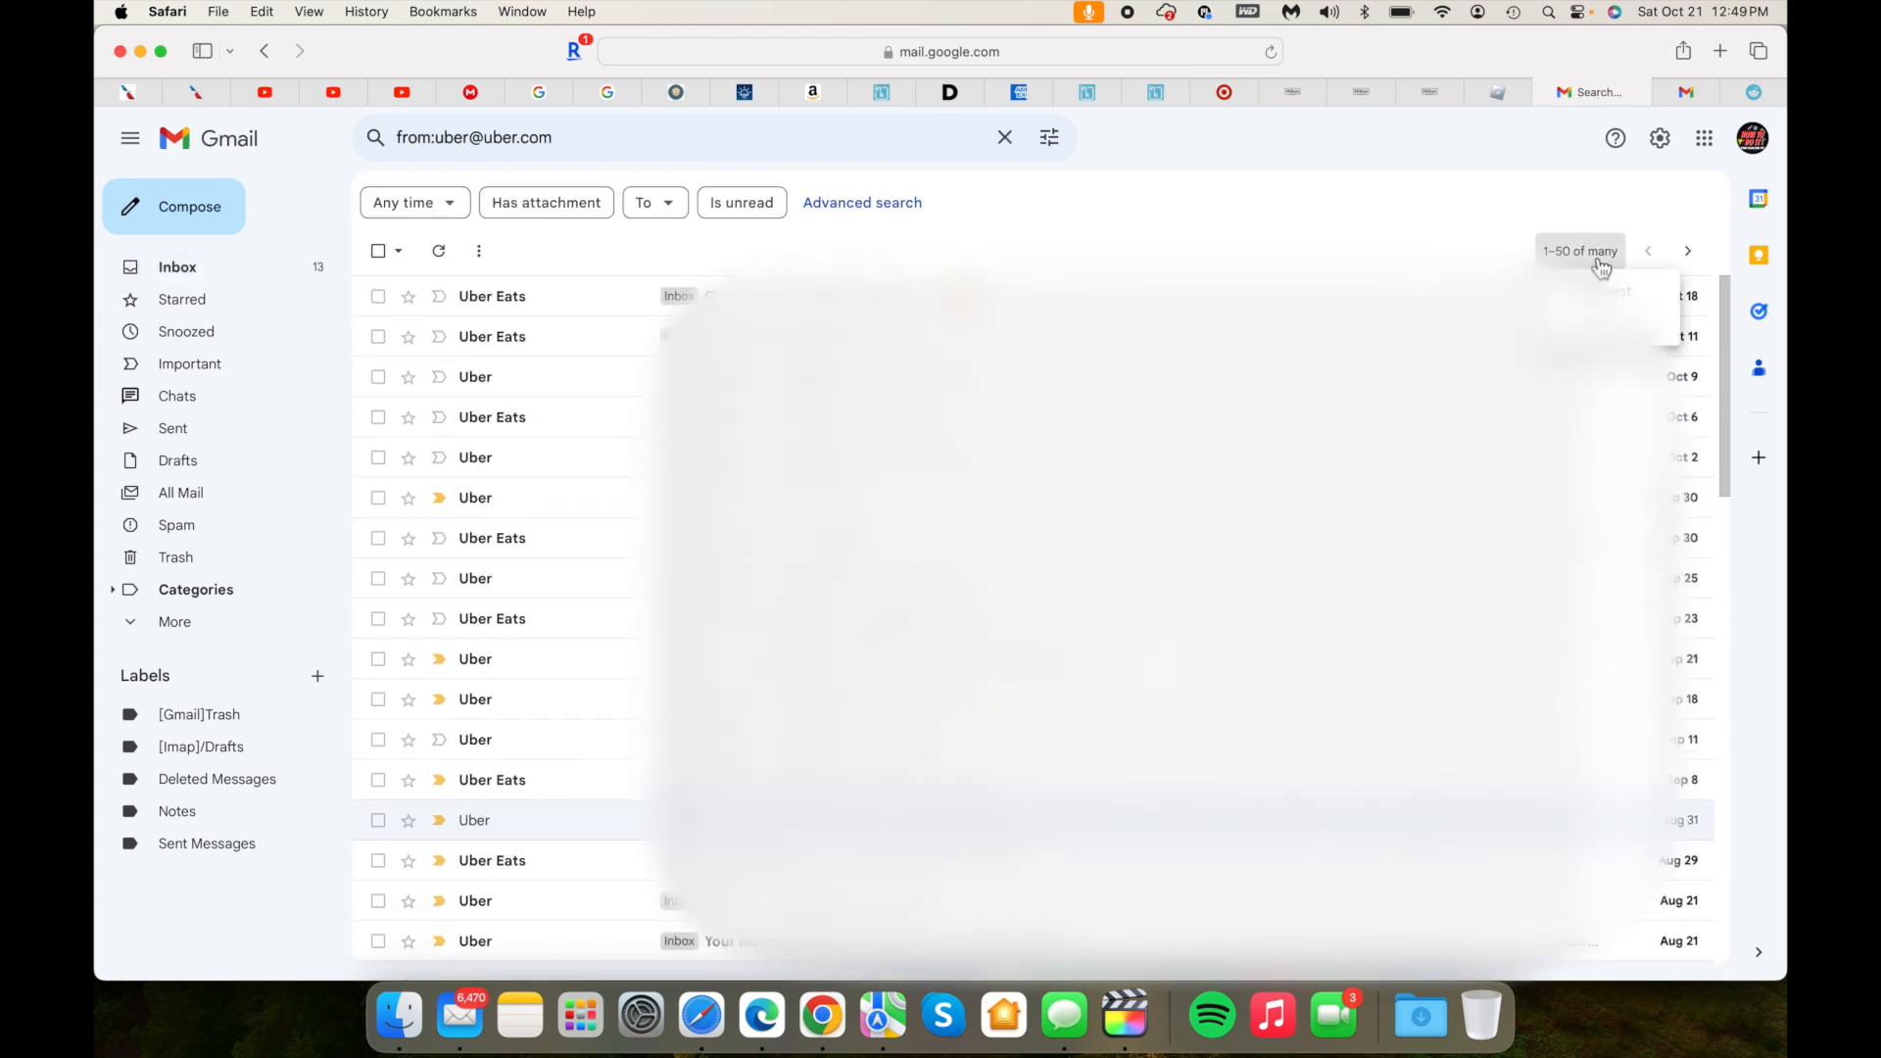
pyautogui.moveTo(378, 249)
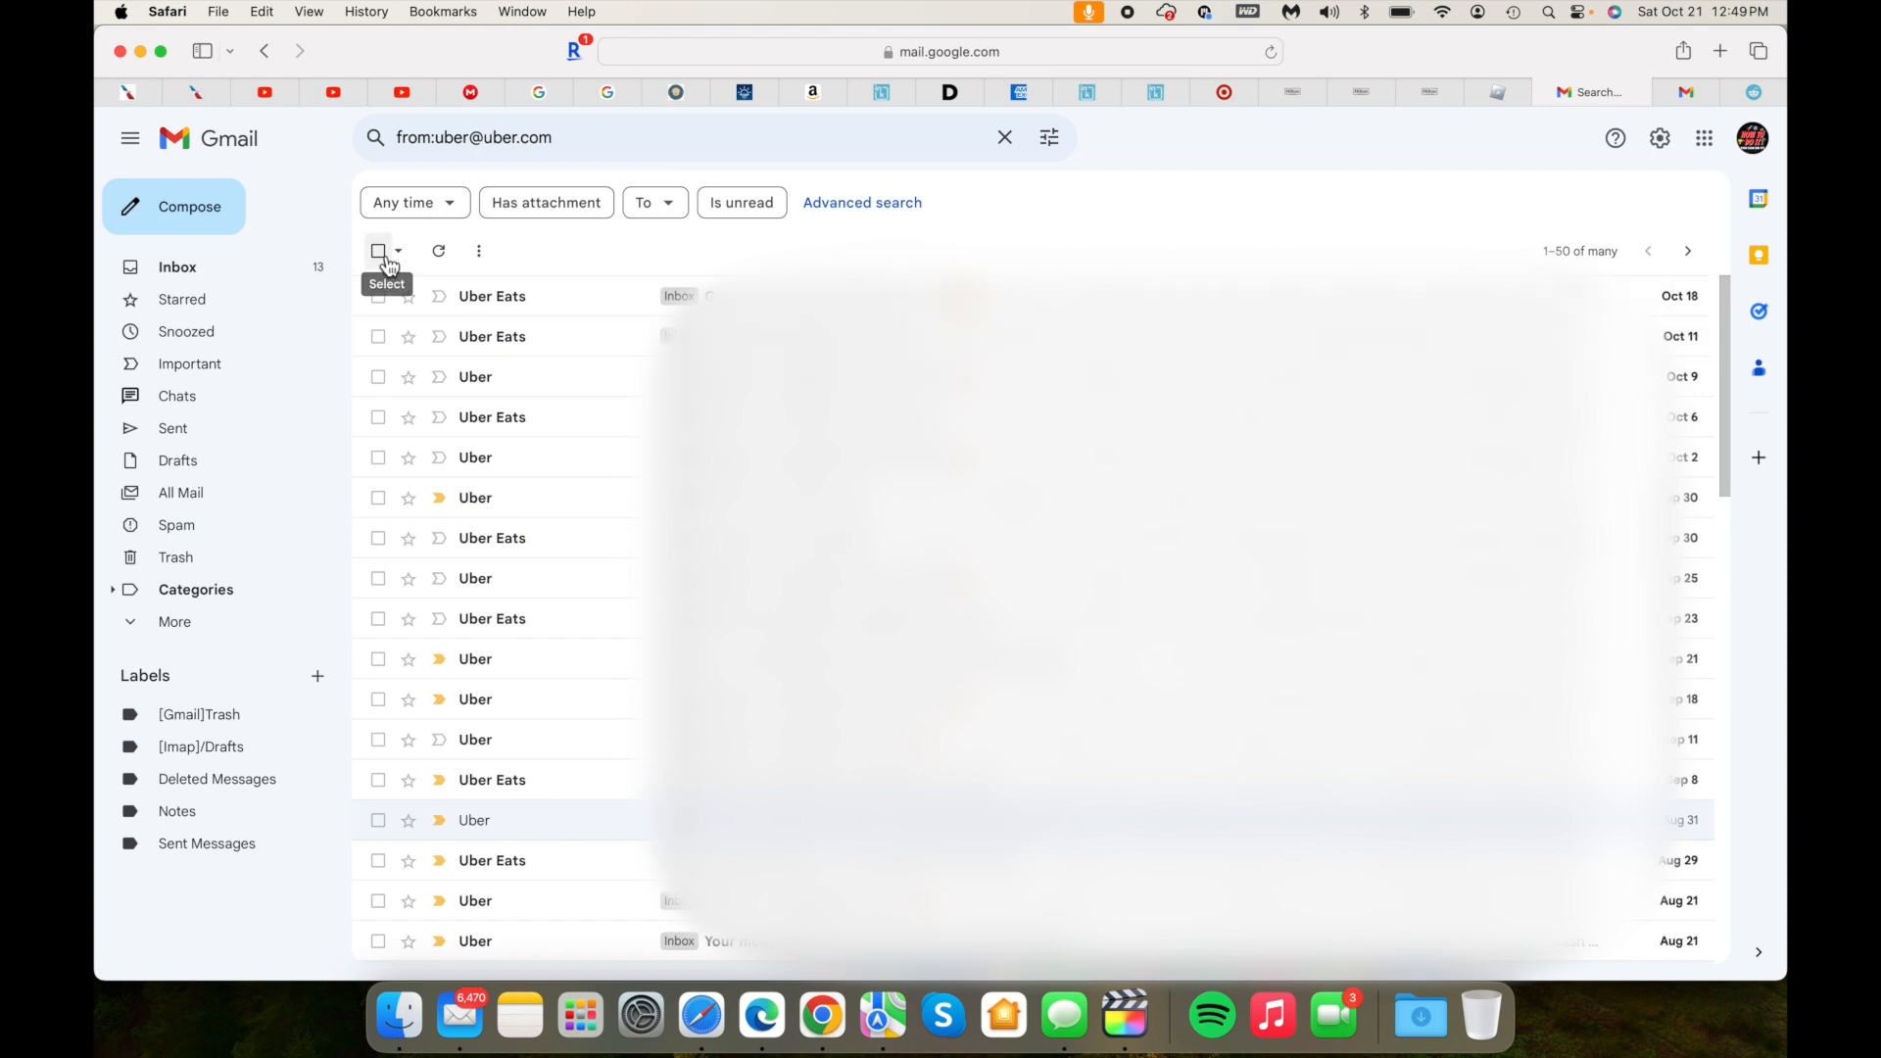
# Step: Select all Uber conversations, delete them and confirm the bulk move to Trash
pyautogui.click(378, 251)
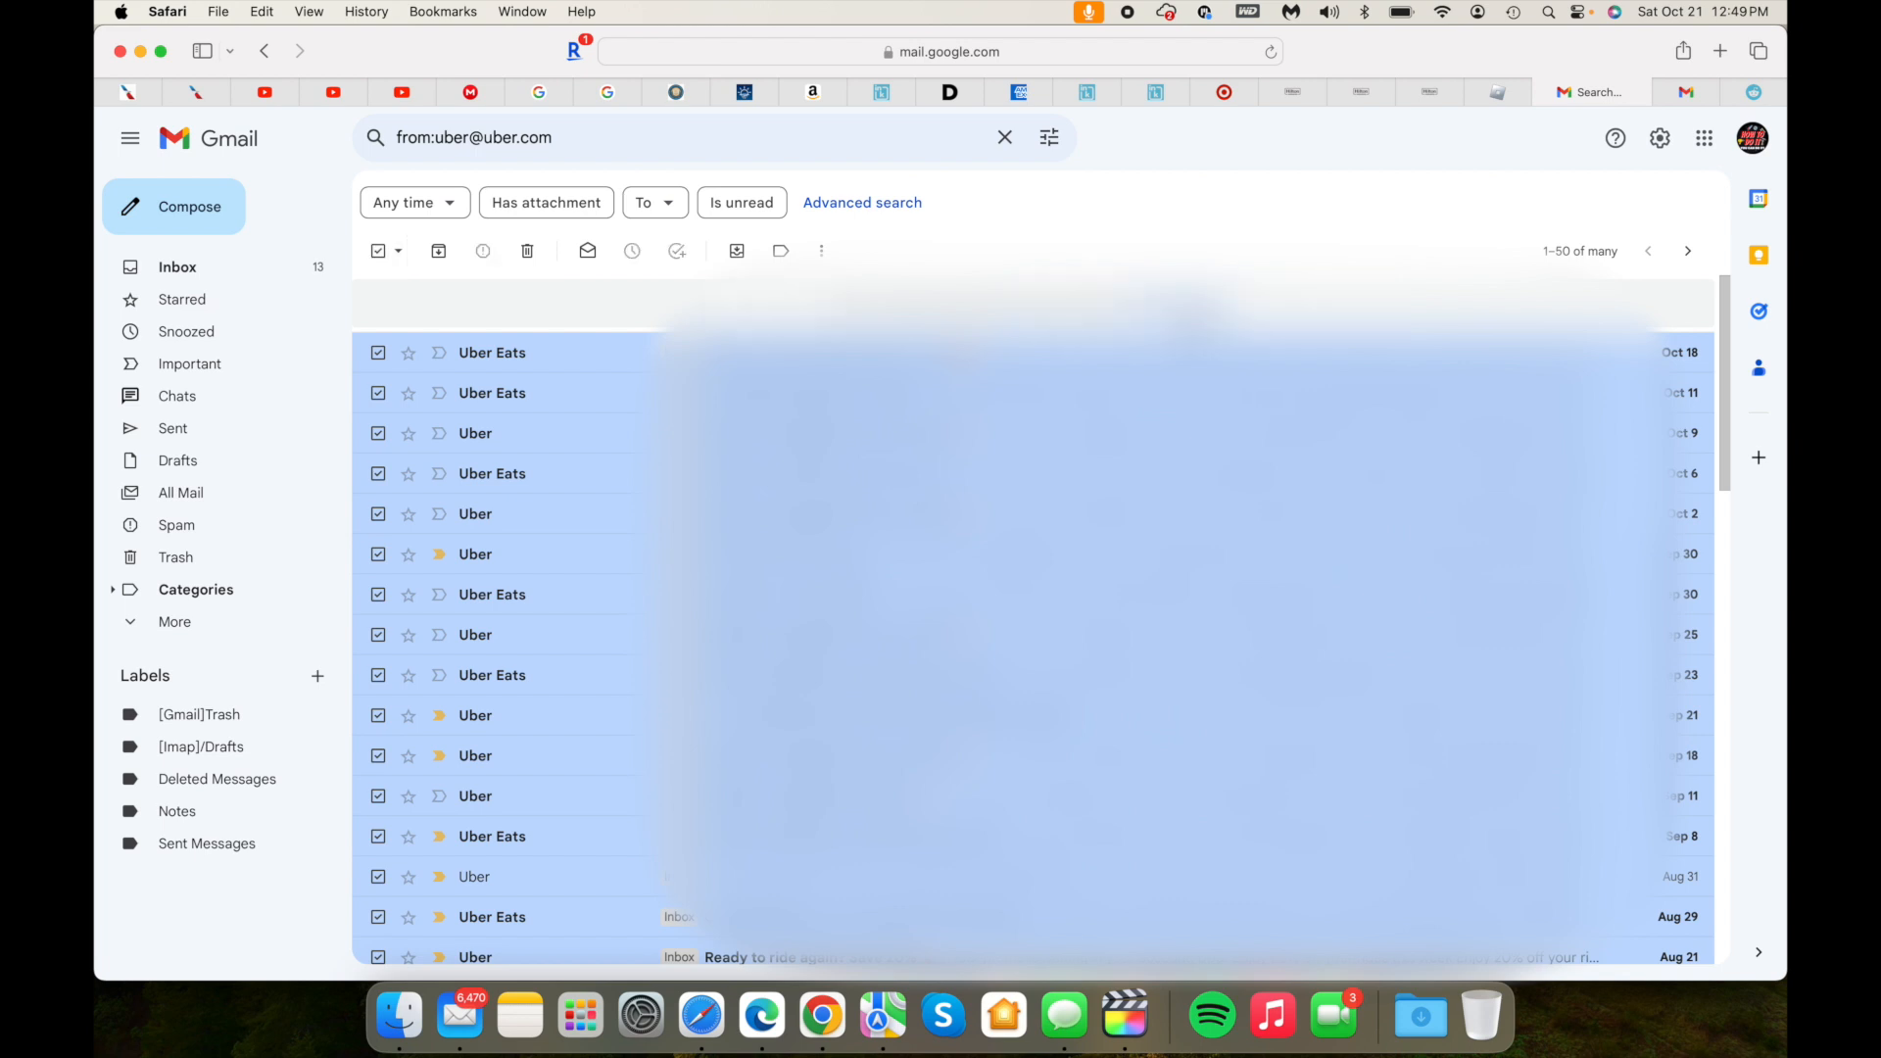
pyautogui.scroll(-3)
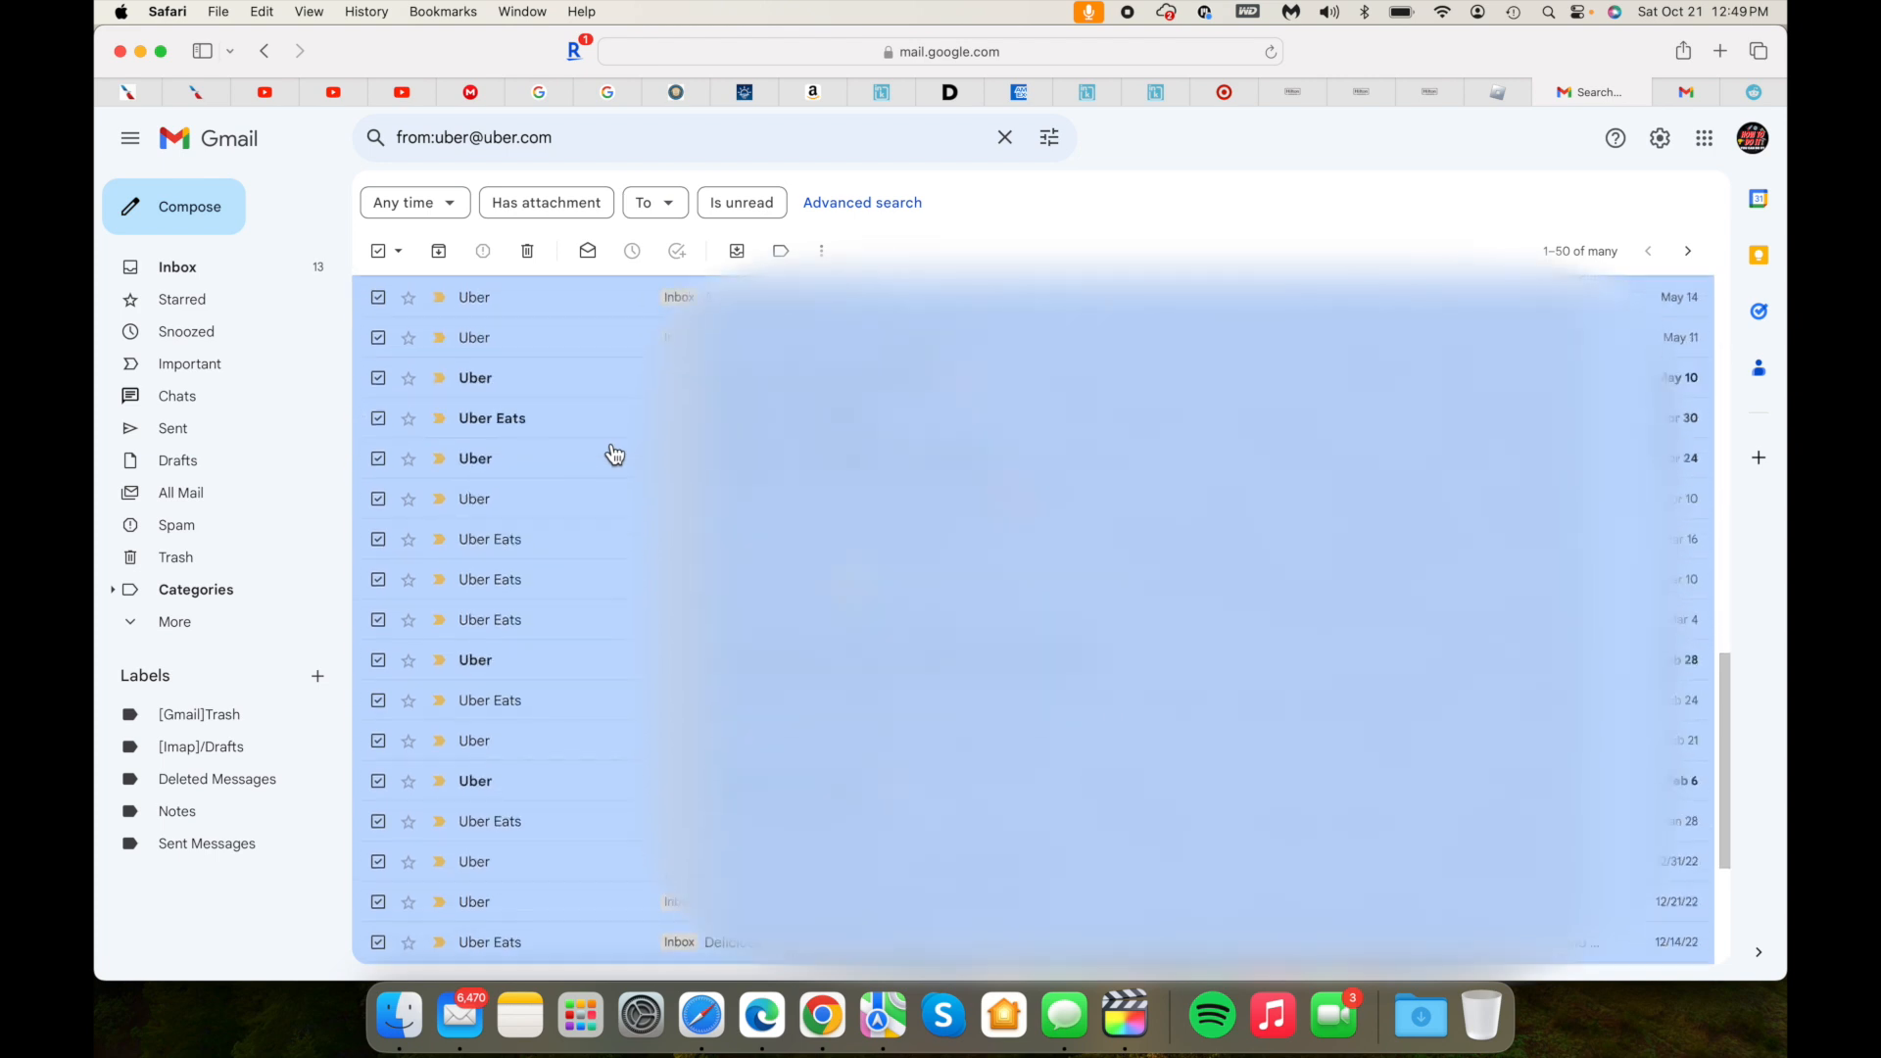
pyautogui.scroll(-3)
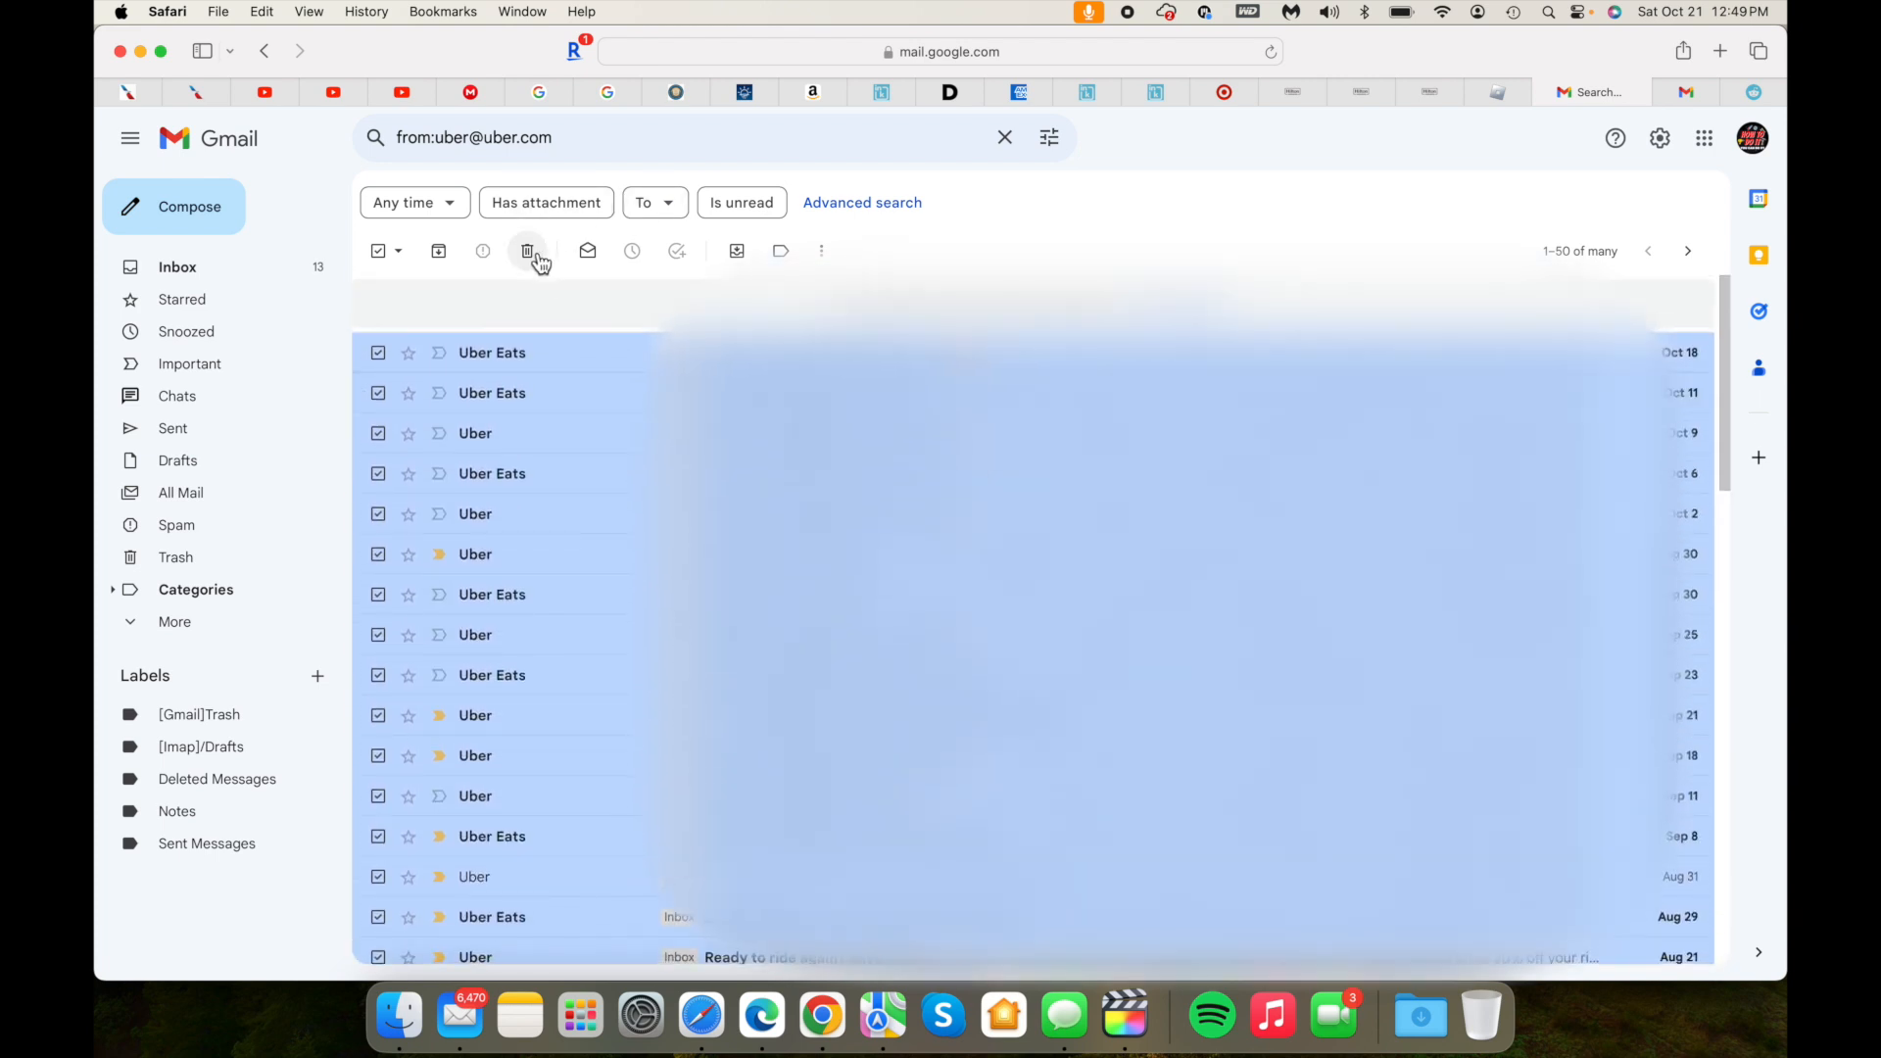
pyautogui.click(527, 251)
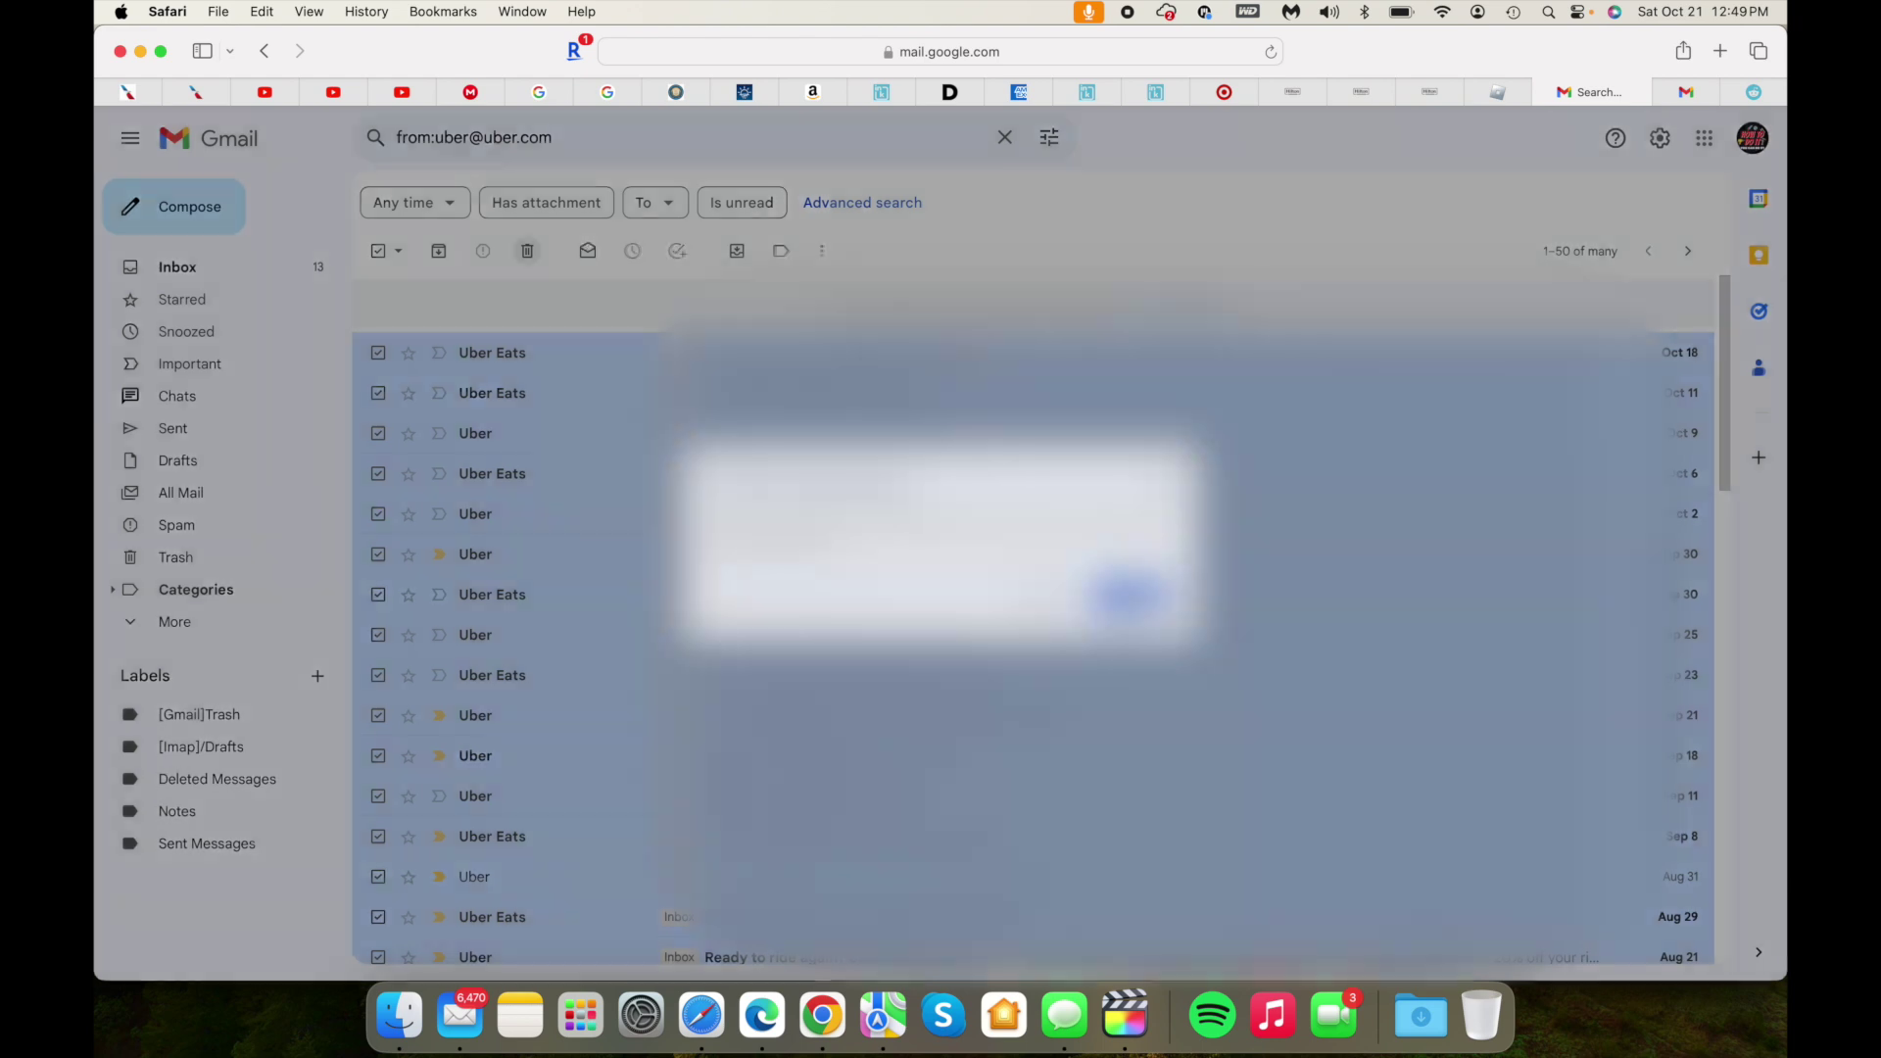
pyautogui.click(525, 251)
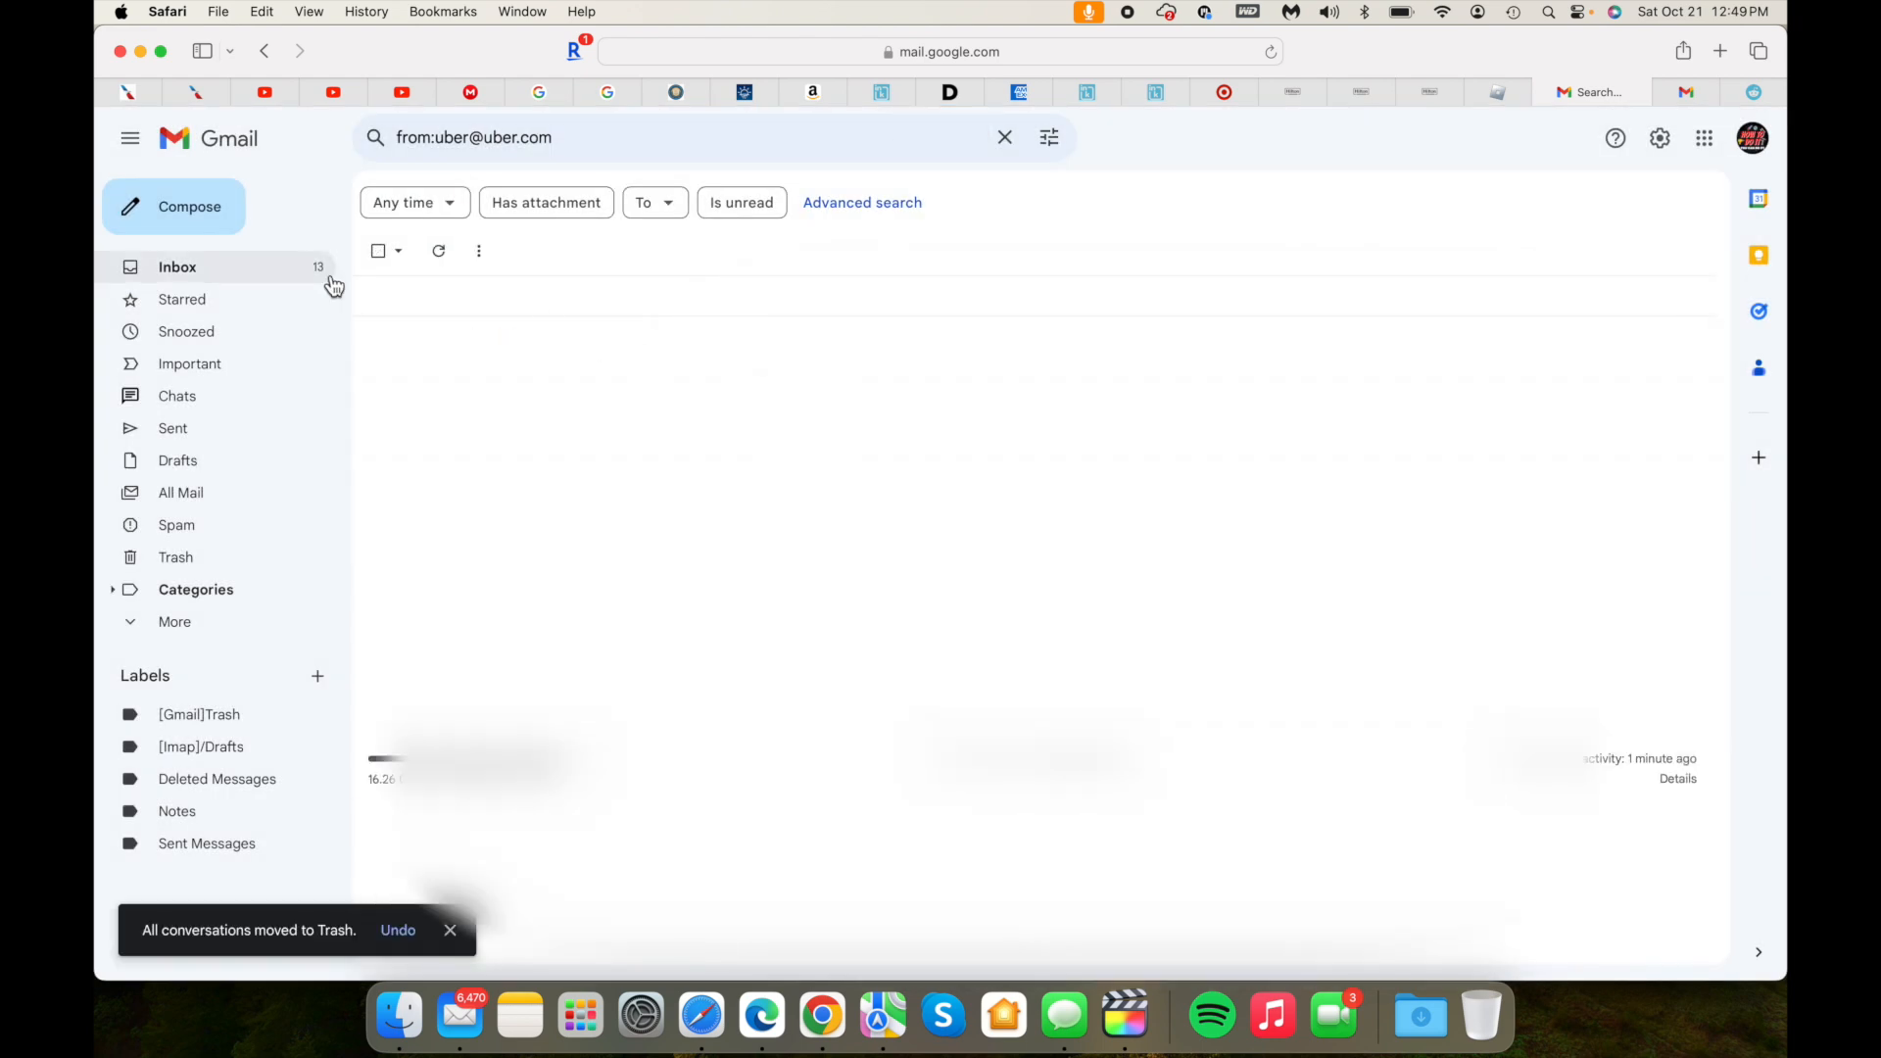
# Step: Return to the inbox, view the Updates tab with 508 emails, and show quick settings
pyautogui.click(176, 266)
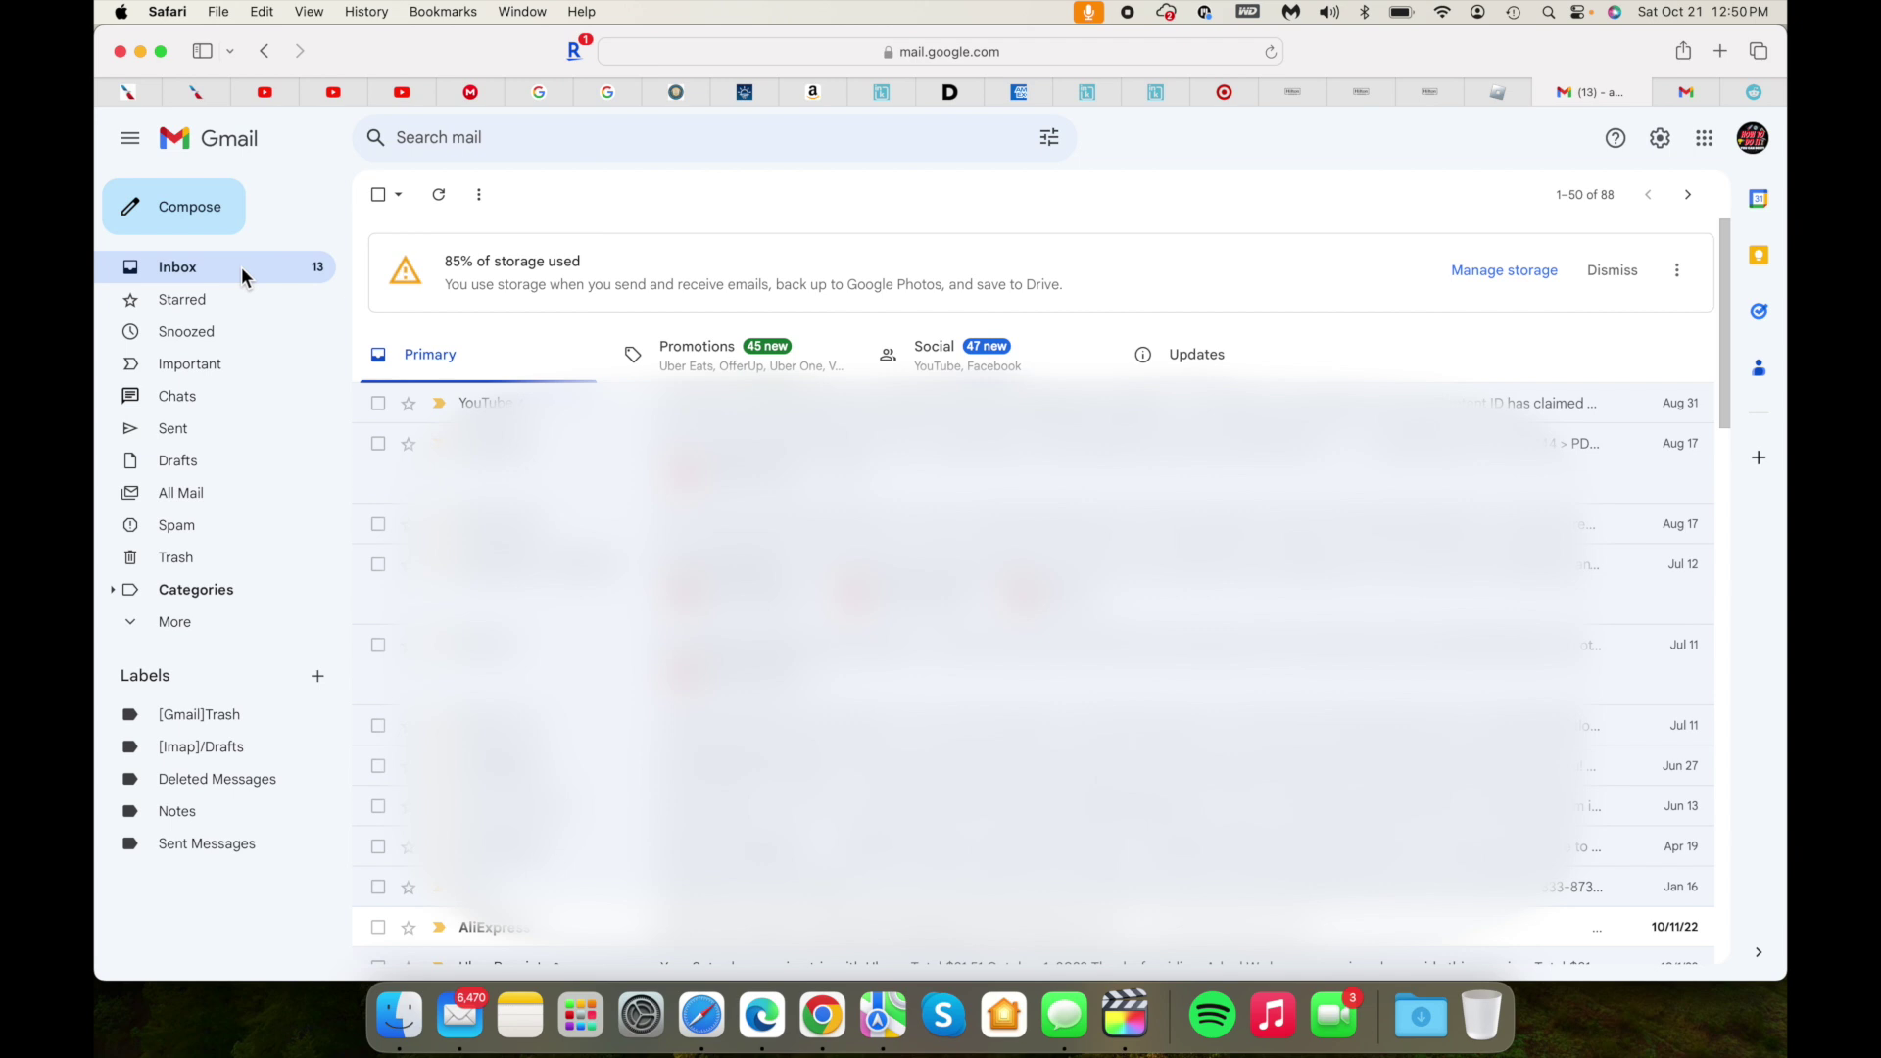
pyautogui.moveTo(239, 288)
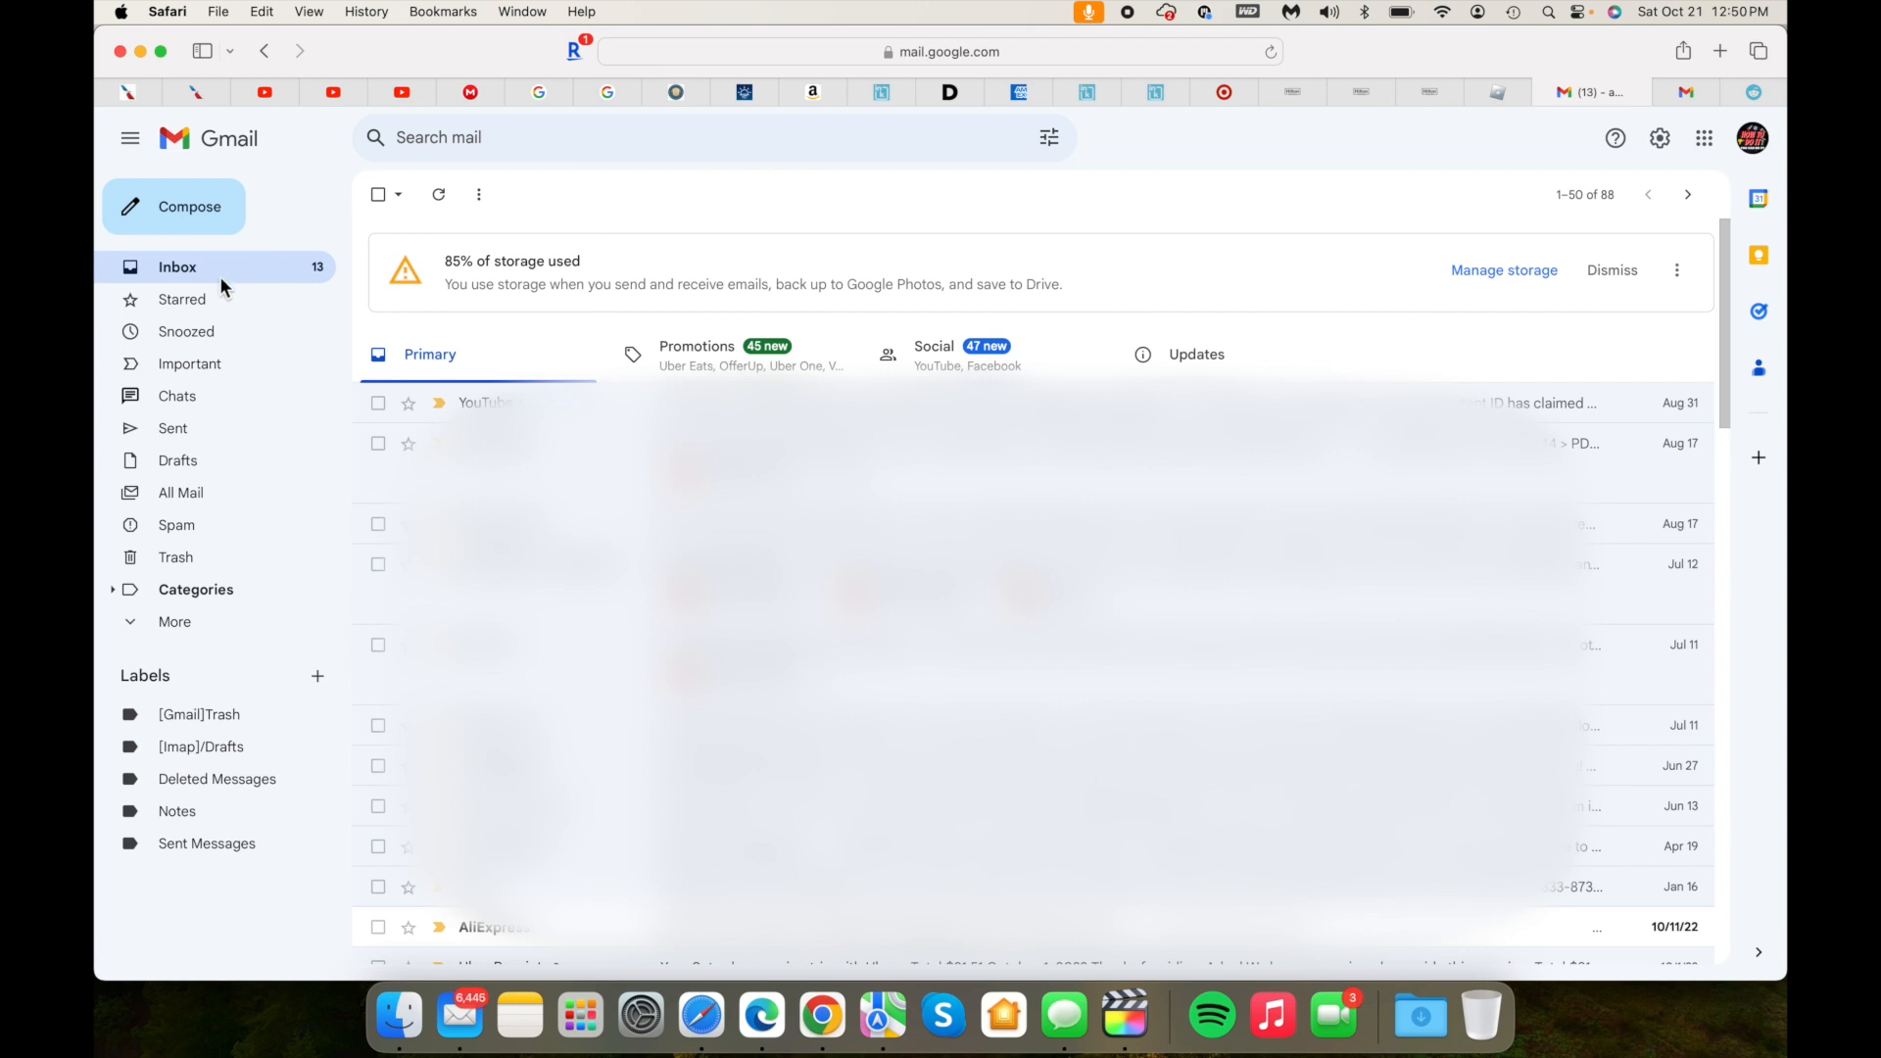
pyautogui.click(184, 298)
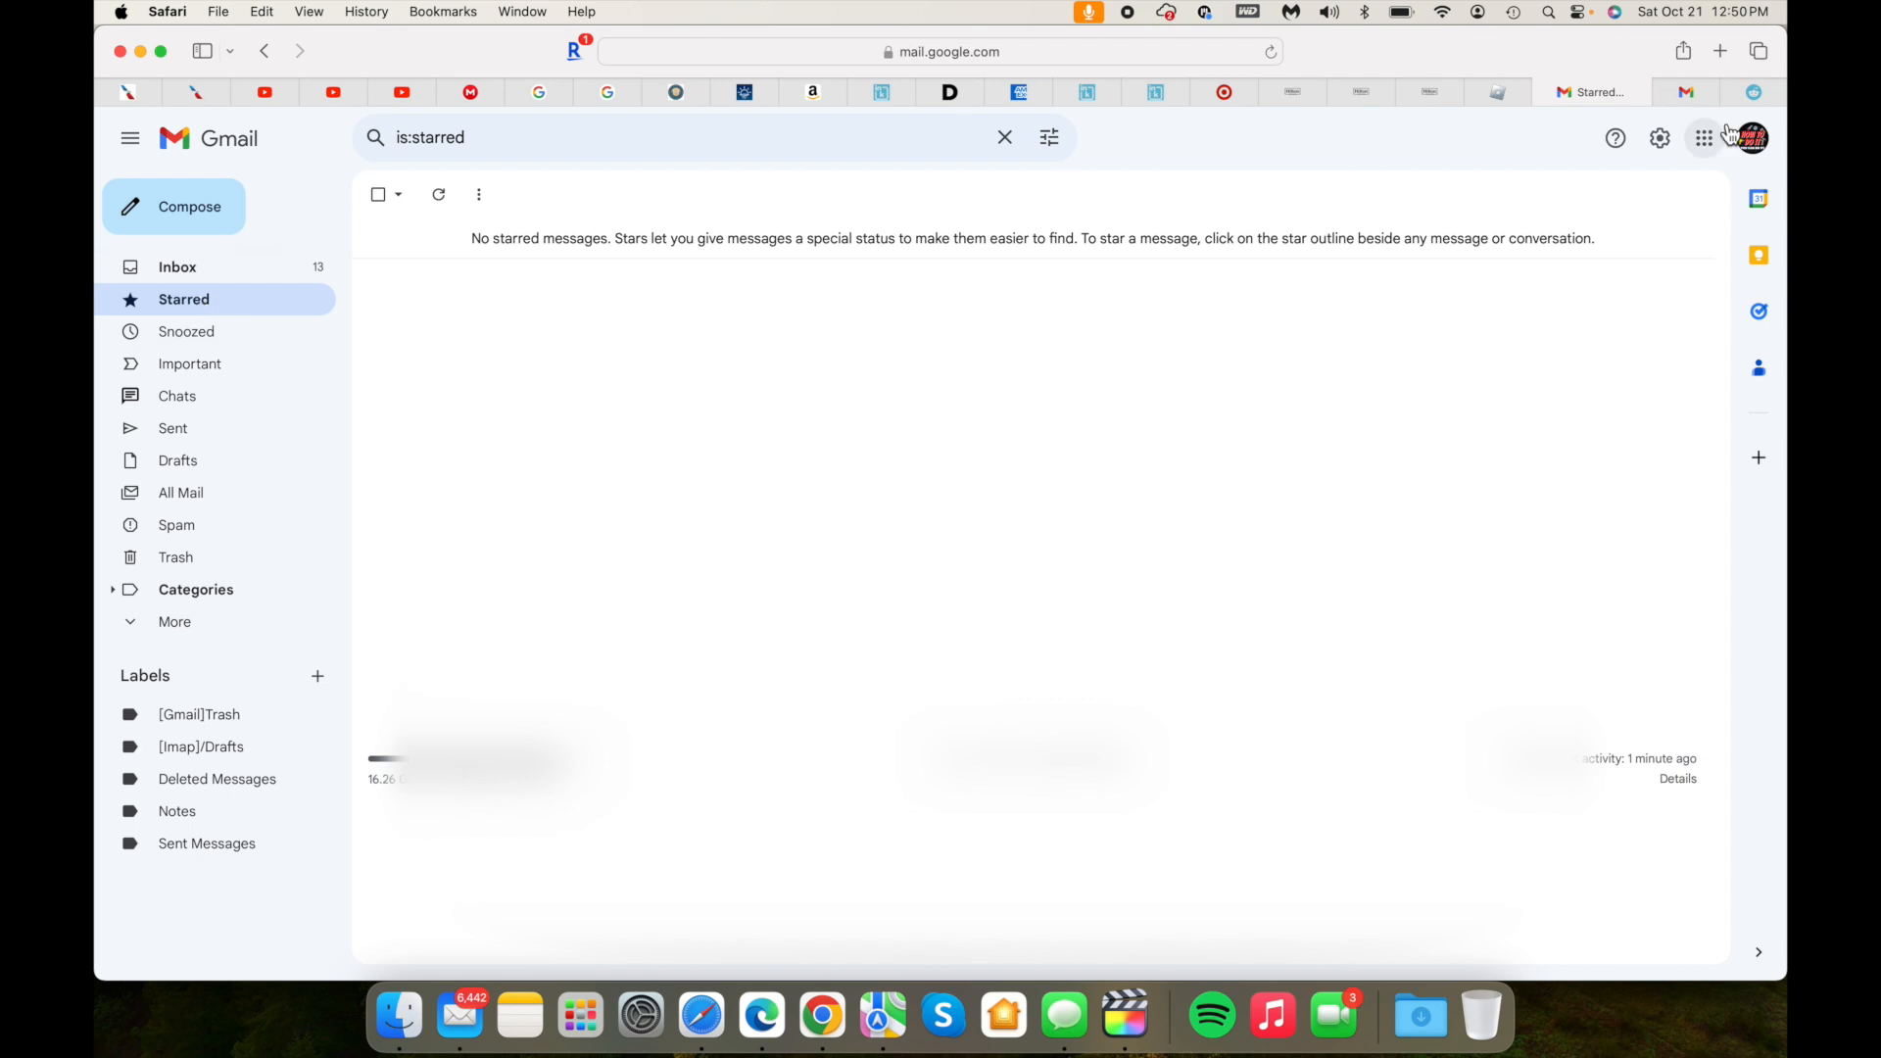
pyautogui.click(176, 266)
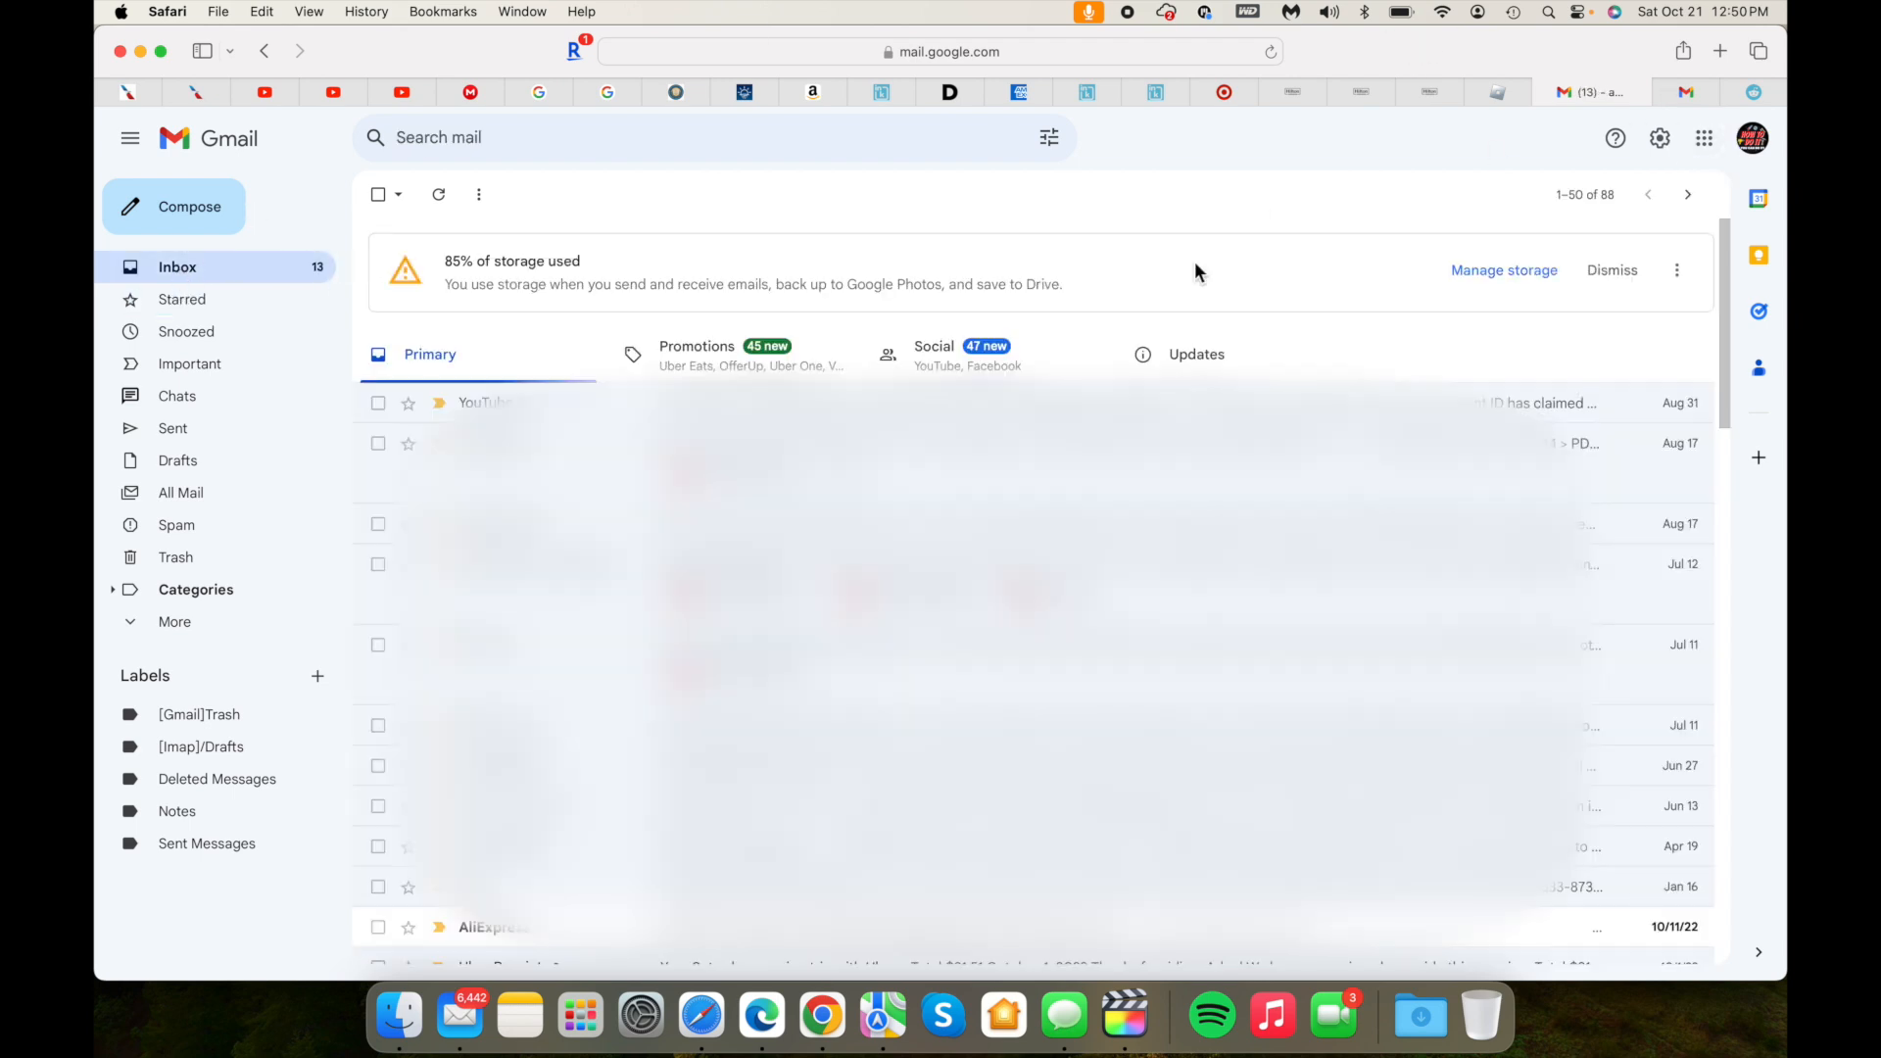
pyautogui.click(1195, 355)
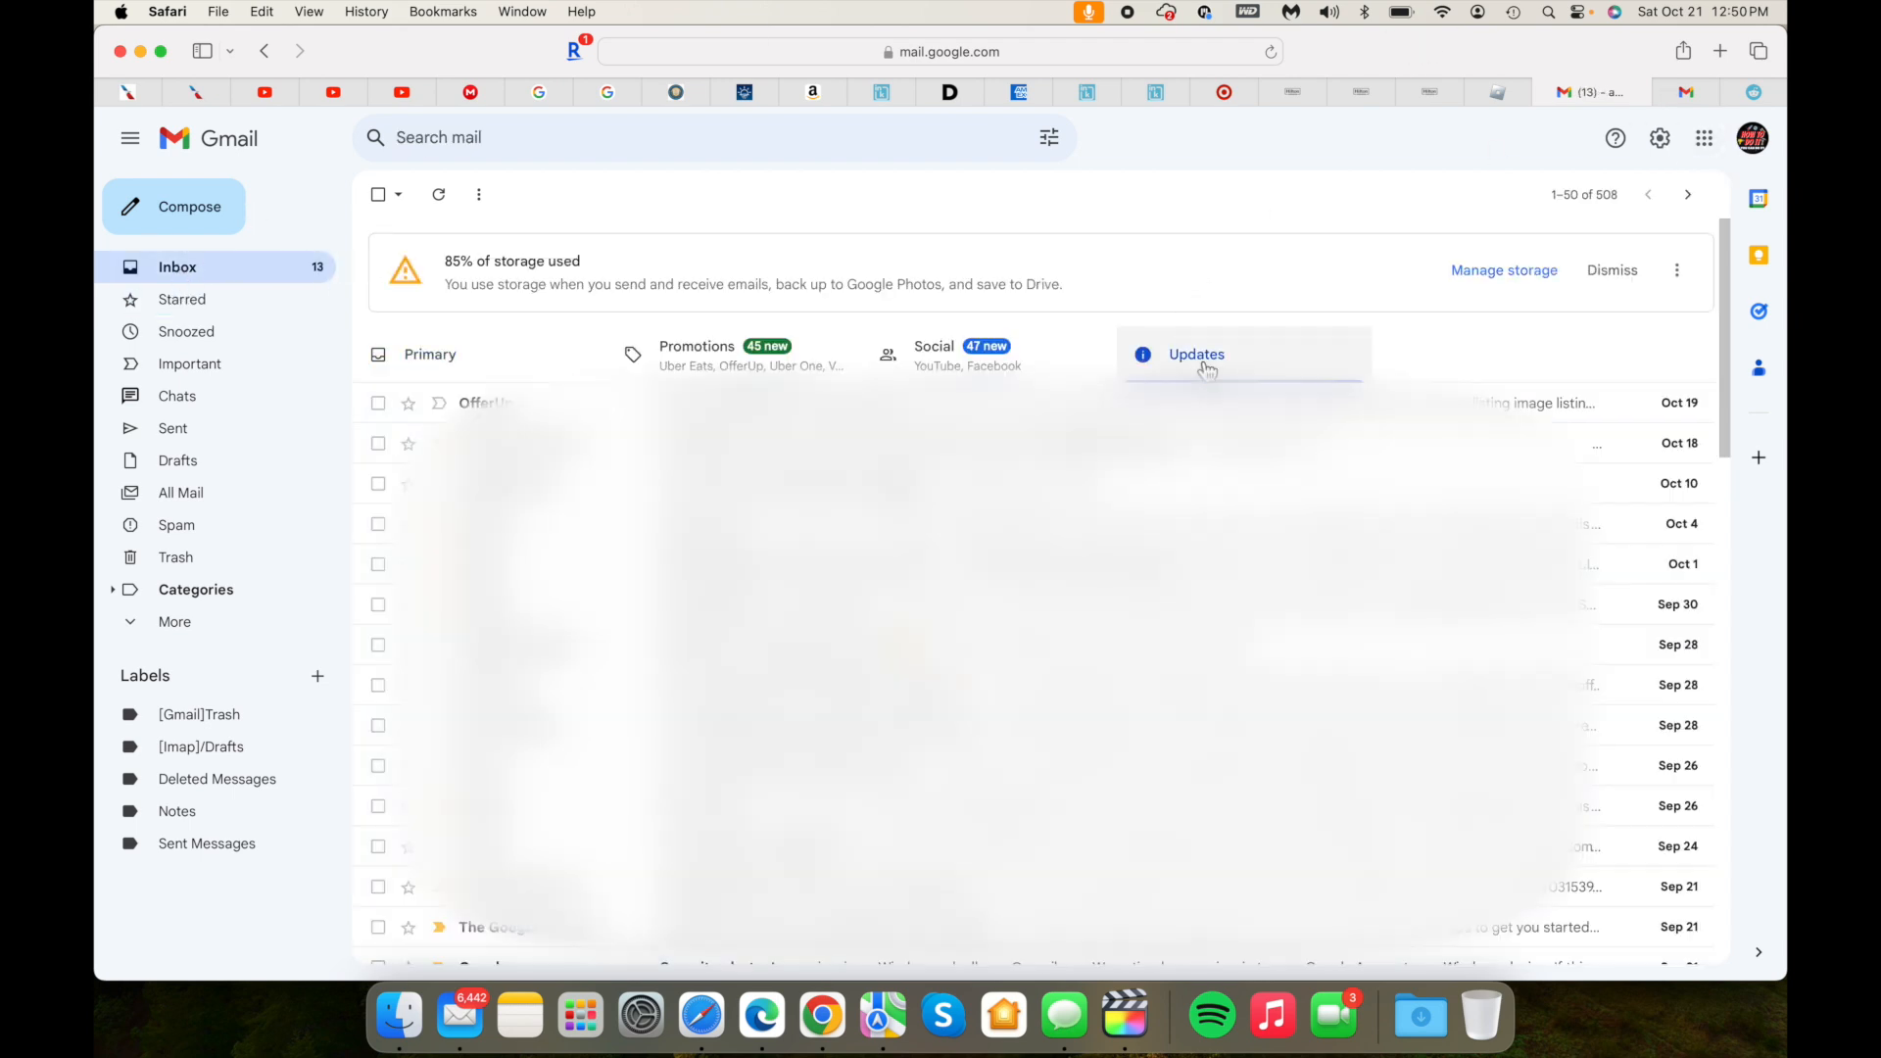
pyautogui.click(1660, 137)
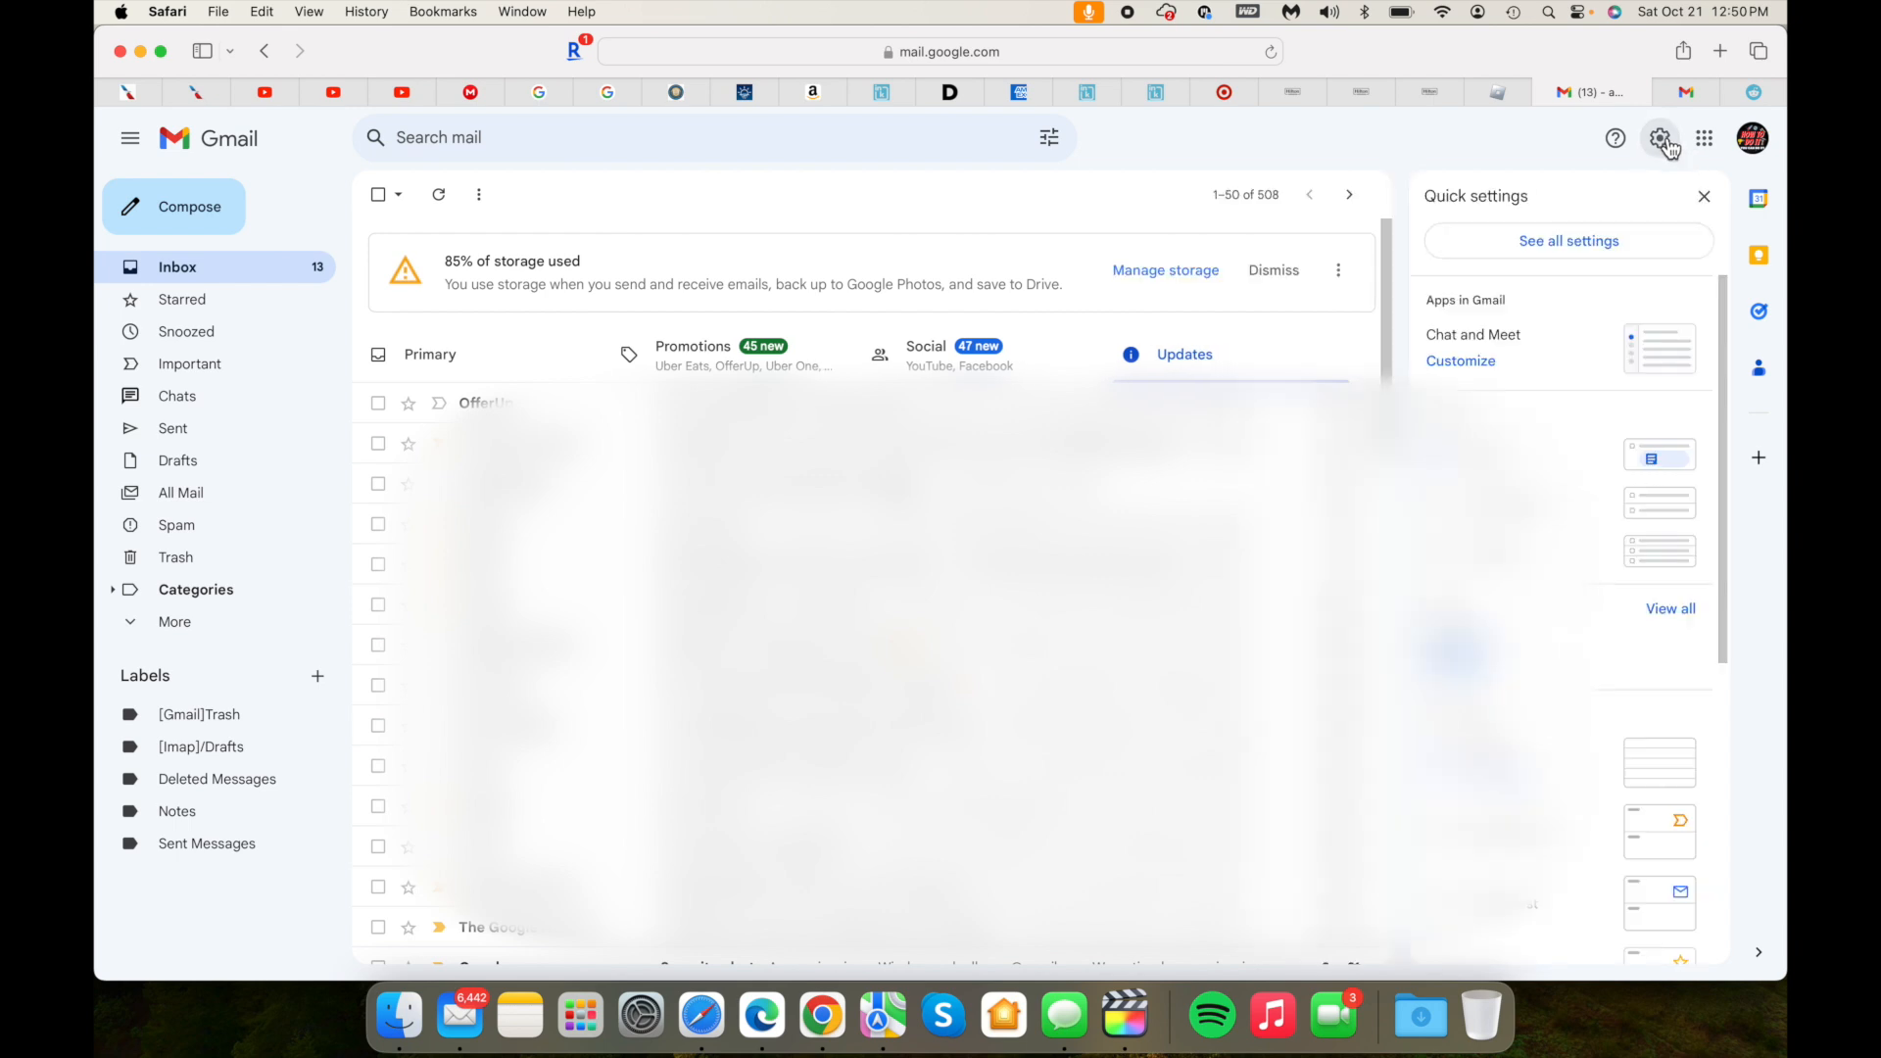
pyautogui.moveTo(1526, 302)
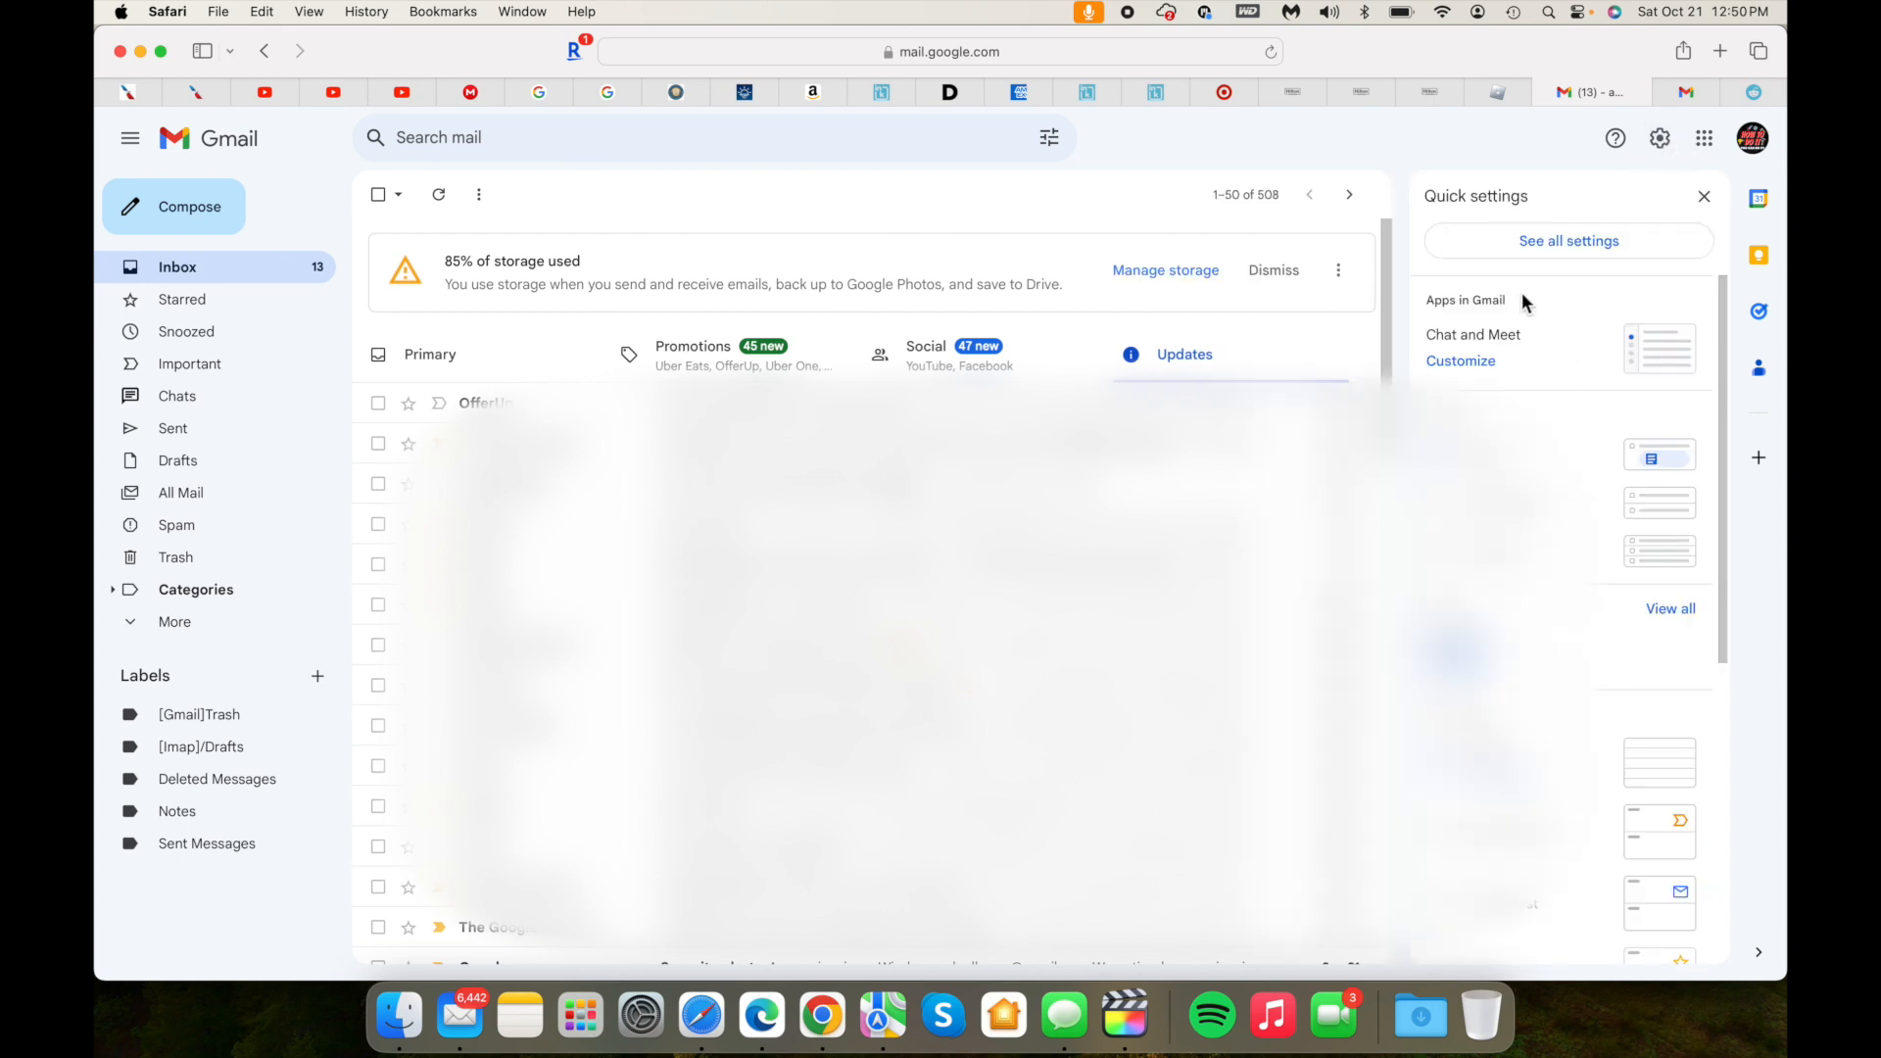
# Step: Show the full settings' Inbox section with Primary, Promotions, Social and Updates enabled
pyautogui.click(1568, 239)
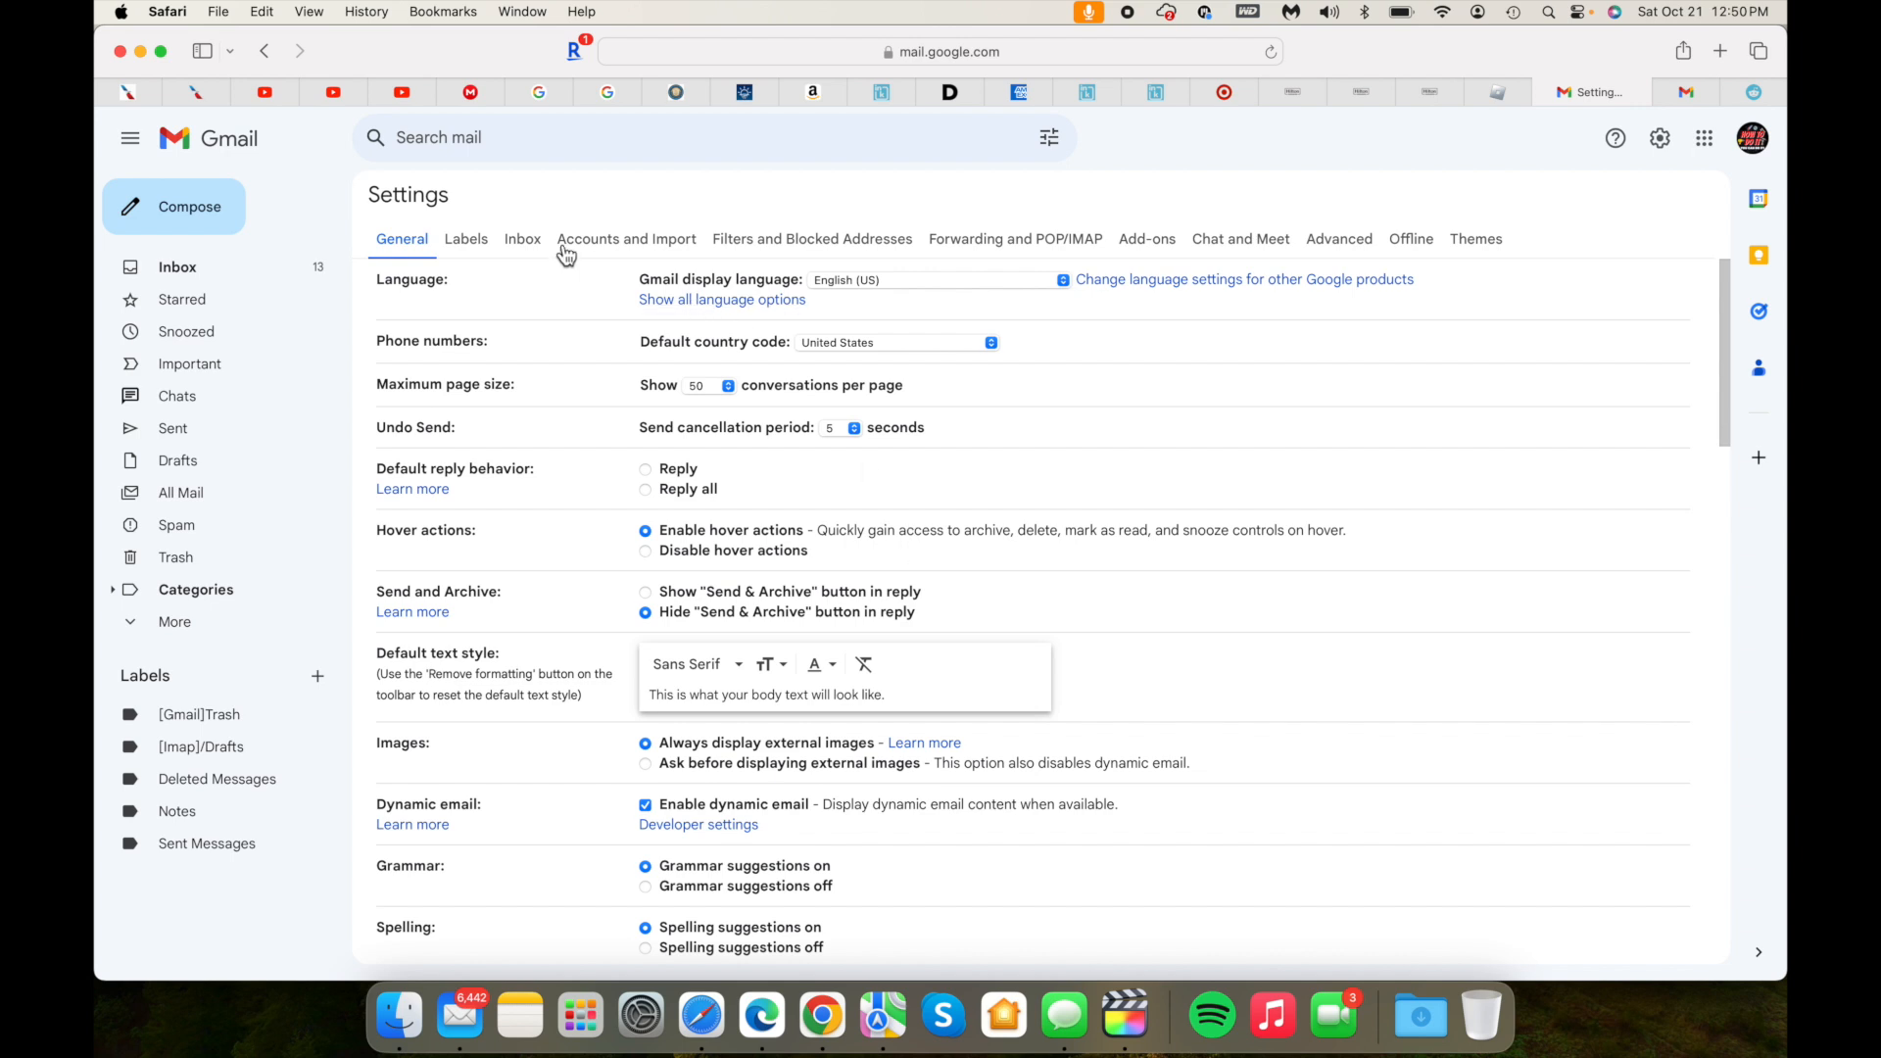
pyautogui.click(521, 239)
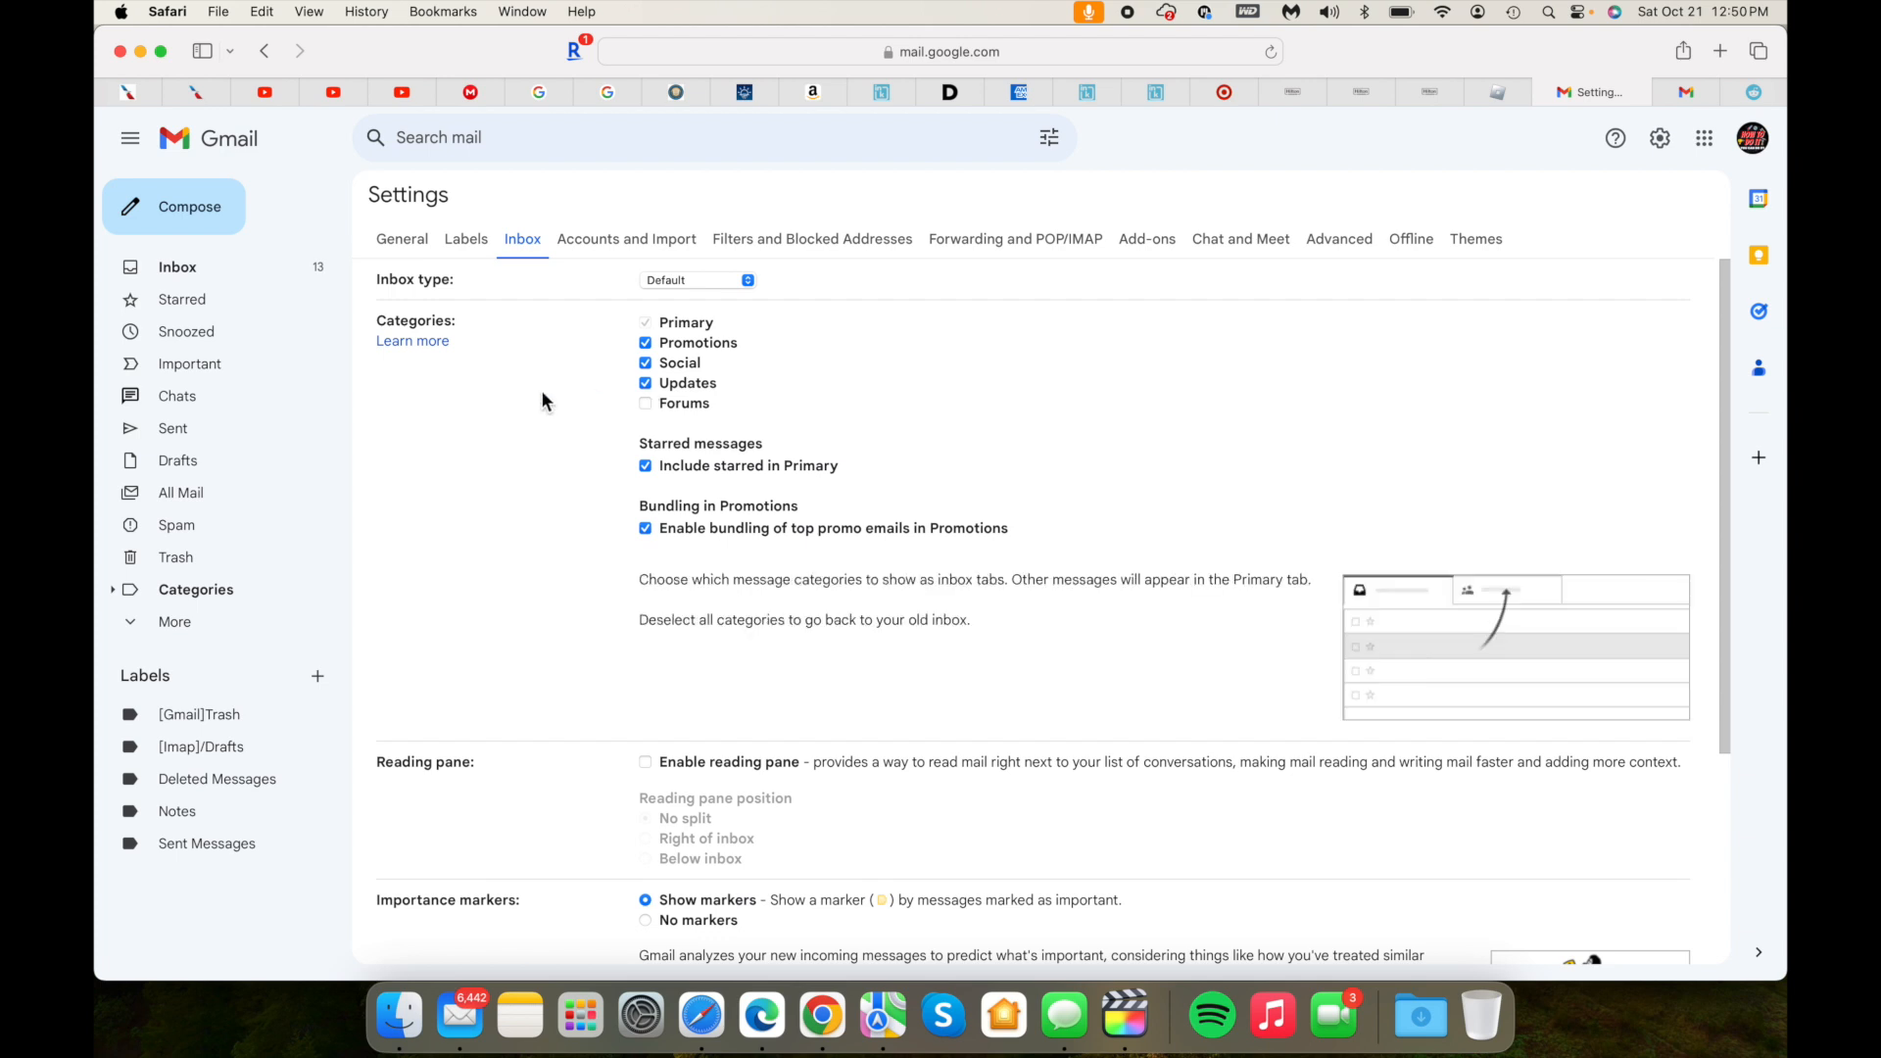
pyautogui.moveTo(454, 378)
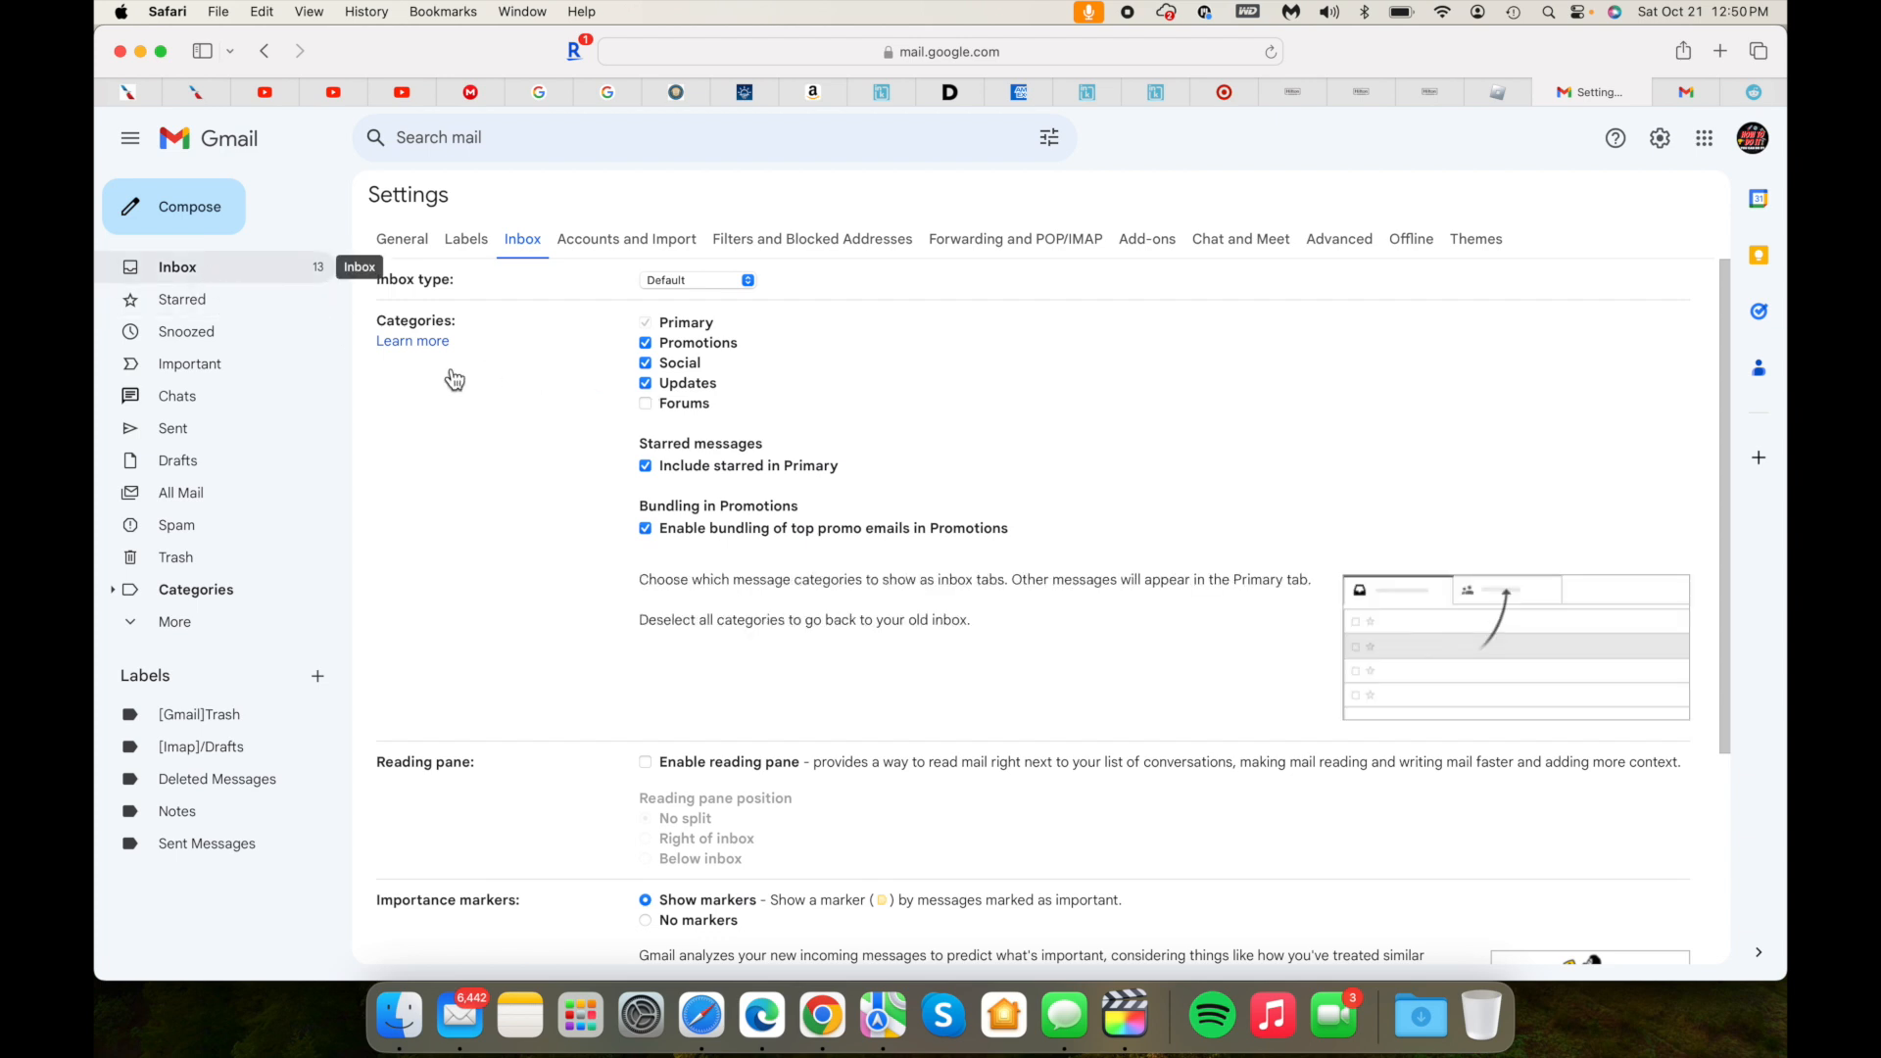
pyautogui.moveTo(1072, 305)
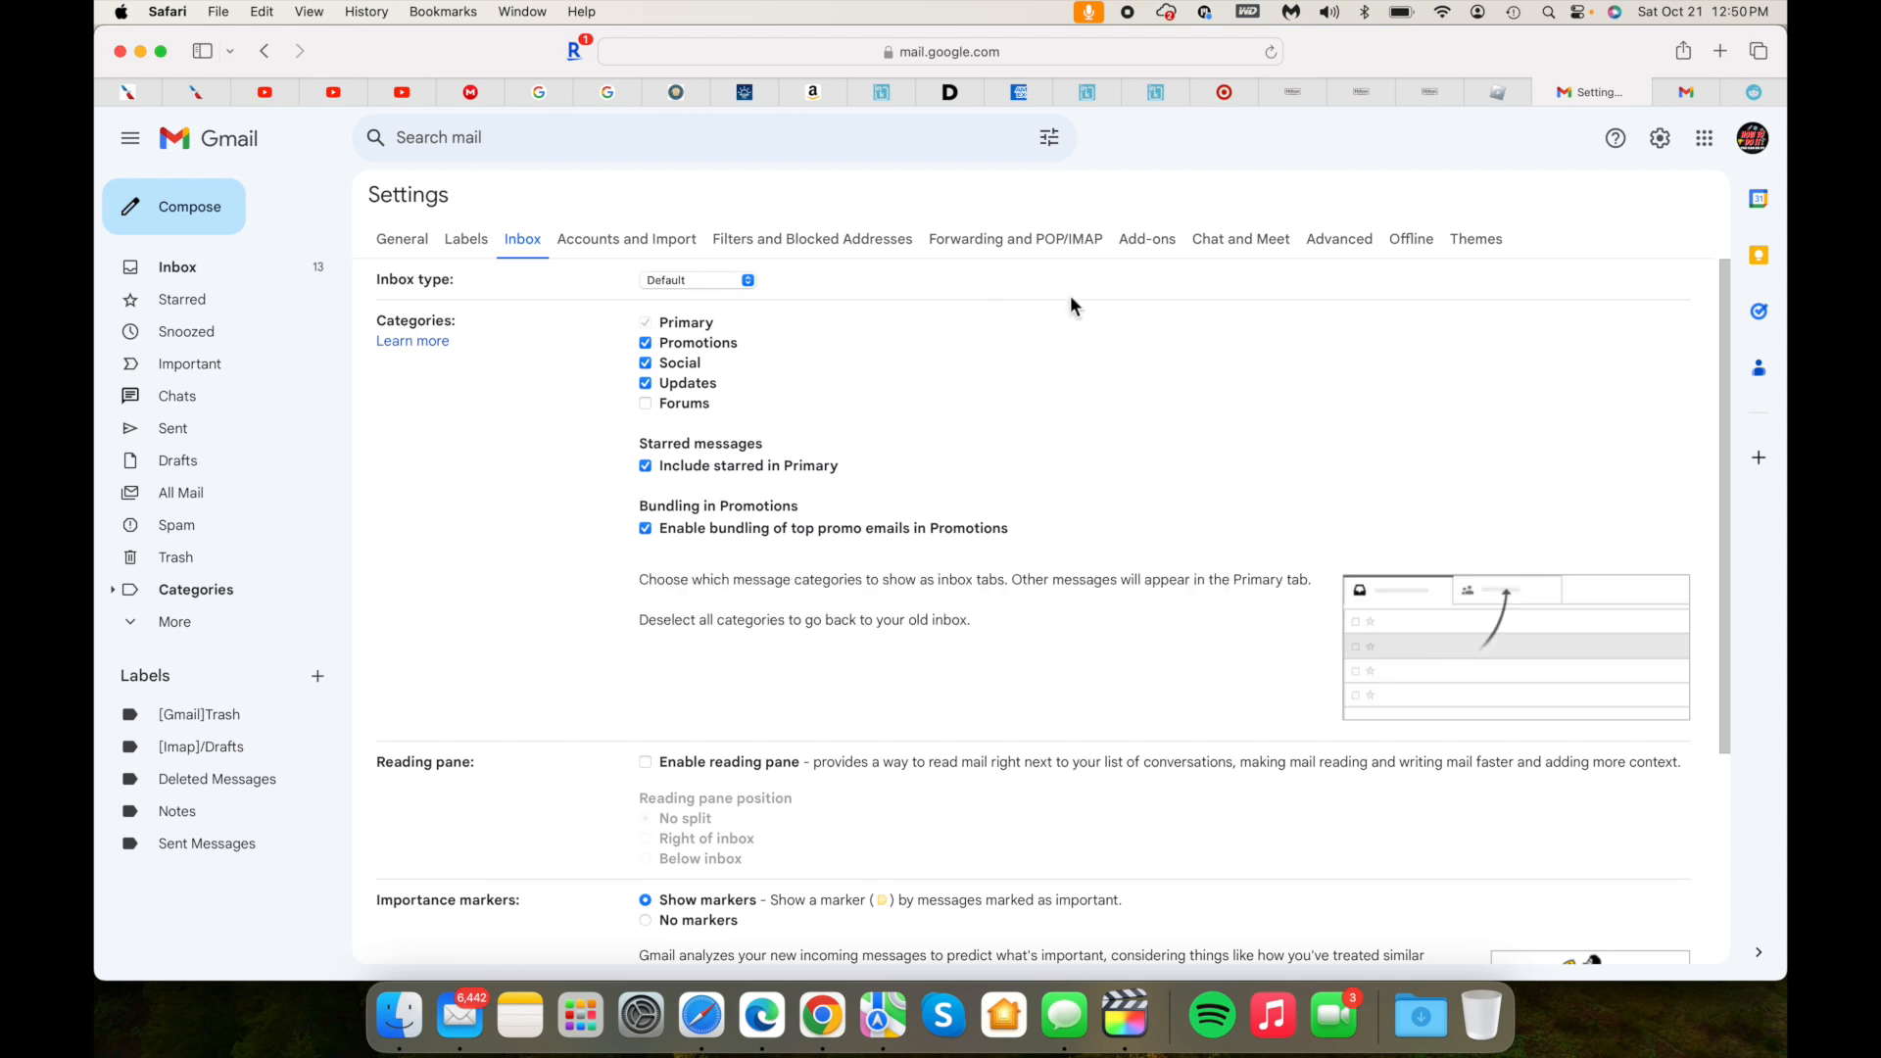